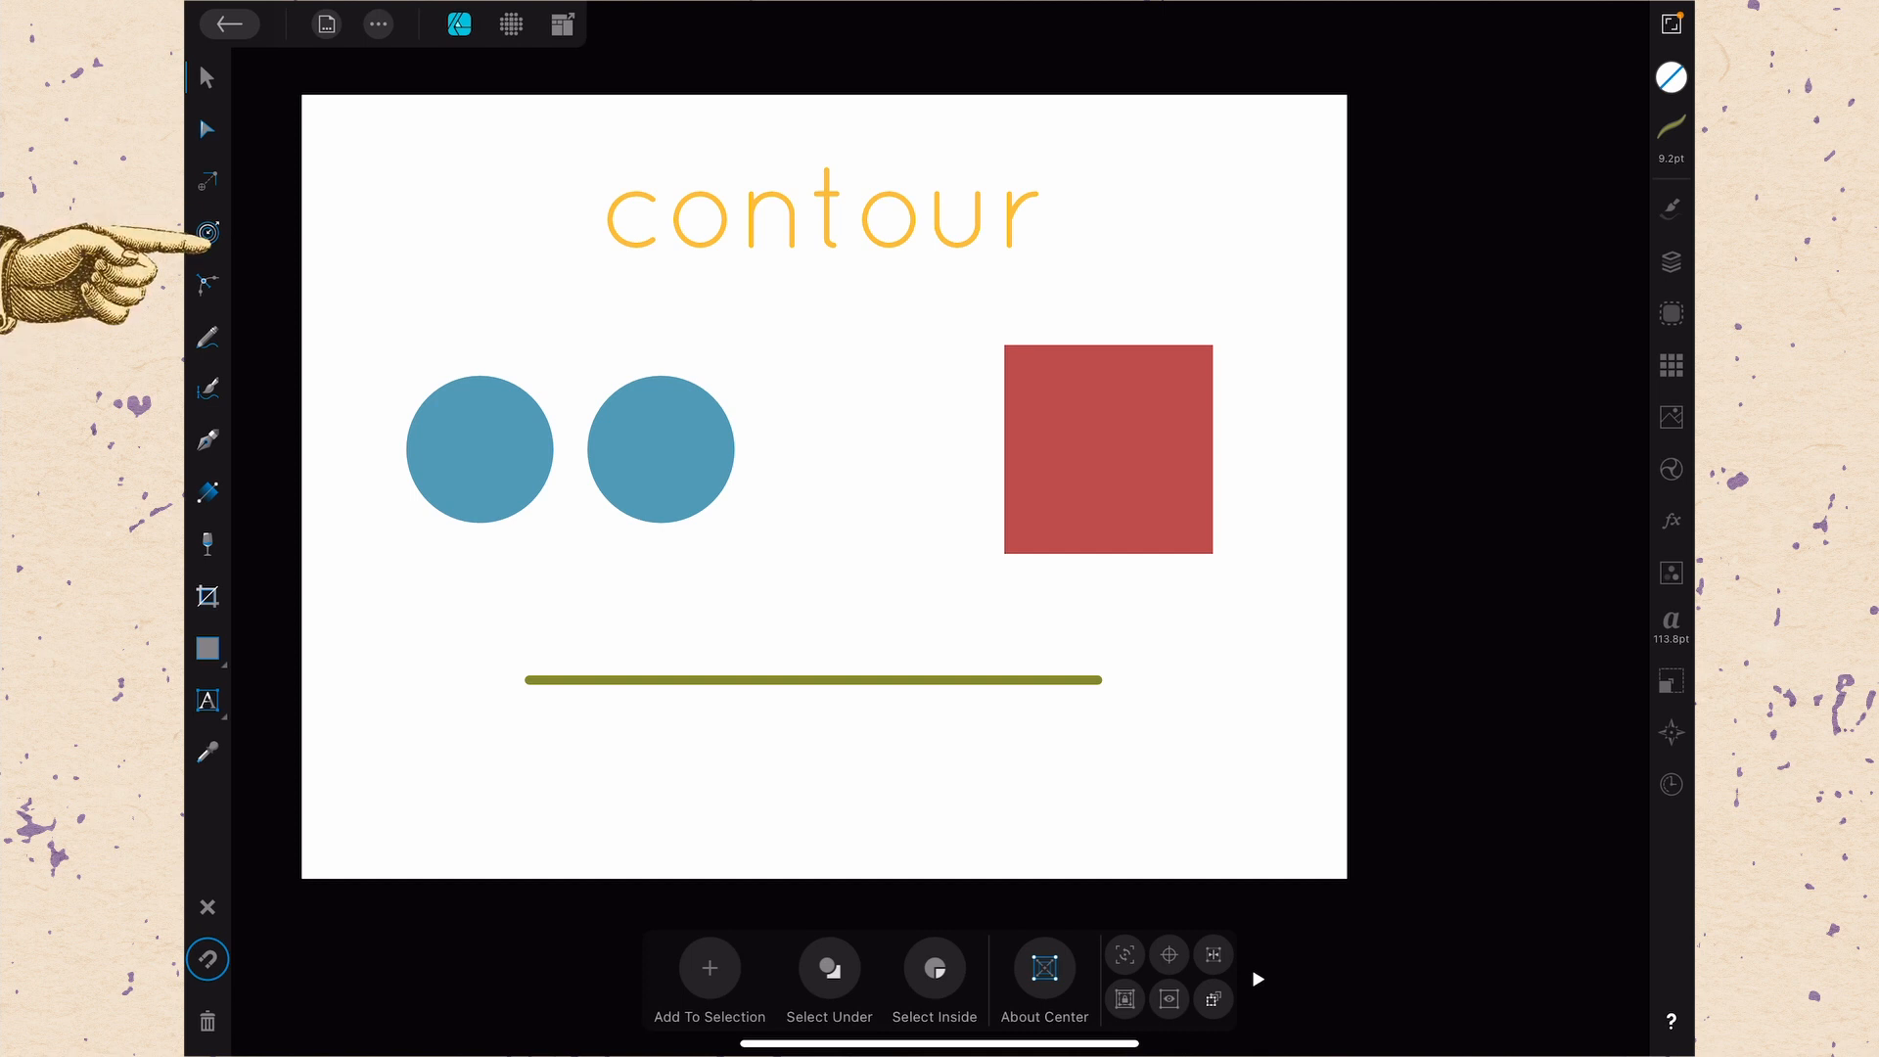
Give the word contour a 2.1 pt round contour using the Contour Tool
{"action": "left_click", "coordinate": [207, 230]}
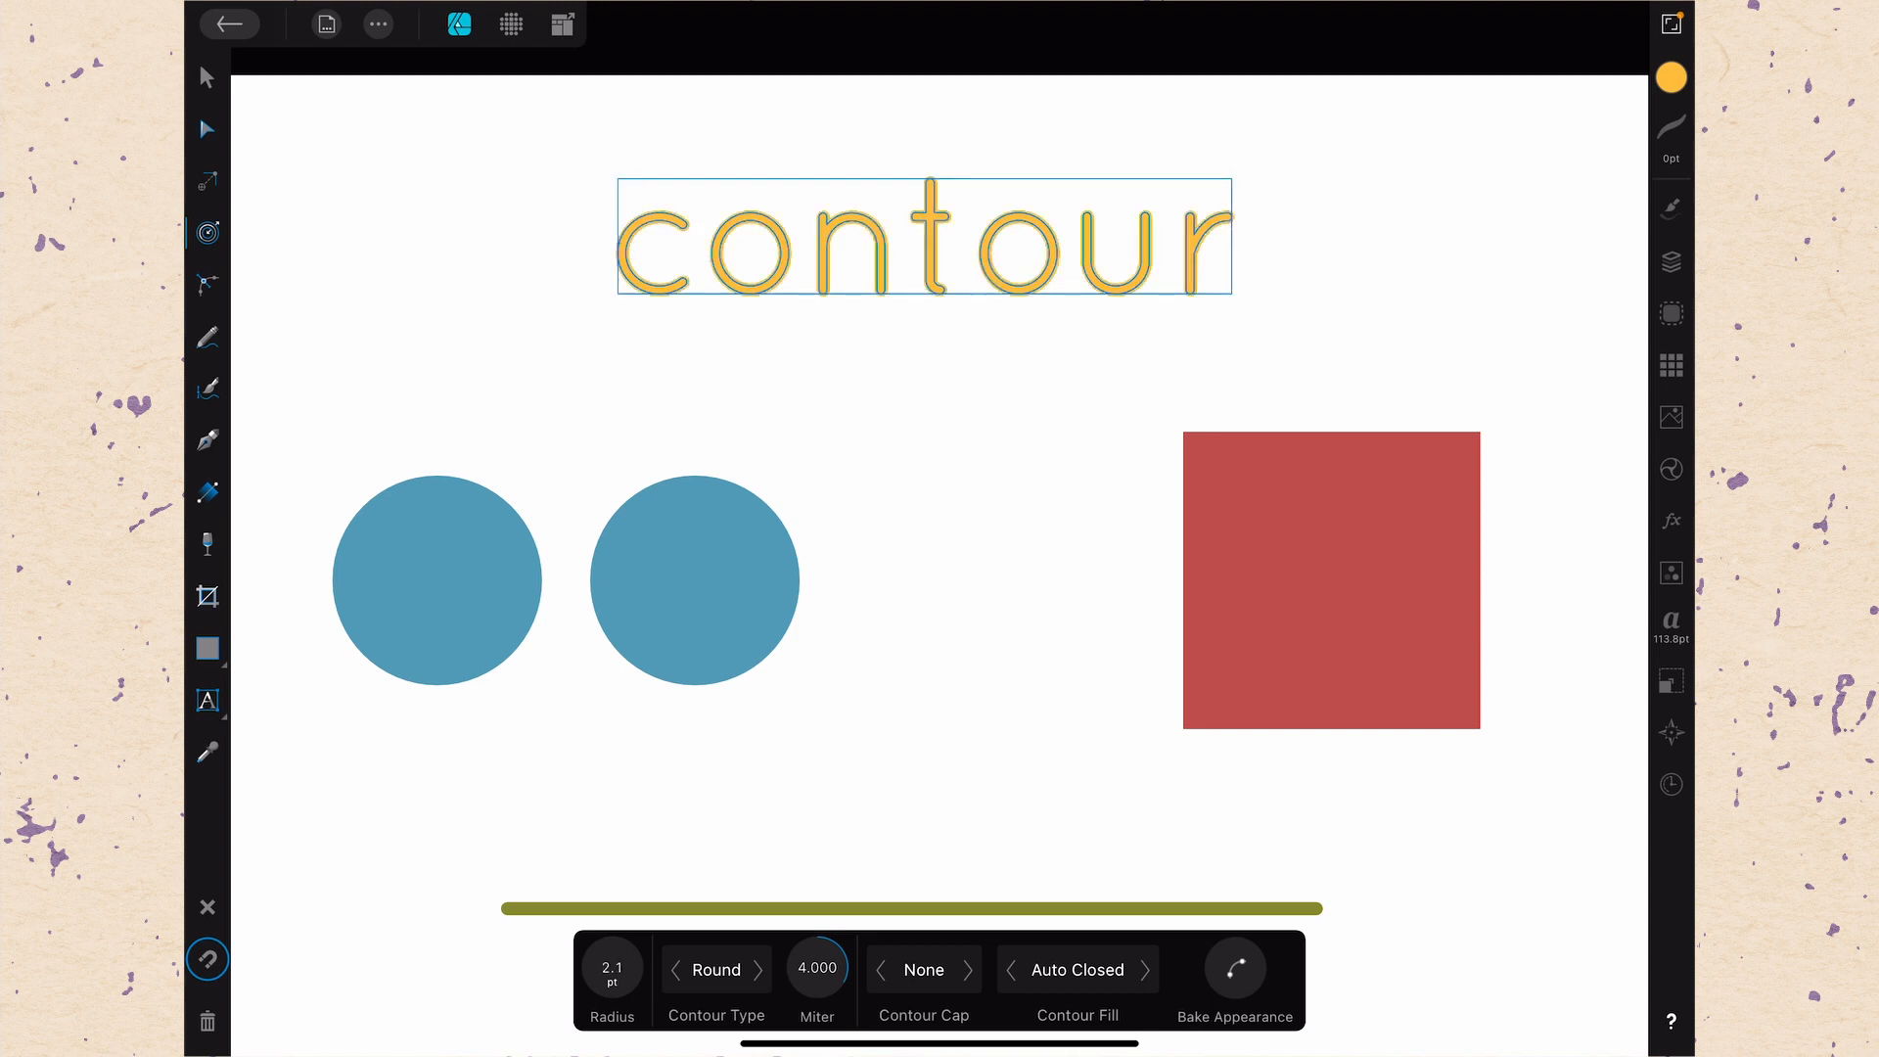
Thin the letters with negative radius values, enter an exact value, then reset the radius to 0 pt
{"action": "left_click", "coordinate": [612, 970]}
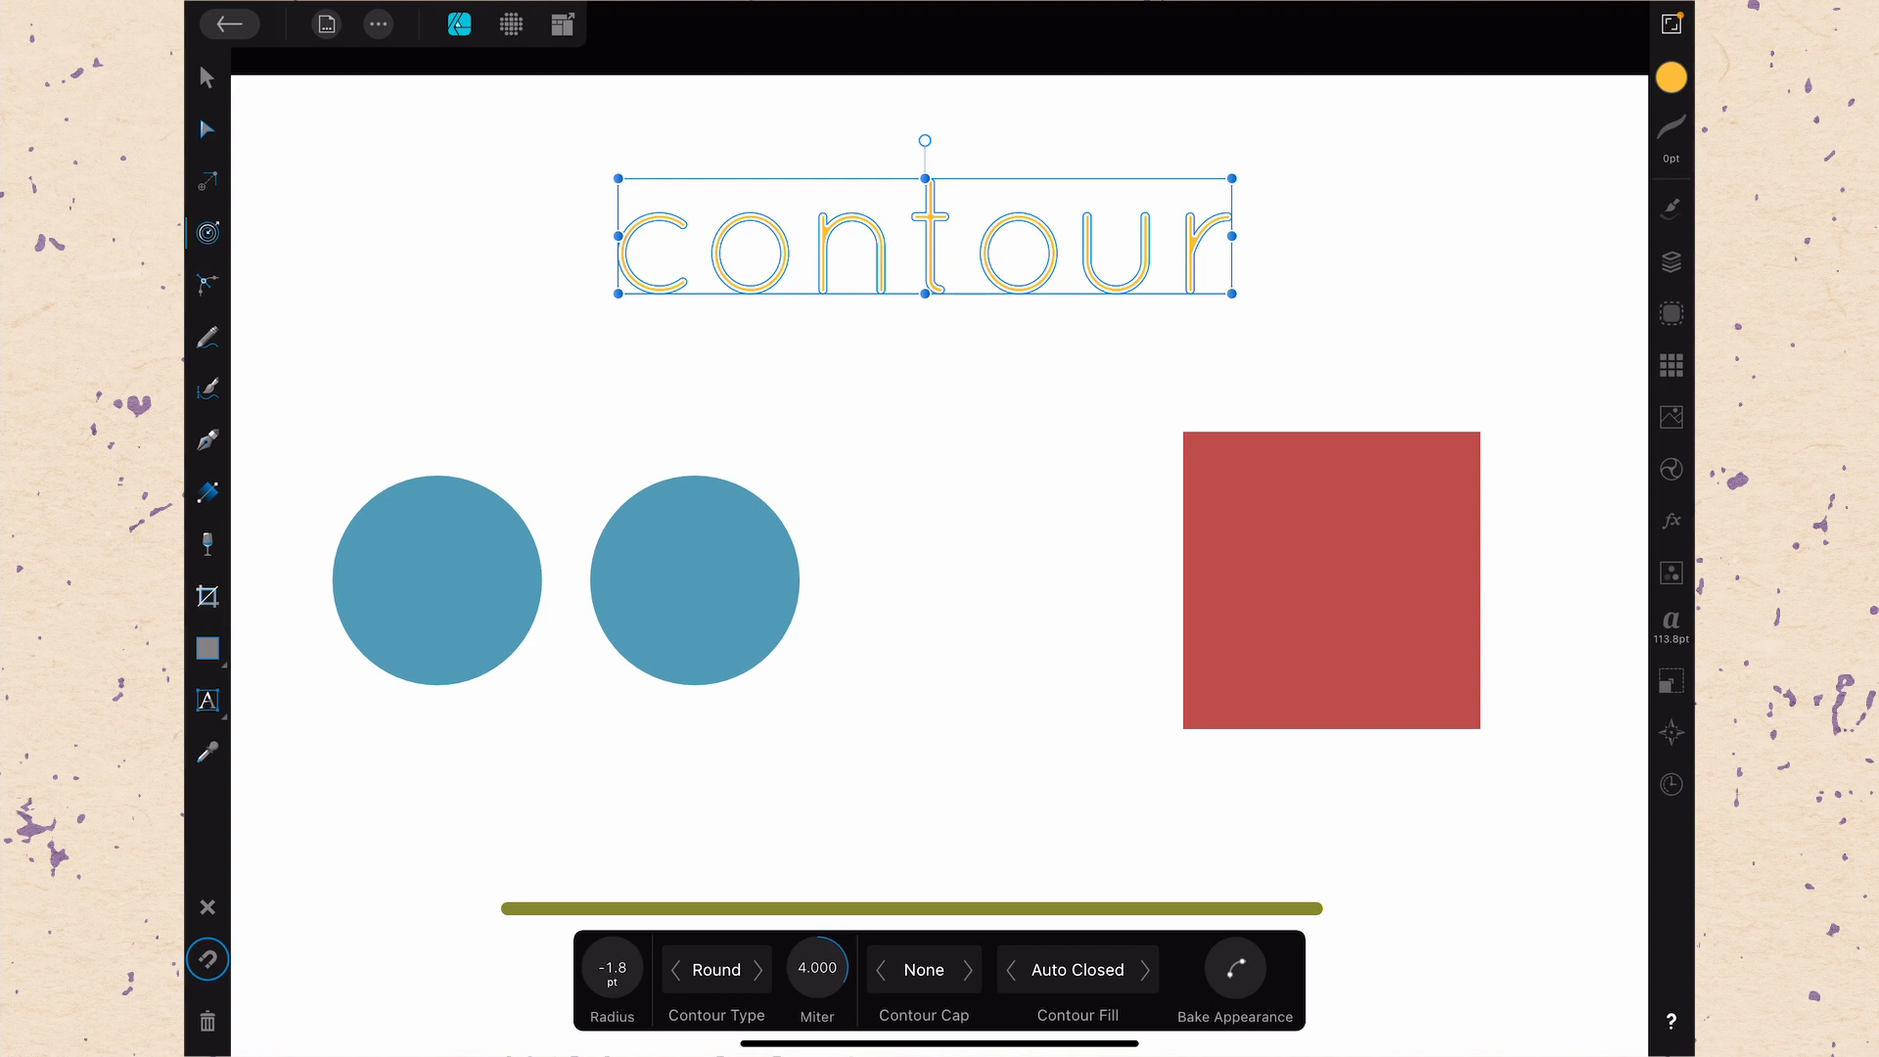
{"action": "left_click", "coordinate": [613, 978]}
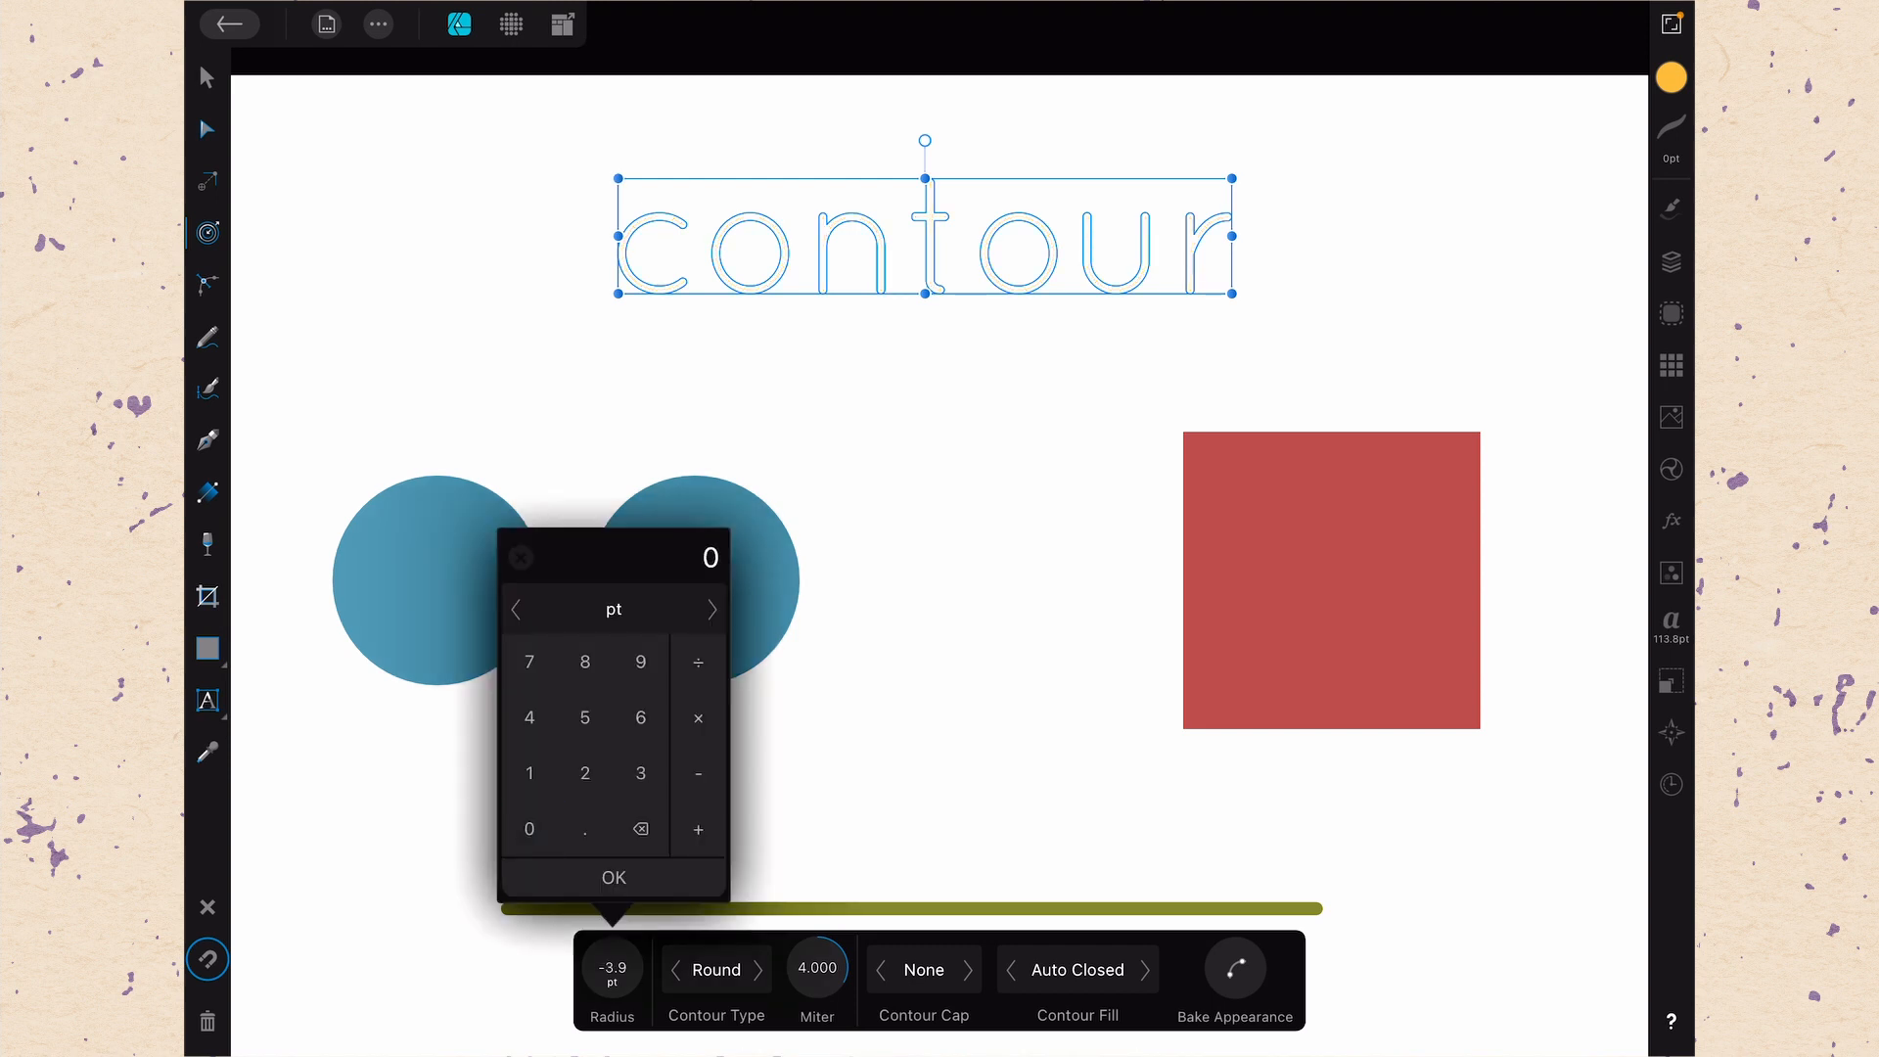
{"action": "left_click", "coordinate": [612, 876]}
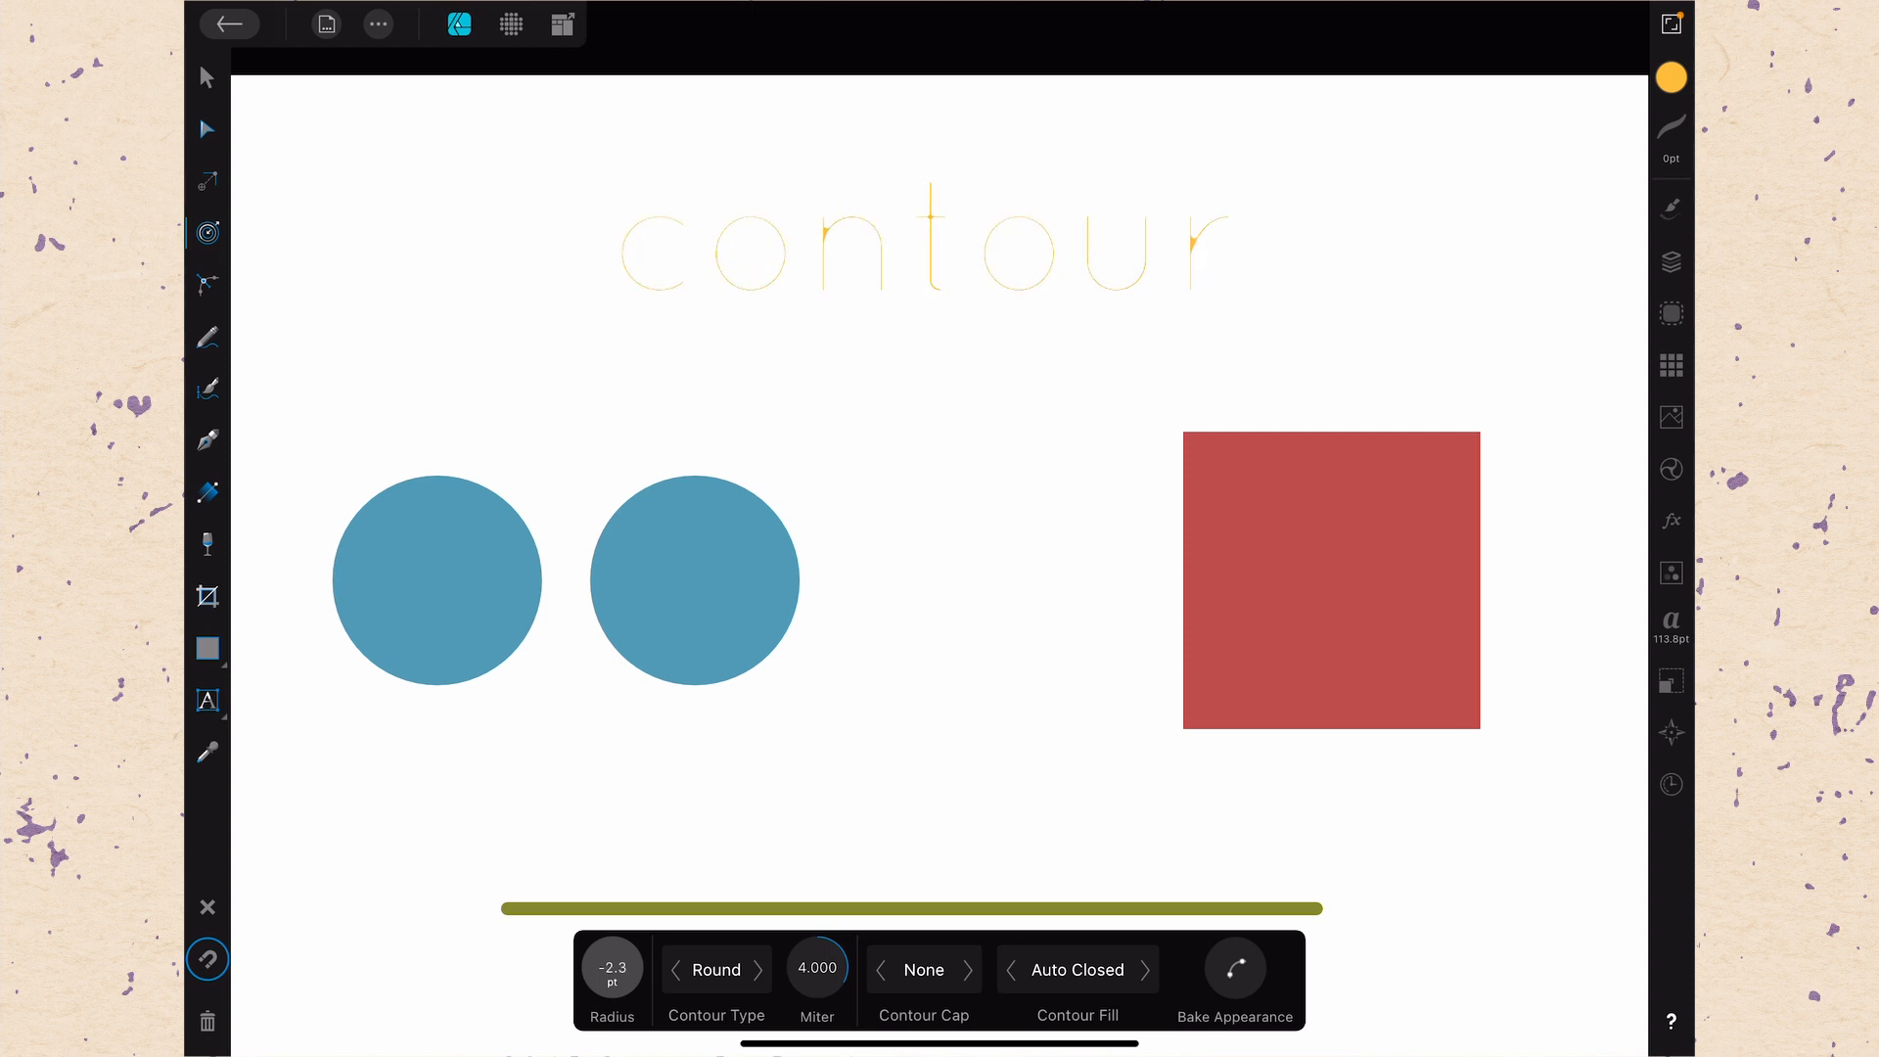
{"action": "left_click", "coordinate": [611, 981]}
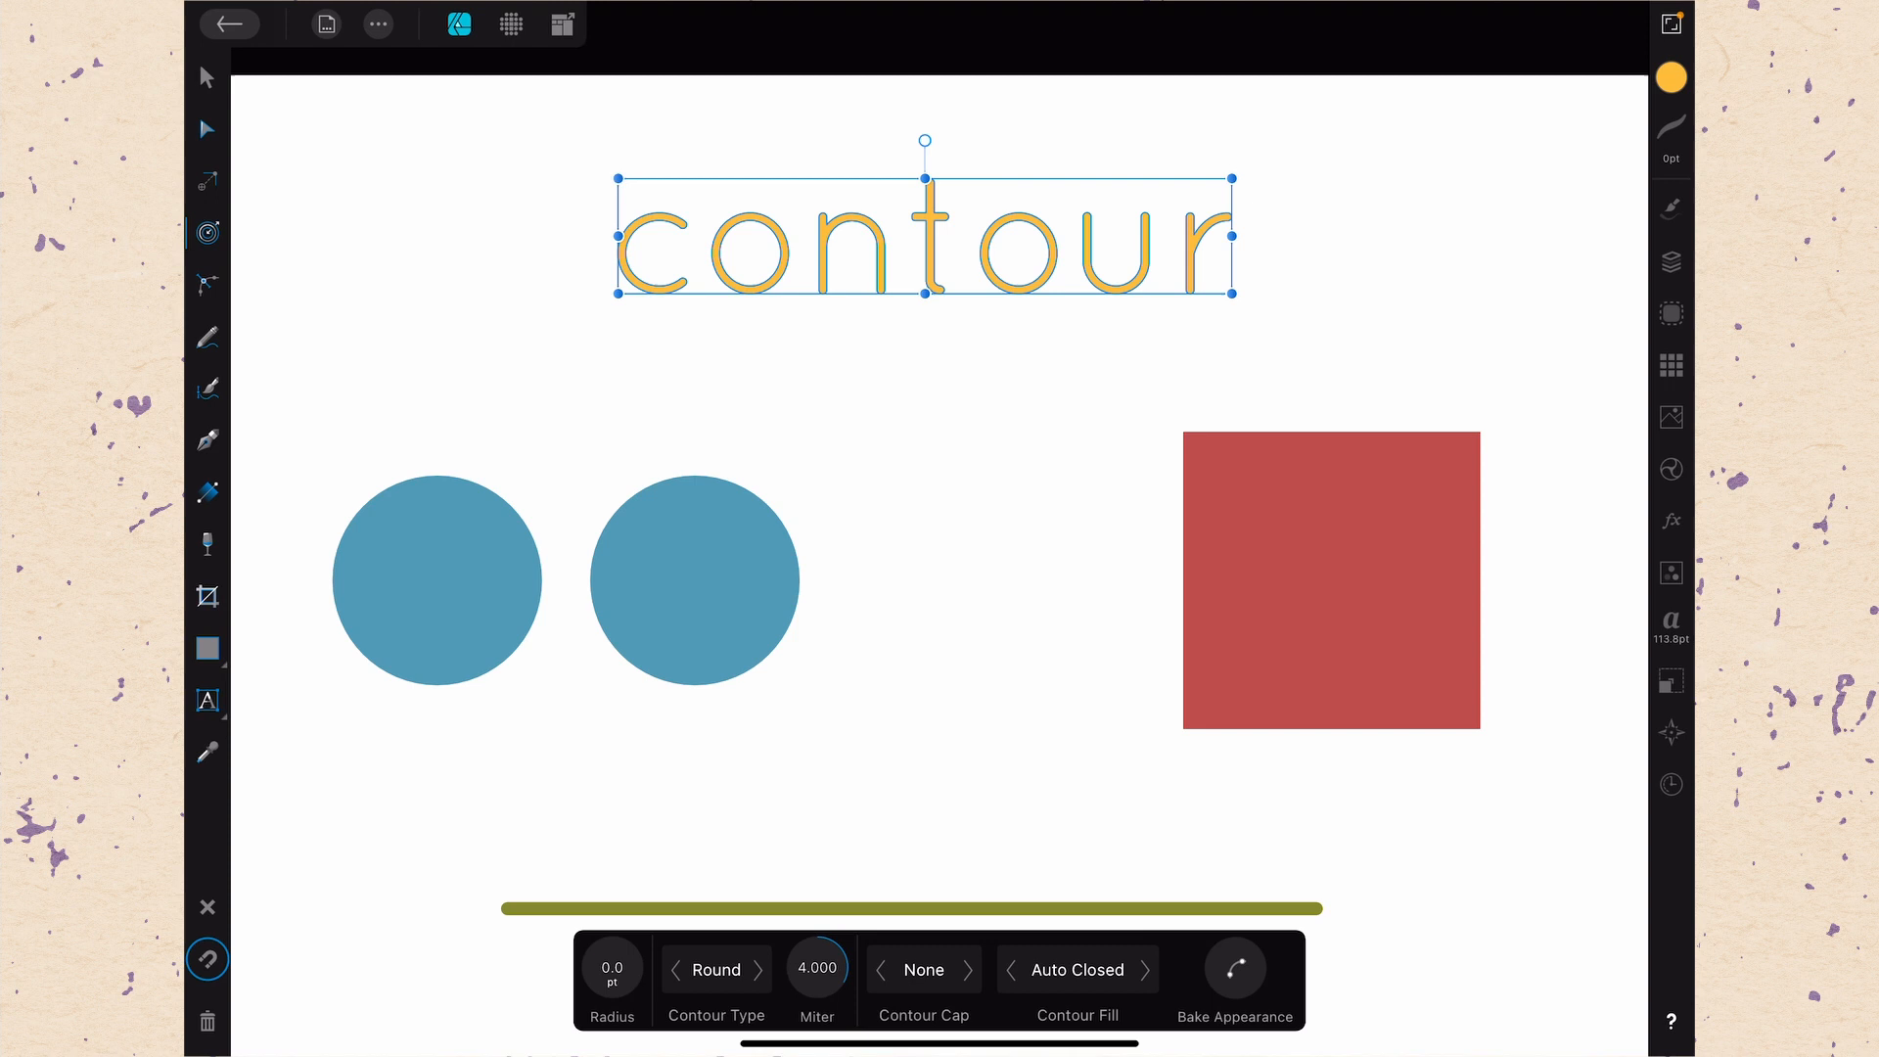
Duplicate the text, fill the copy olive and give it a 5.7 pt contour beneath the yellow word
{"action": "left_click", "coordinate": [1669, 261]}
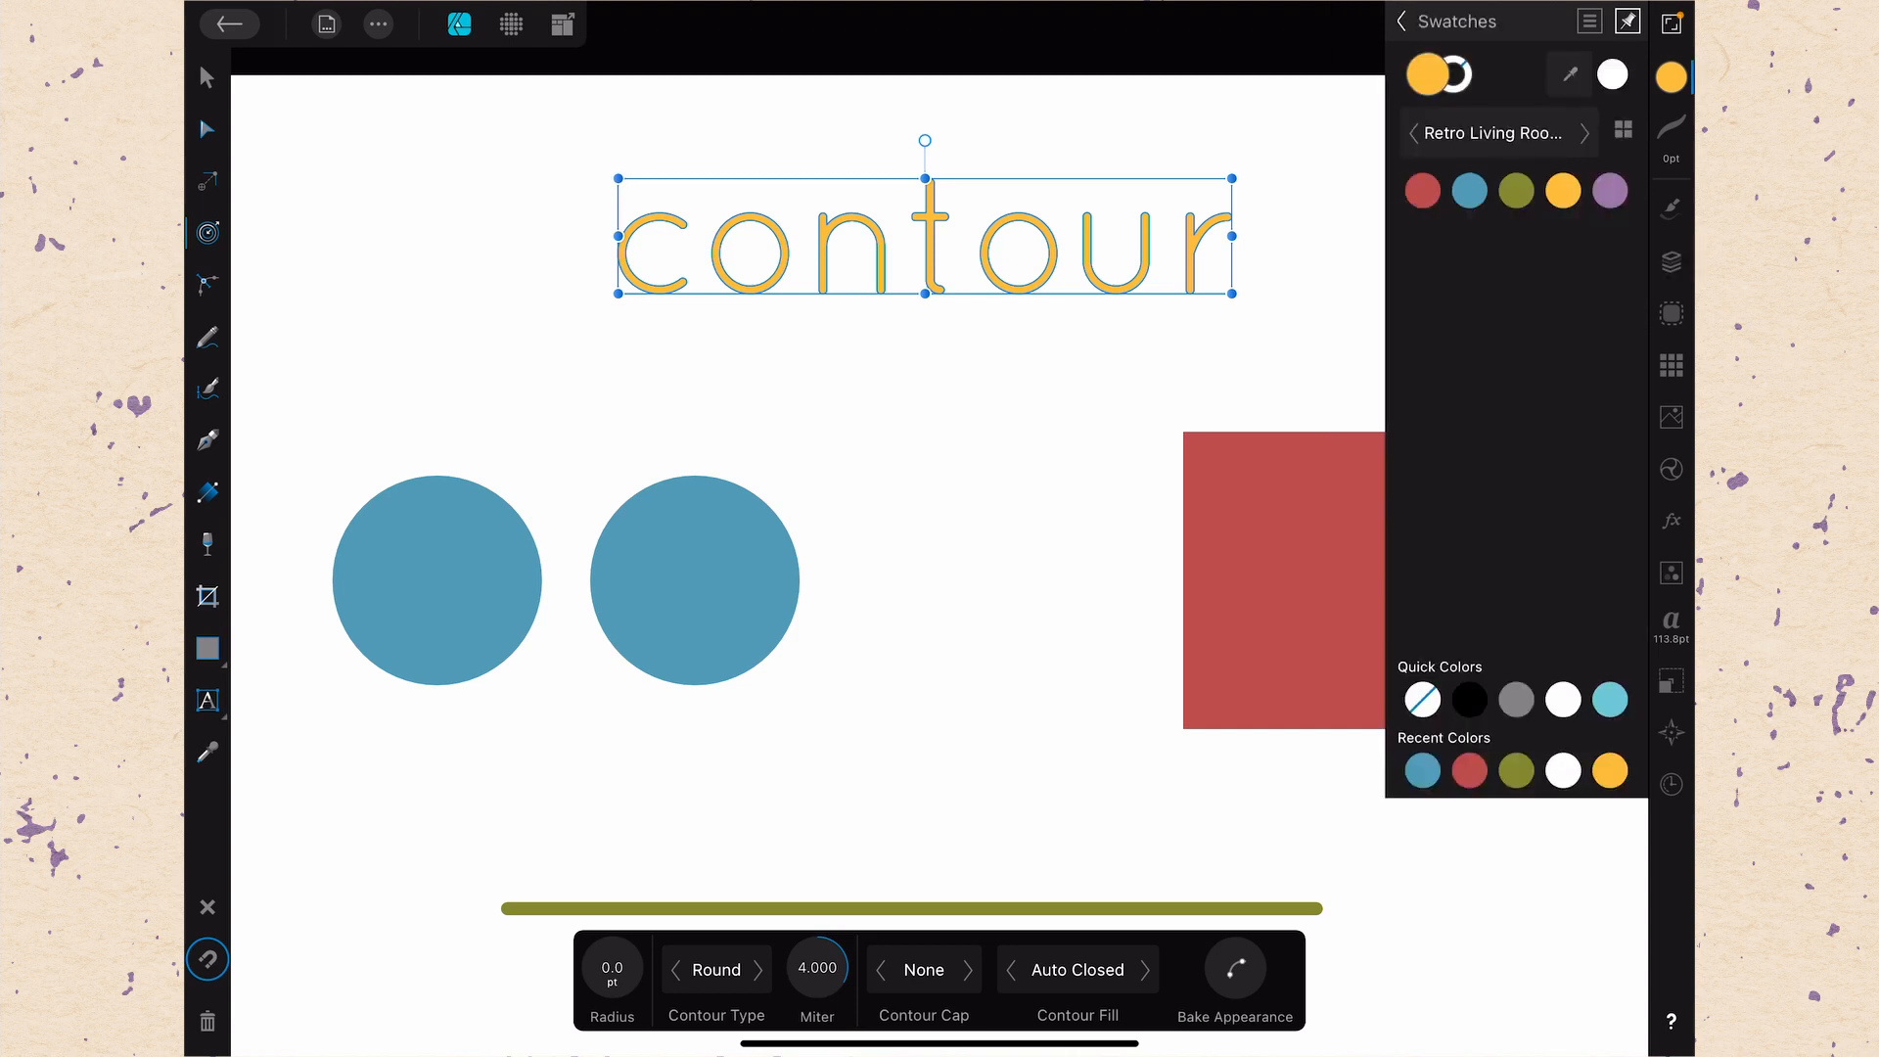
{"action": "left_click", "coordinate": [1514, 190]}
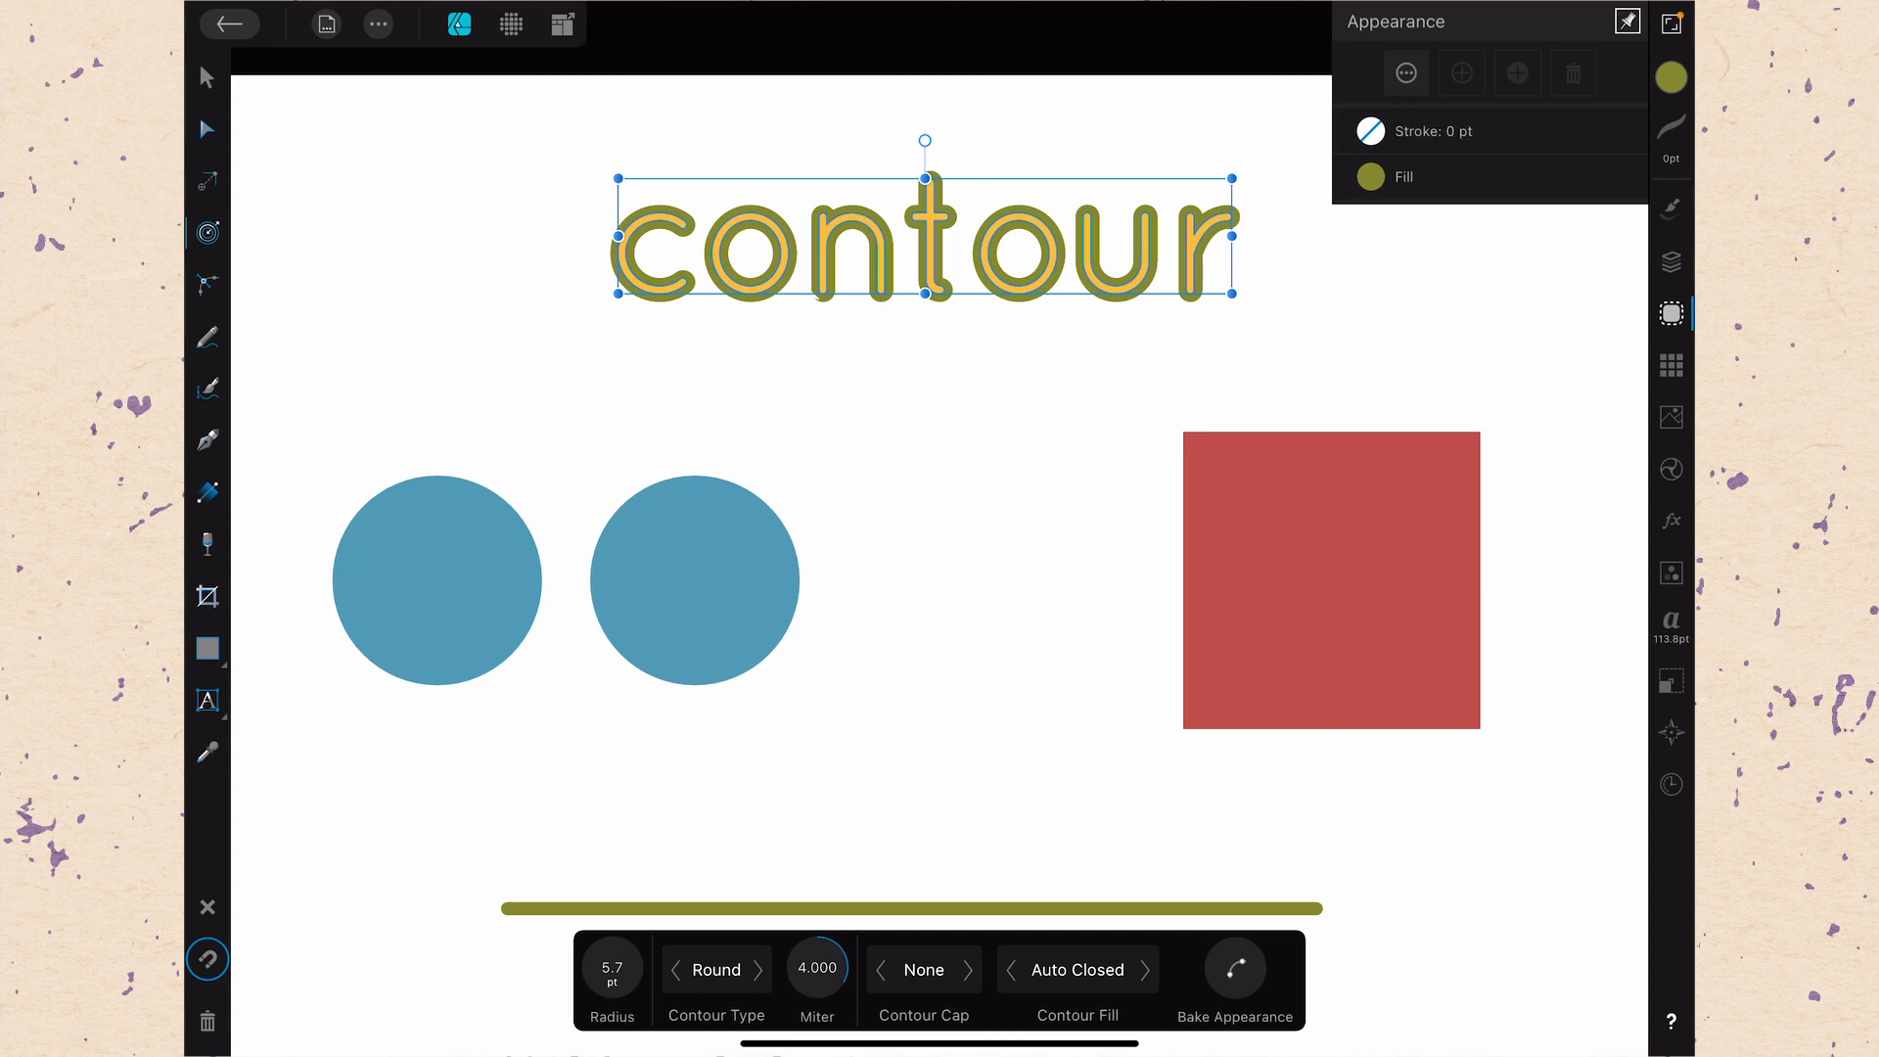
{"action": "left_click", "coordinate": [1669, 260]}
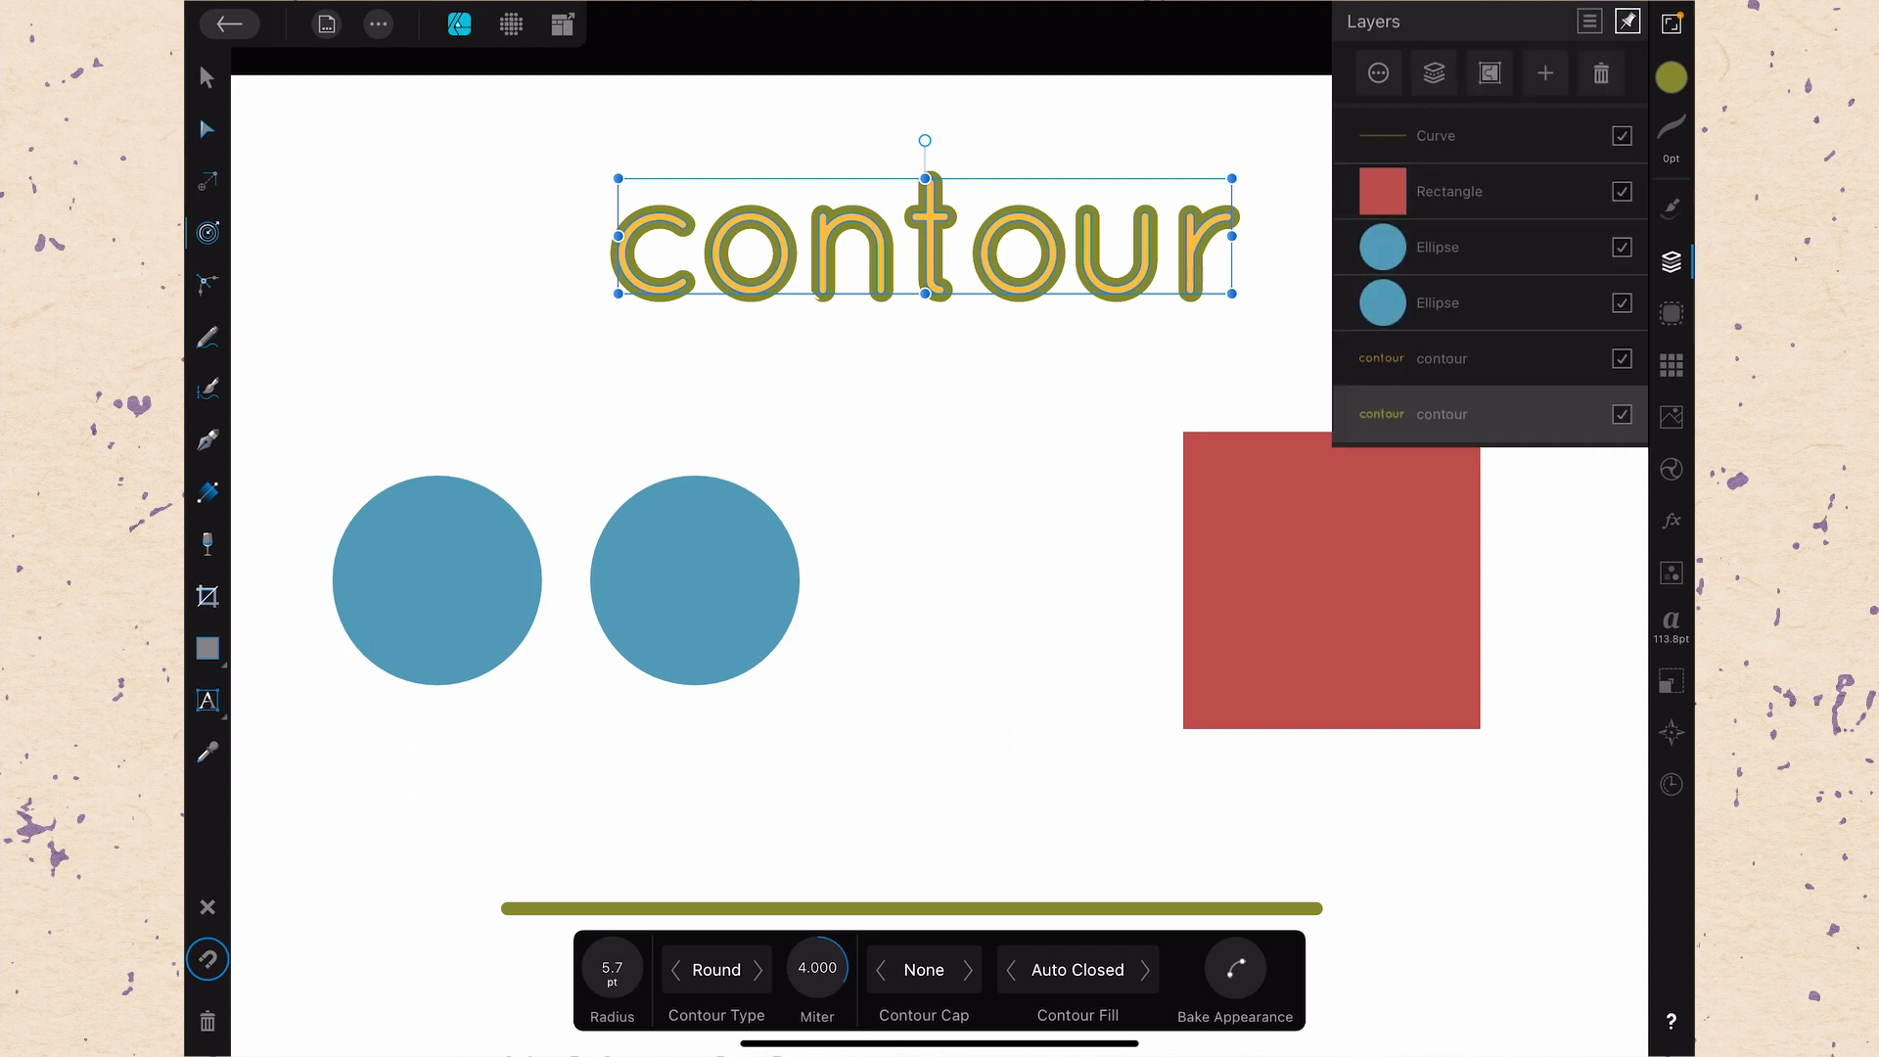
Add a purple-filled copy of contour forming an outer ring, then select the red square
{"action": "left_click", "coordinate": [1442, 358]}
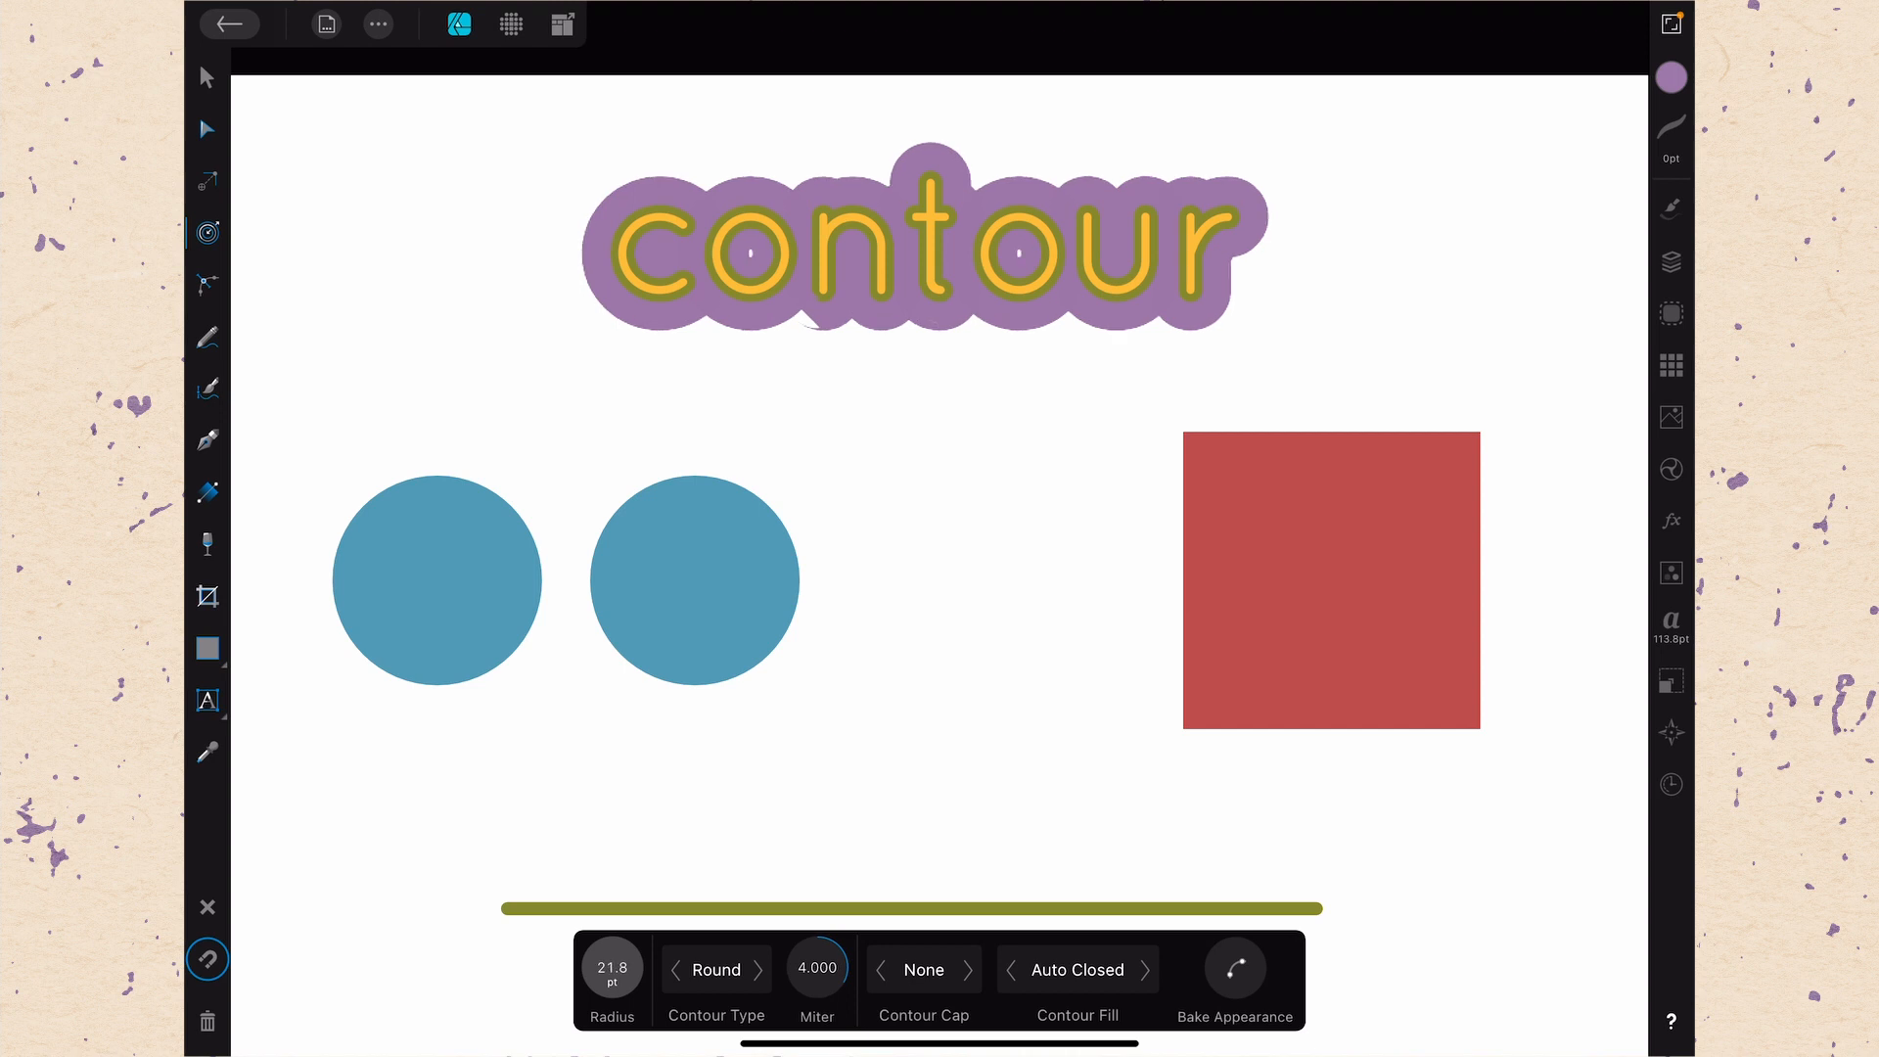
{"action": "left_click", "coordinate": [610, 969]}
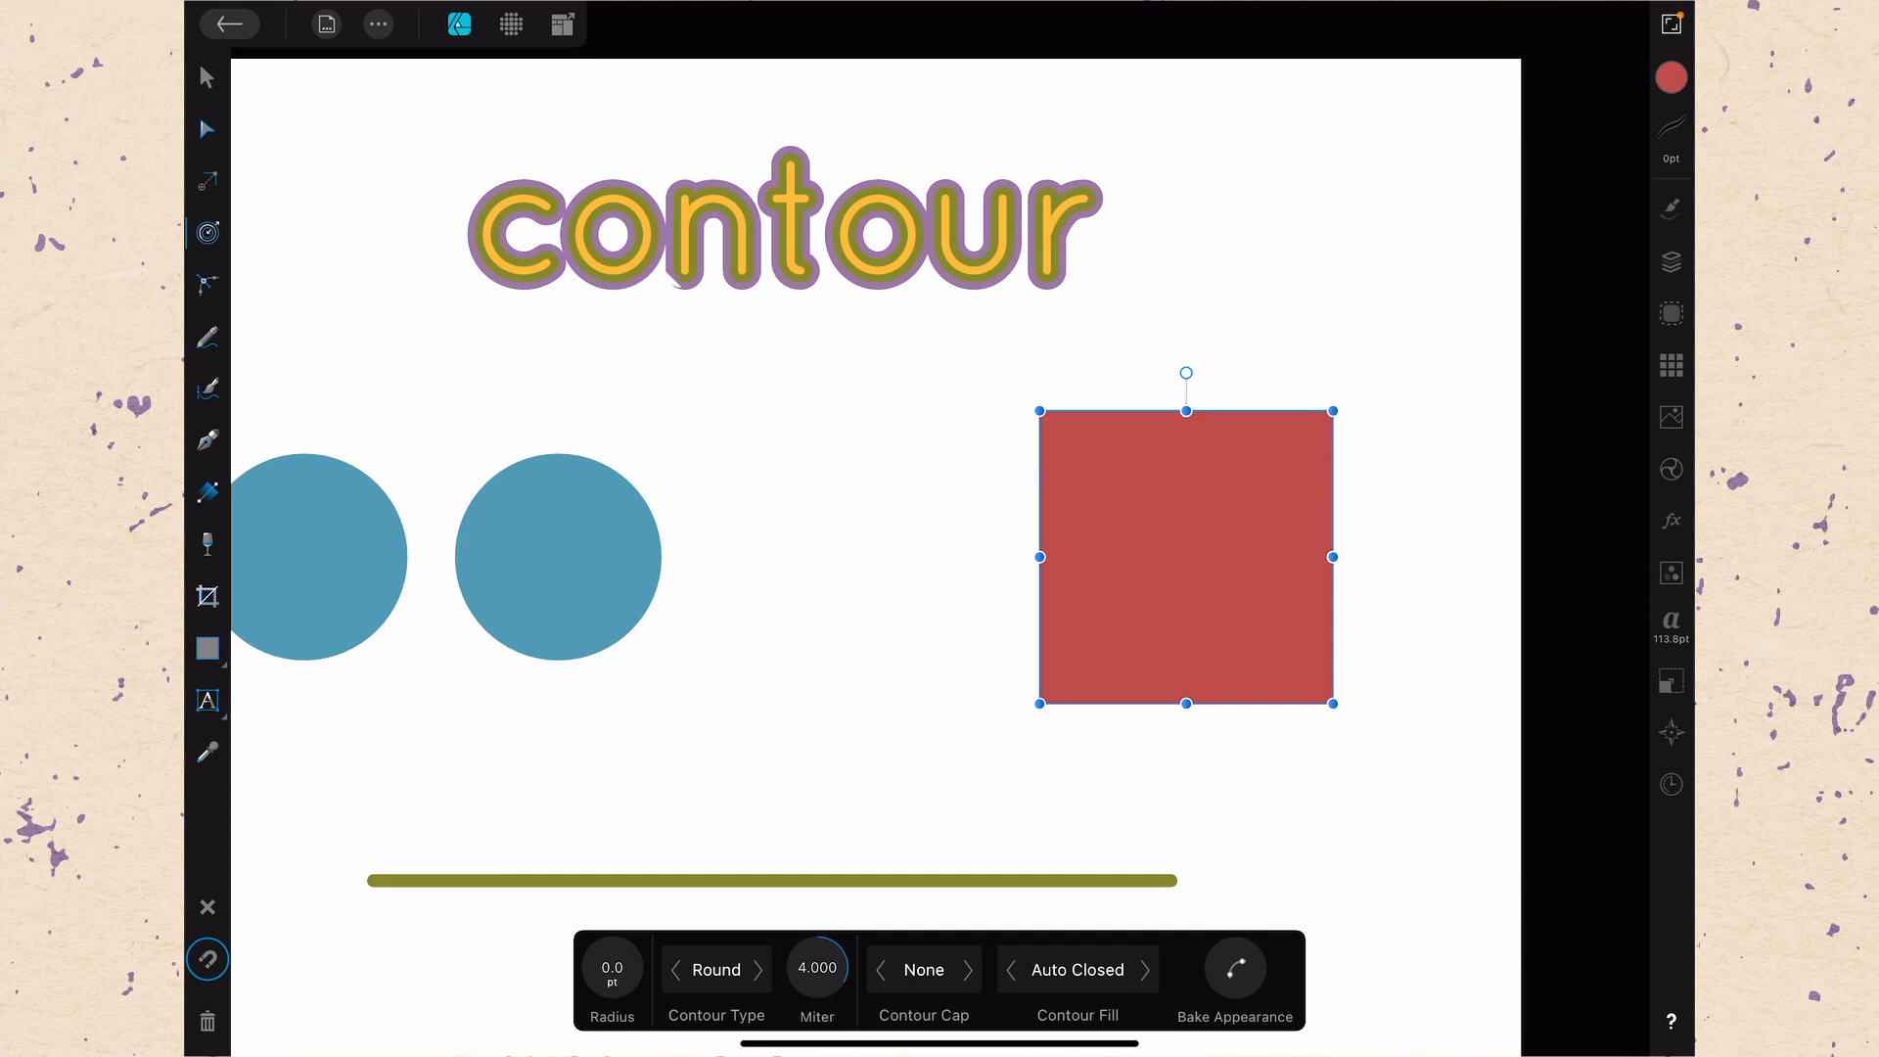
Expand the square's contour to 22.9 pt, trying Bevel and Miter corner types before settling on Round
{"action": "left_click_drag", "start_coordinate": [610, 969], "coordinate": [610, 936]}
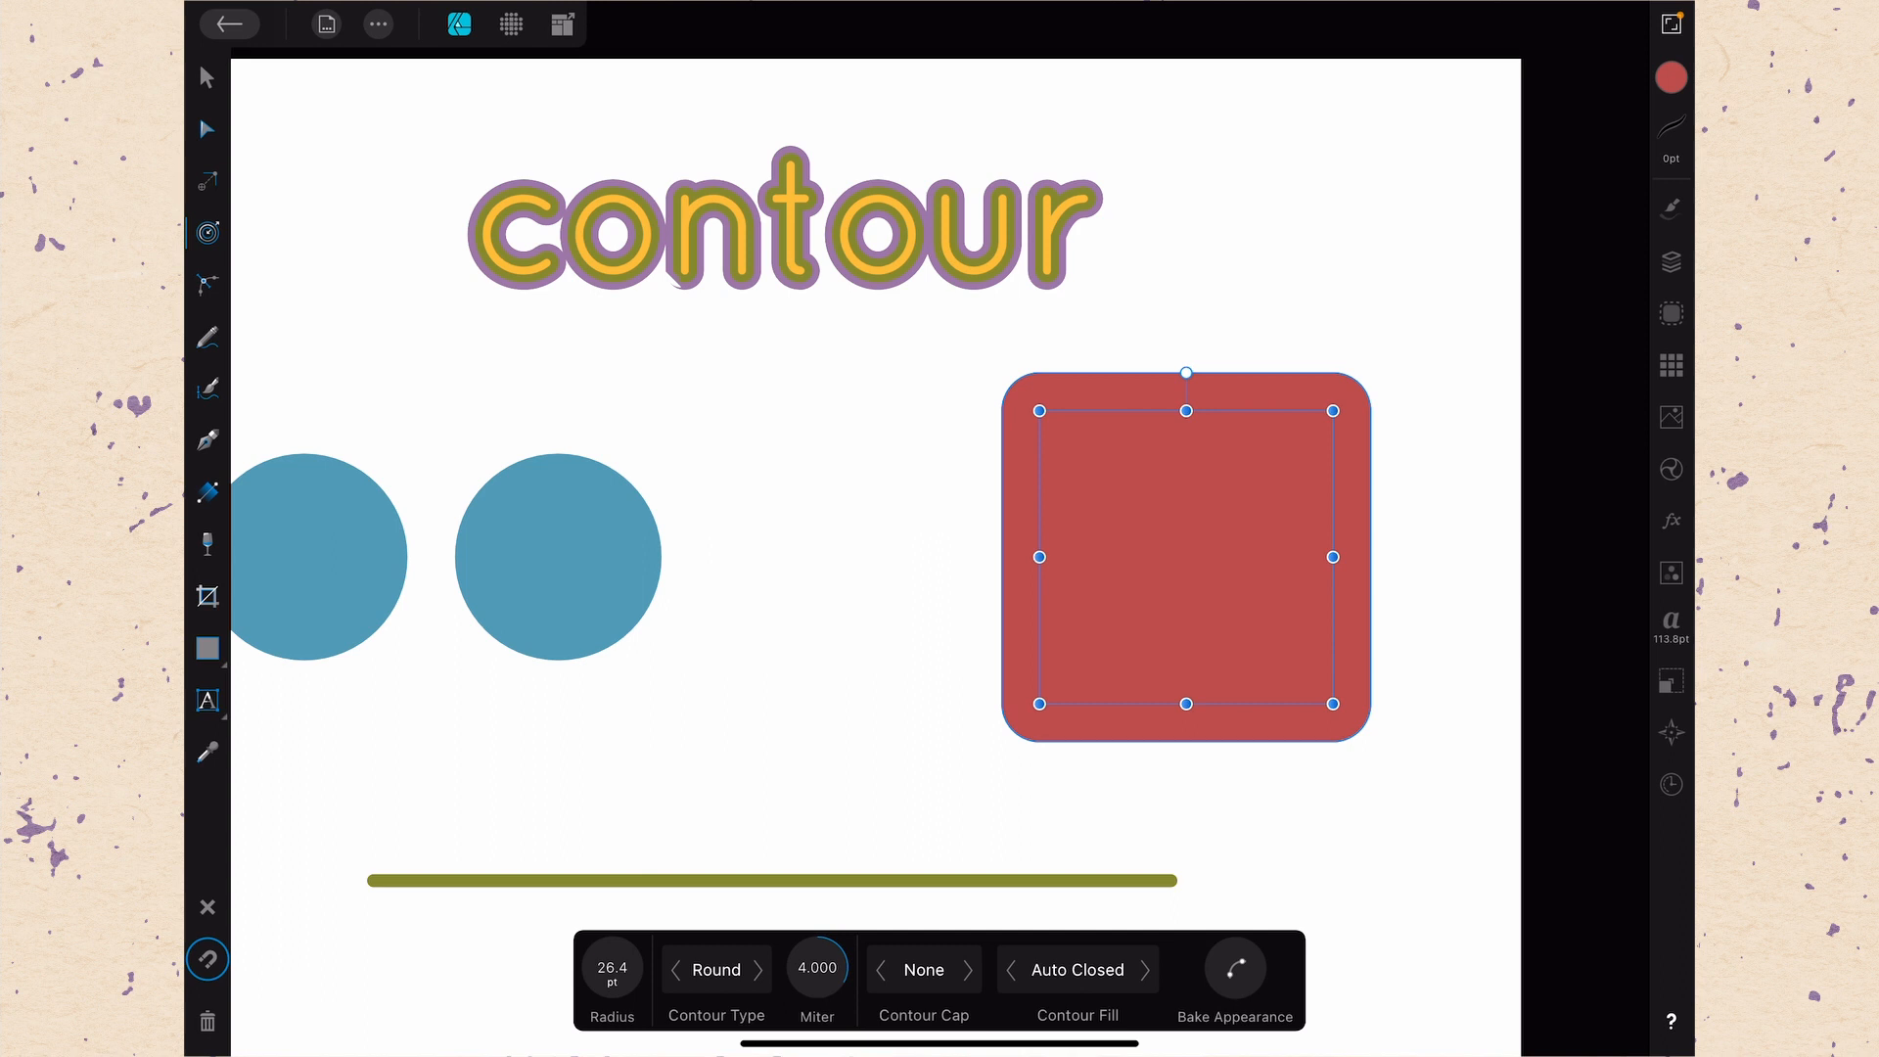
{"action": "left_click", "coordinate": [716, 968]}
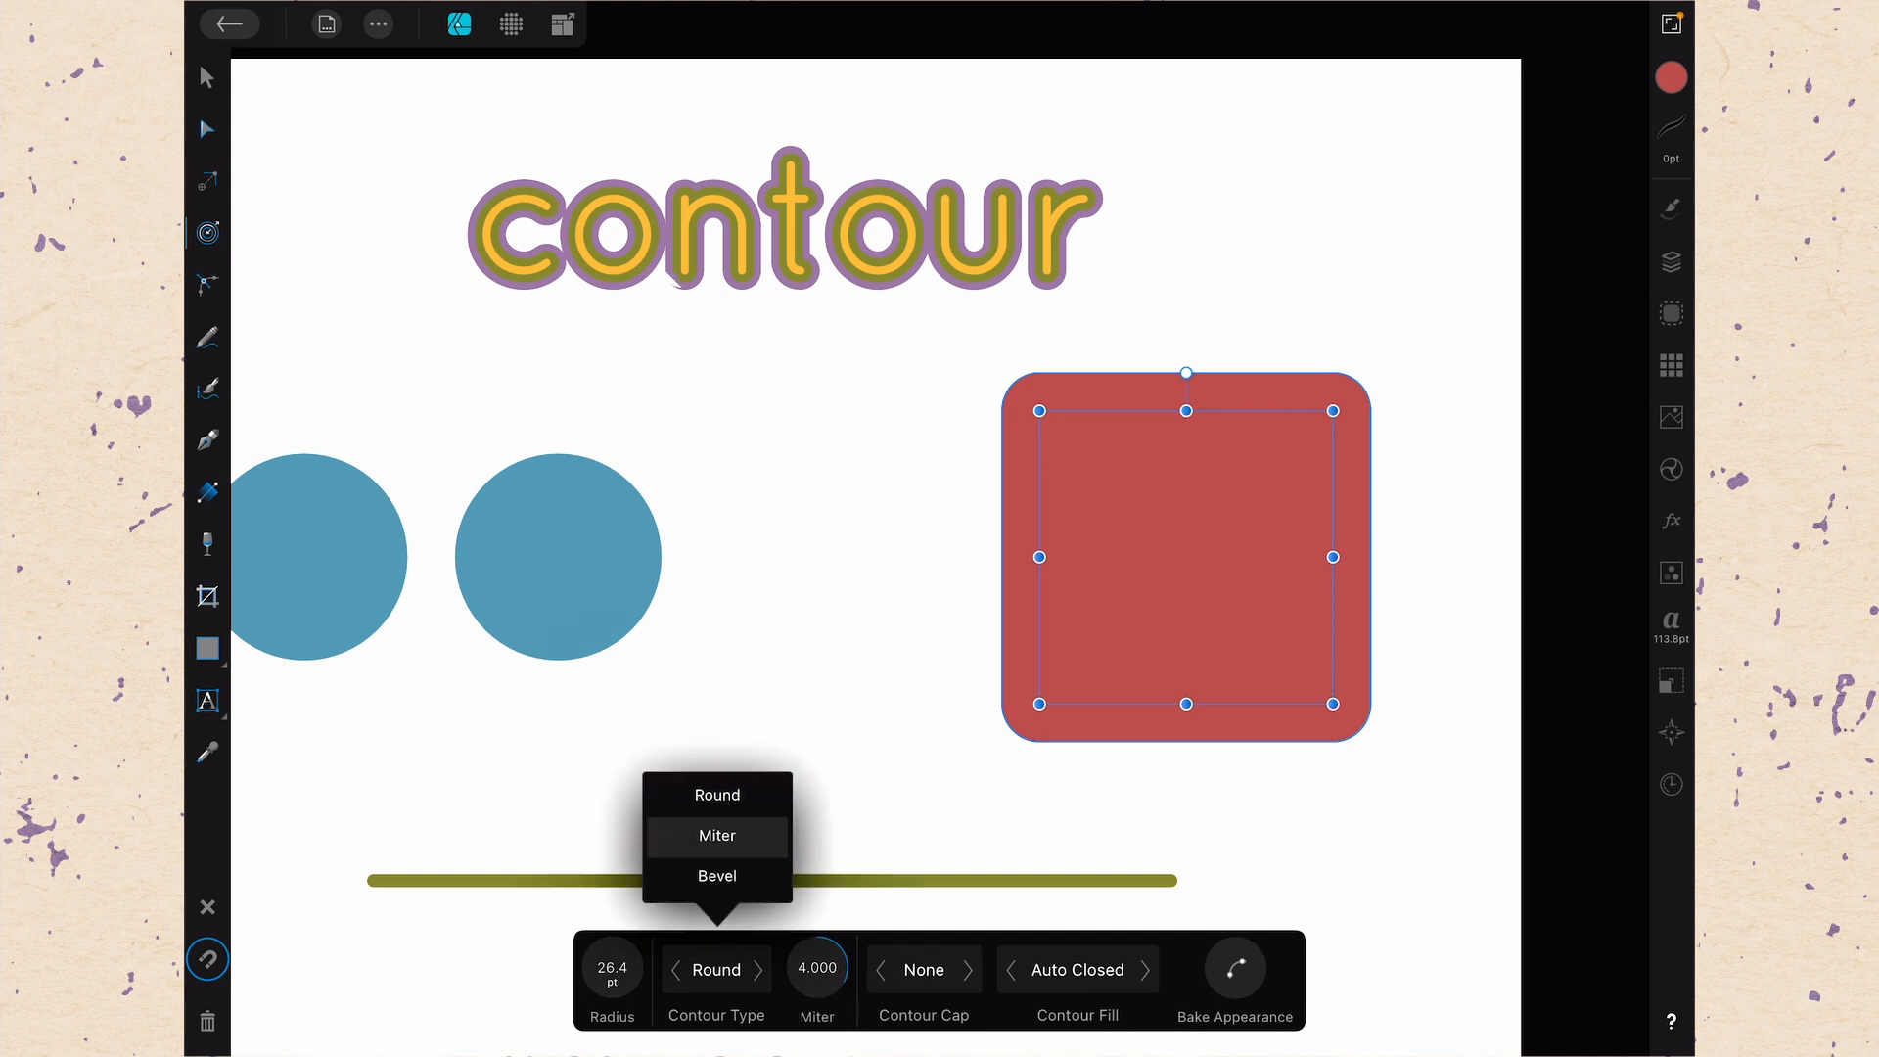
{"action": "left_click", "coordinate": [716, 836]}
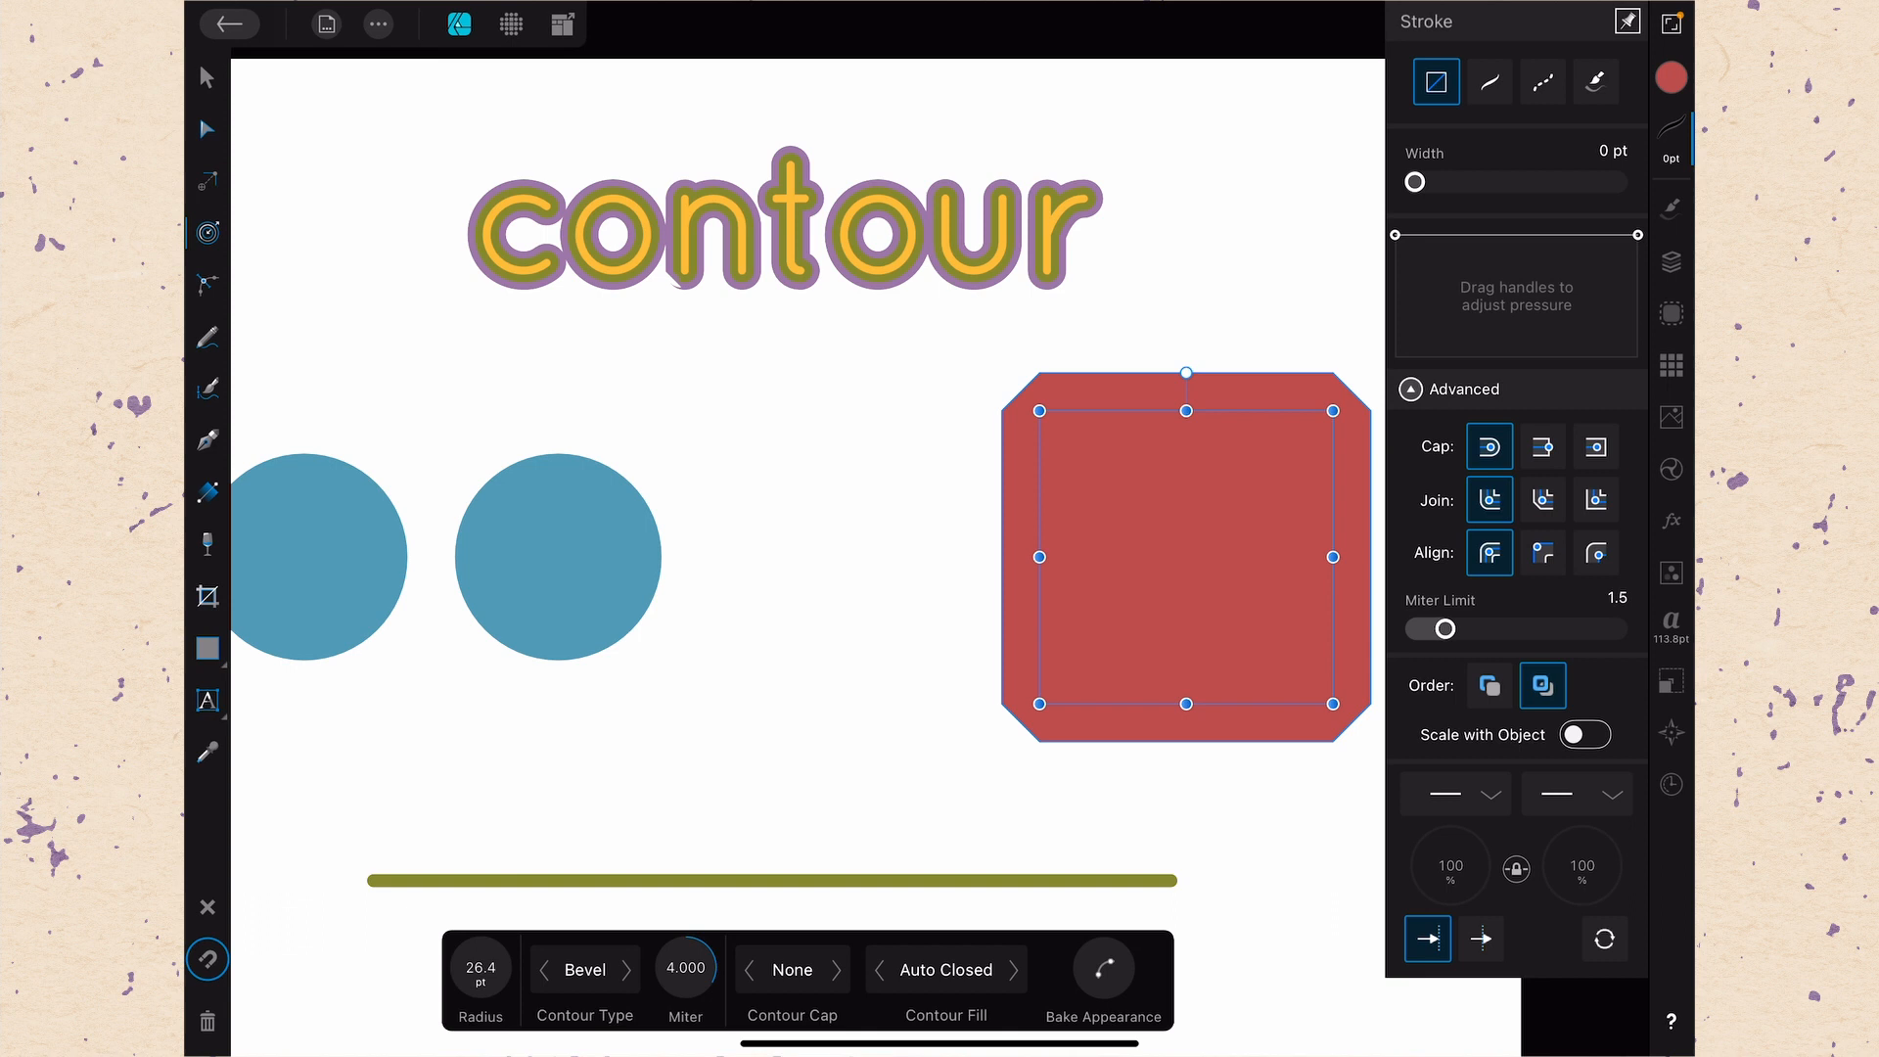
{"action": "left_click", "coordinate": [1411, 388]}
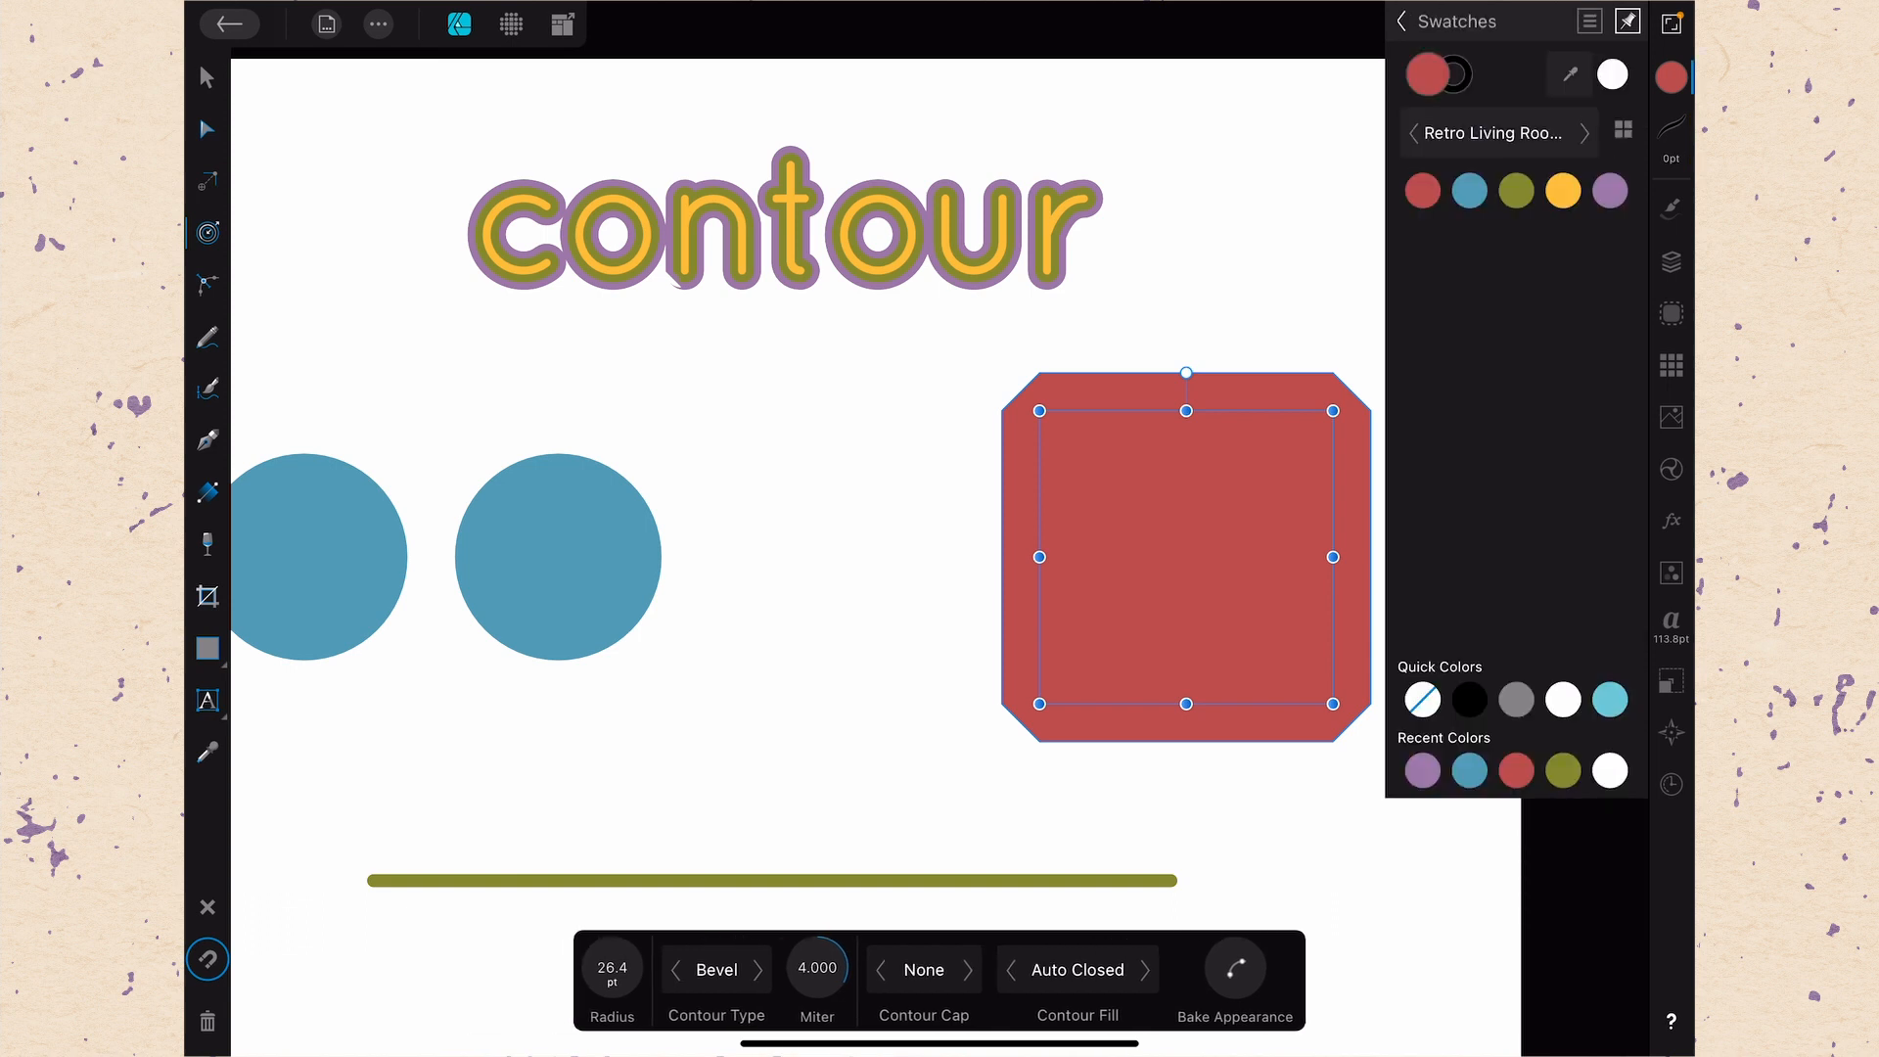
{"action": "left_click", "coordinate": [716, 969]}
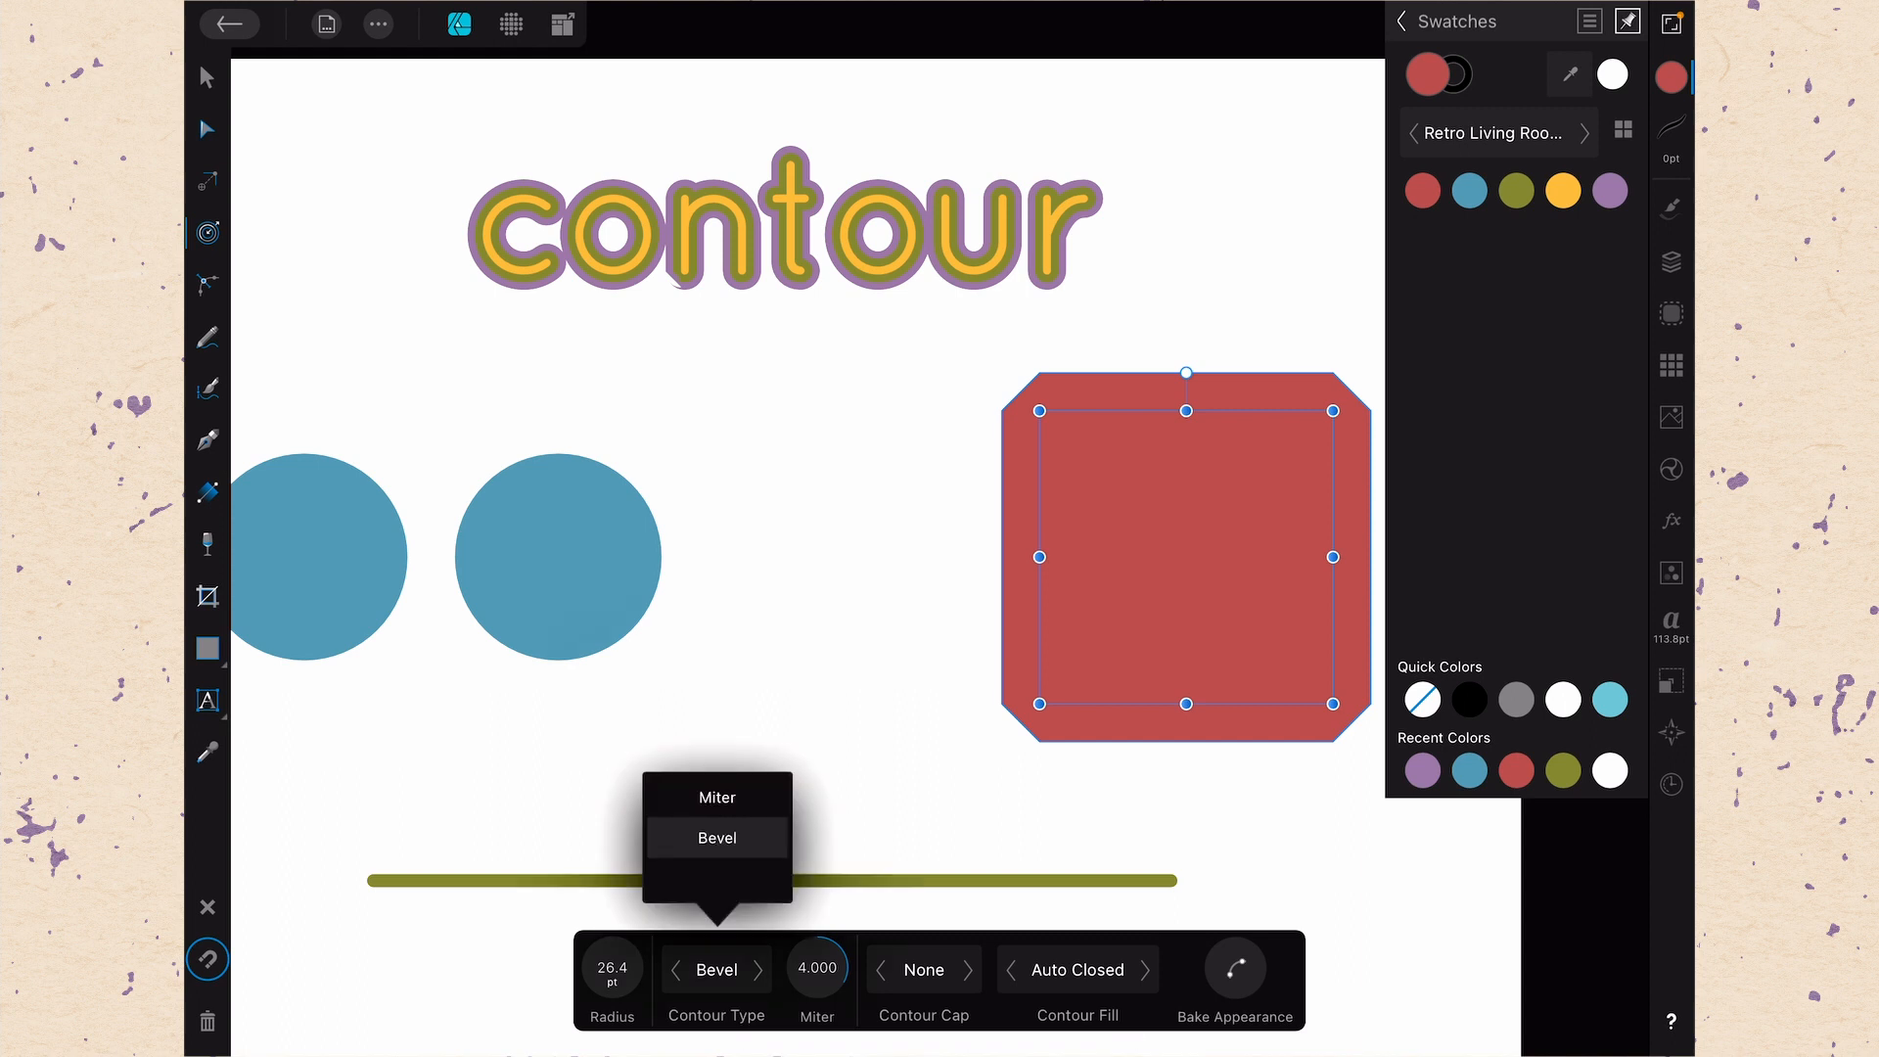
{"action": "left_click", "coordinate": [716, 835]}
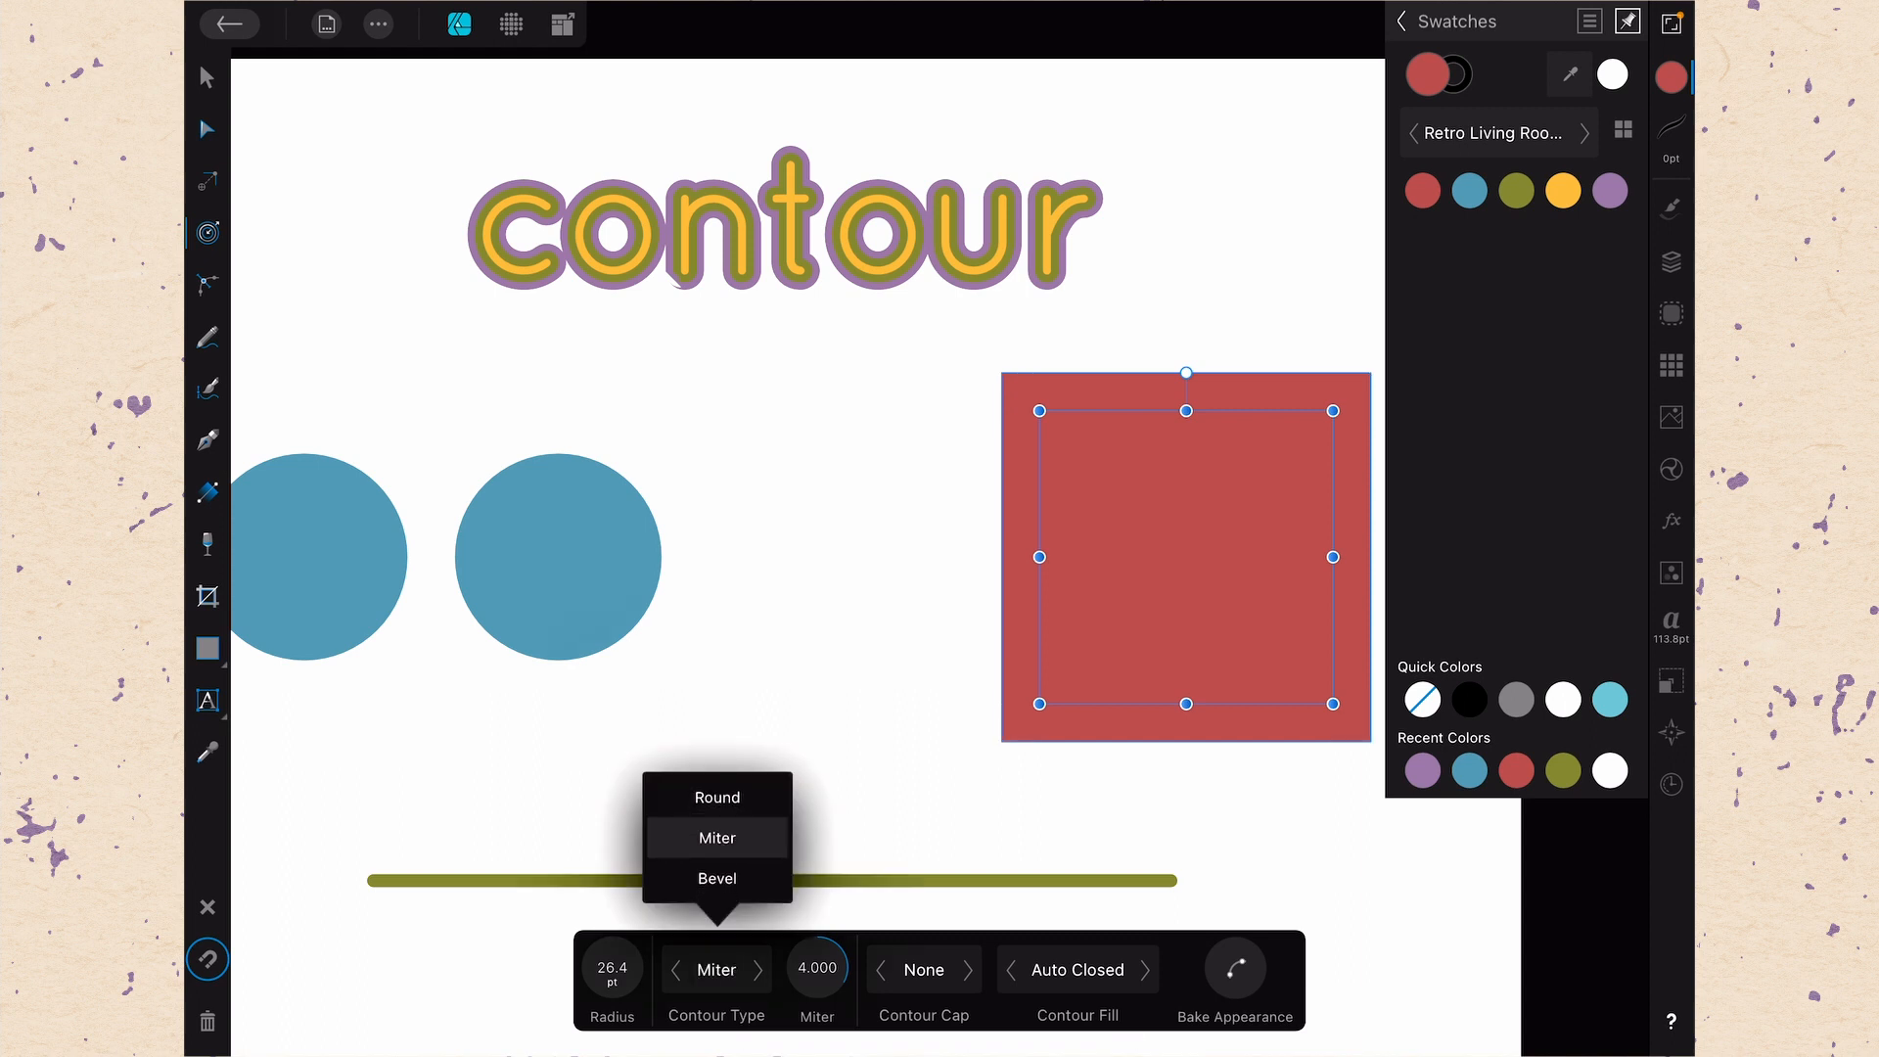
{"action": "left_click", "coordinate": [716, 797]}
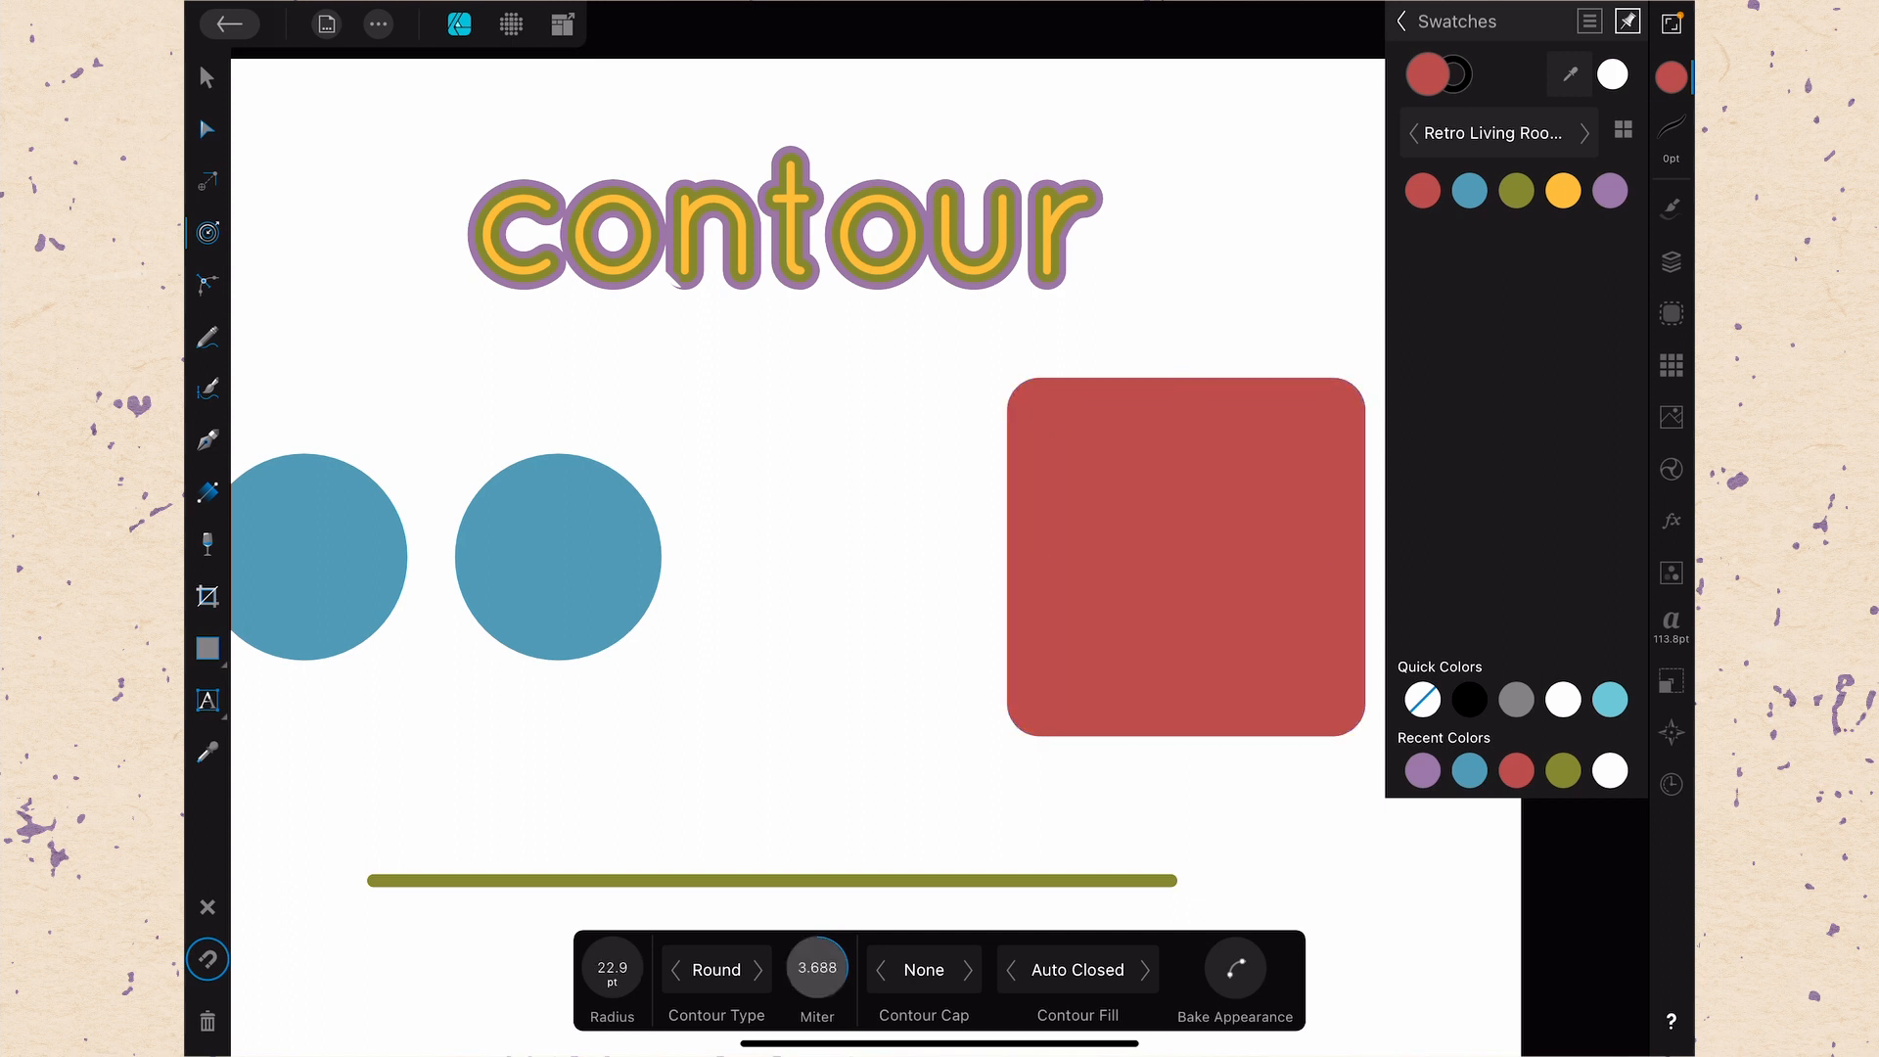
Try mitred corners with the miter limit reset to 4, then return to rounded corners
{"action": "left_click", "coordinate": [1184, 557]}
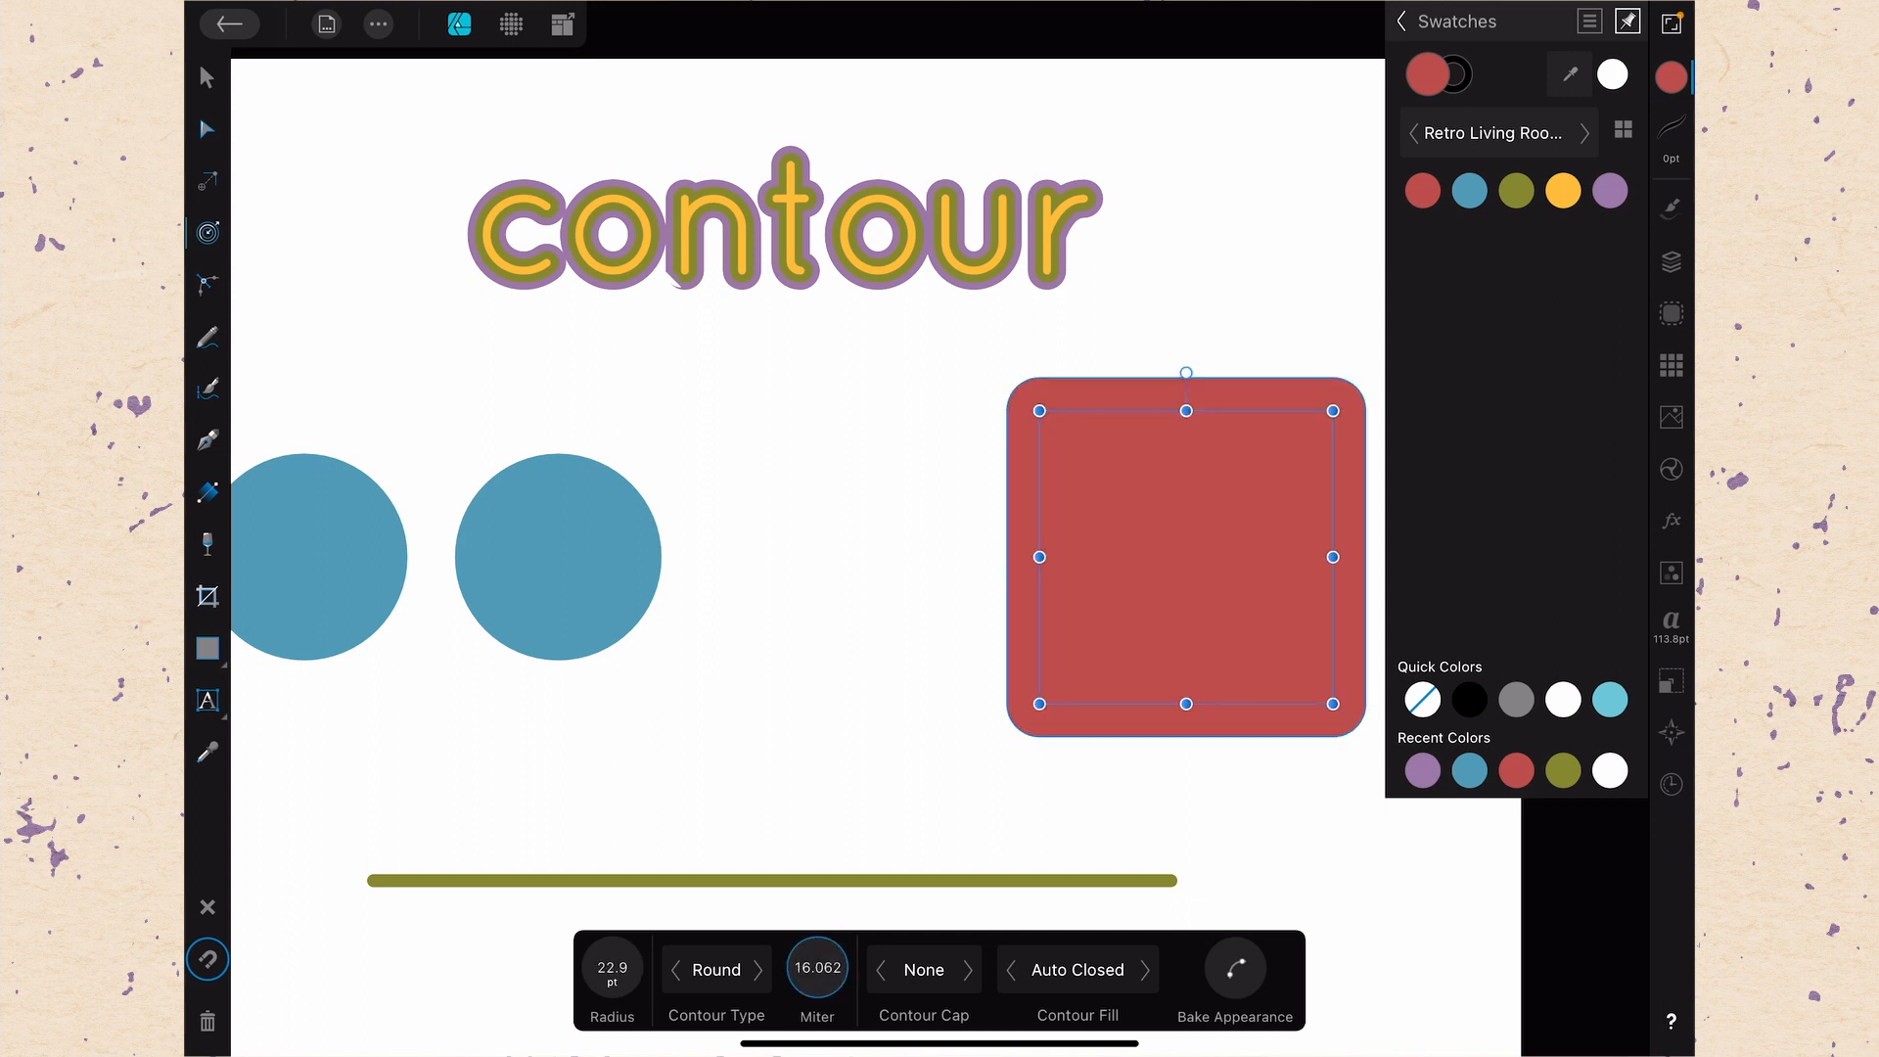
{"action": "left_click", "coordinate": [716, 968]}
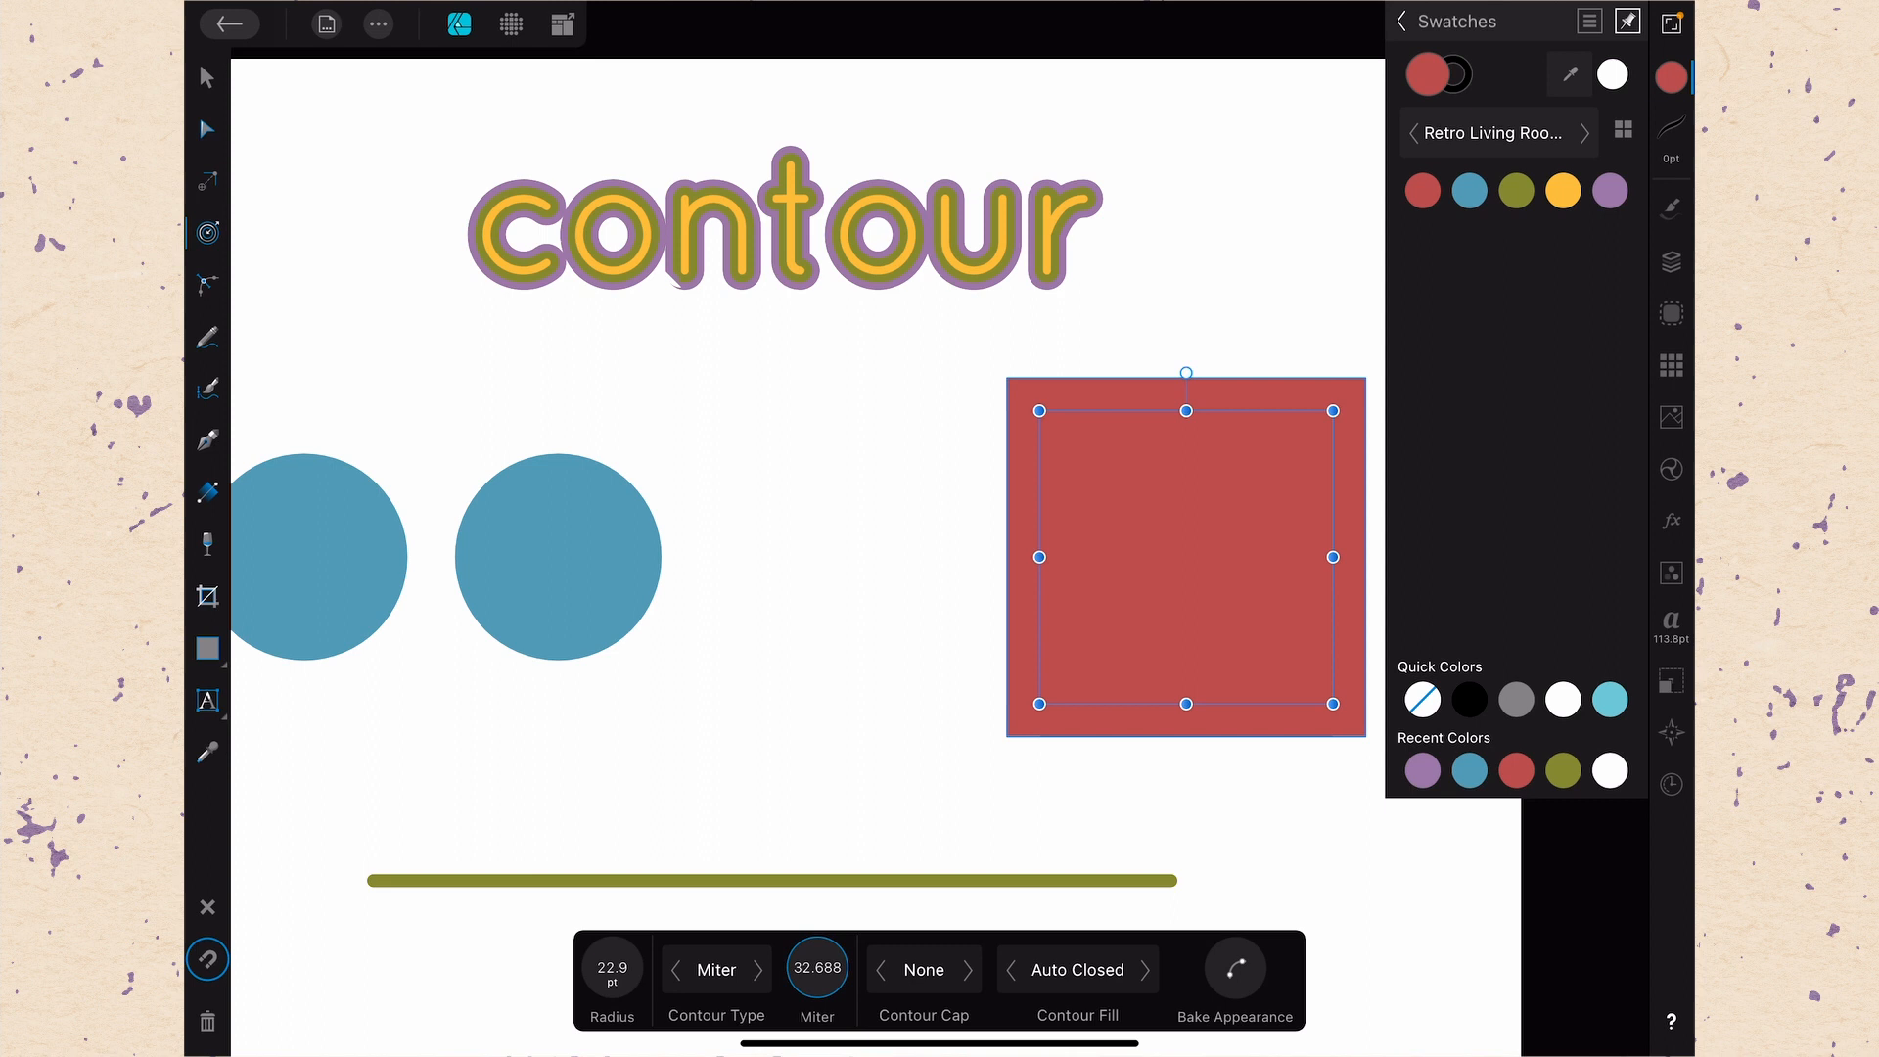
{"action": "left_click", "coordinate": [818, 967]}
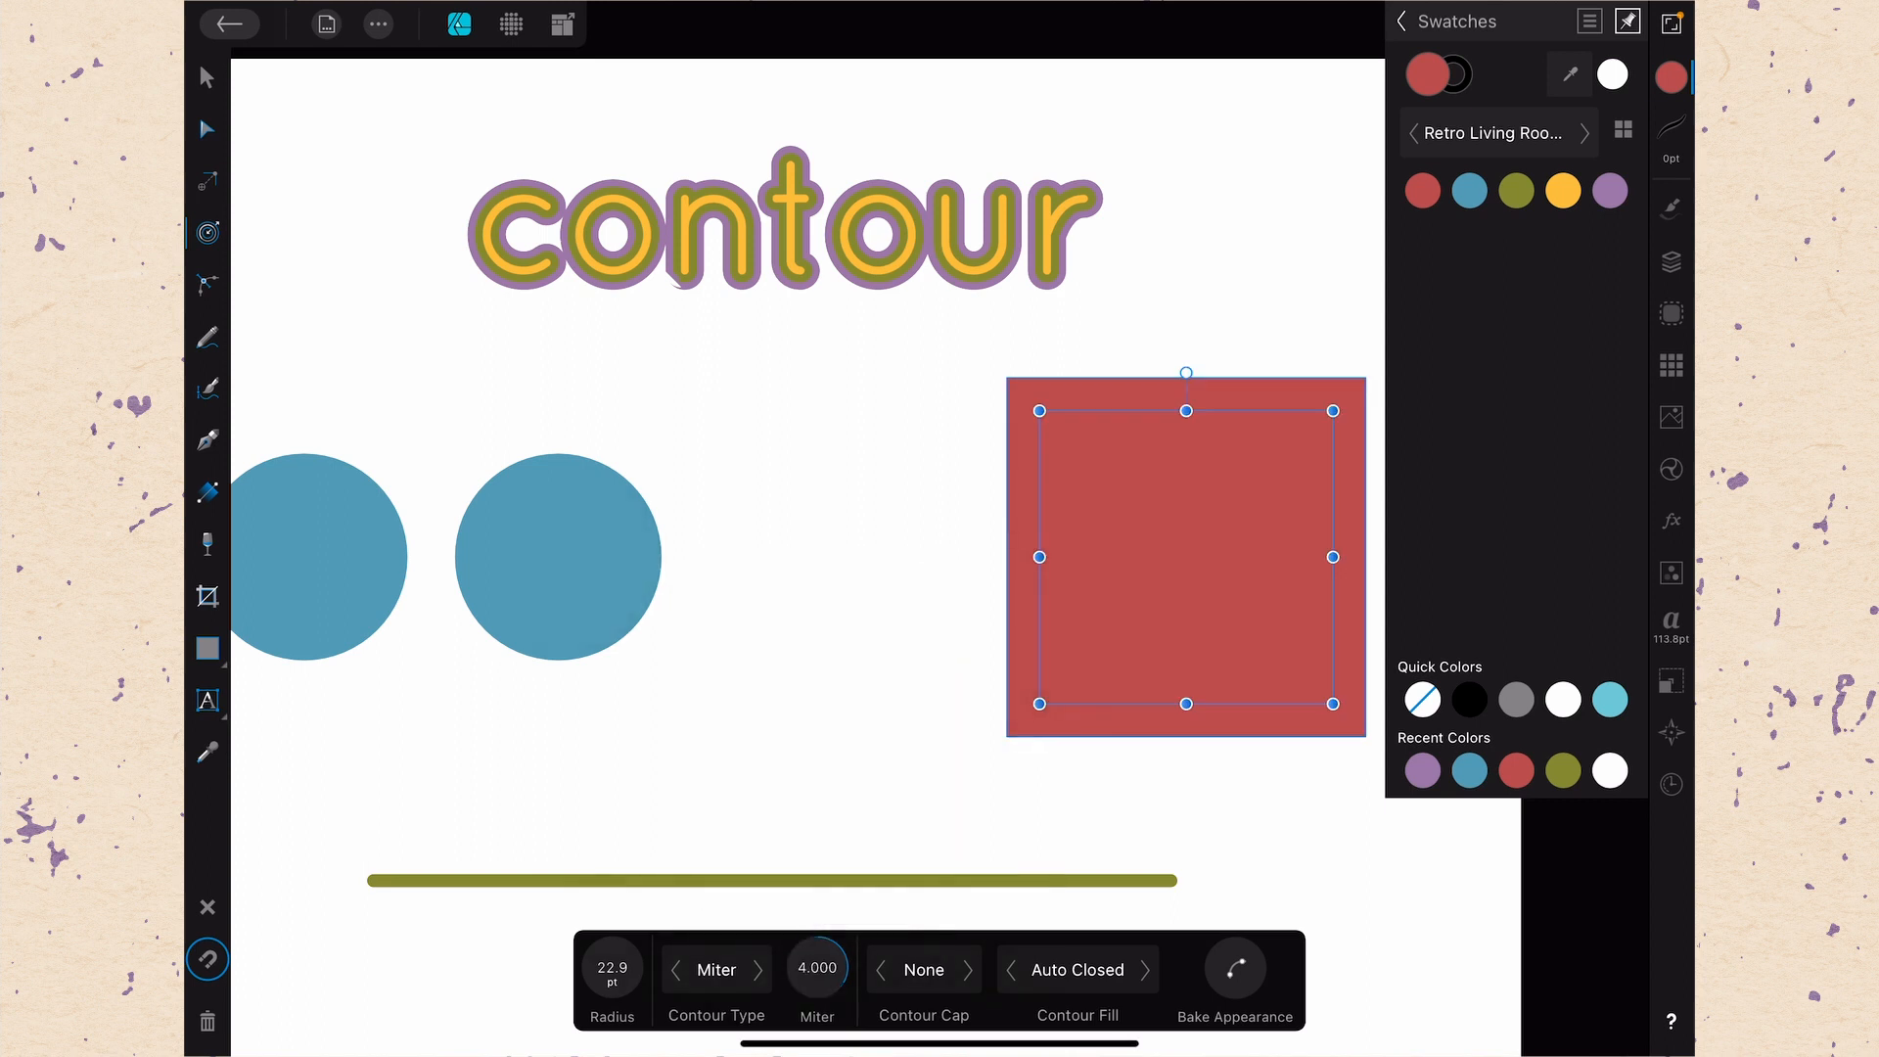
{"action": "left_click", "coordinate": [716, 969]}
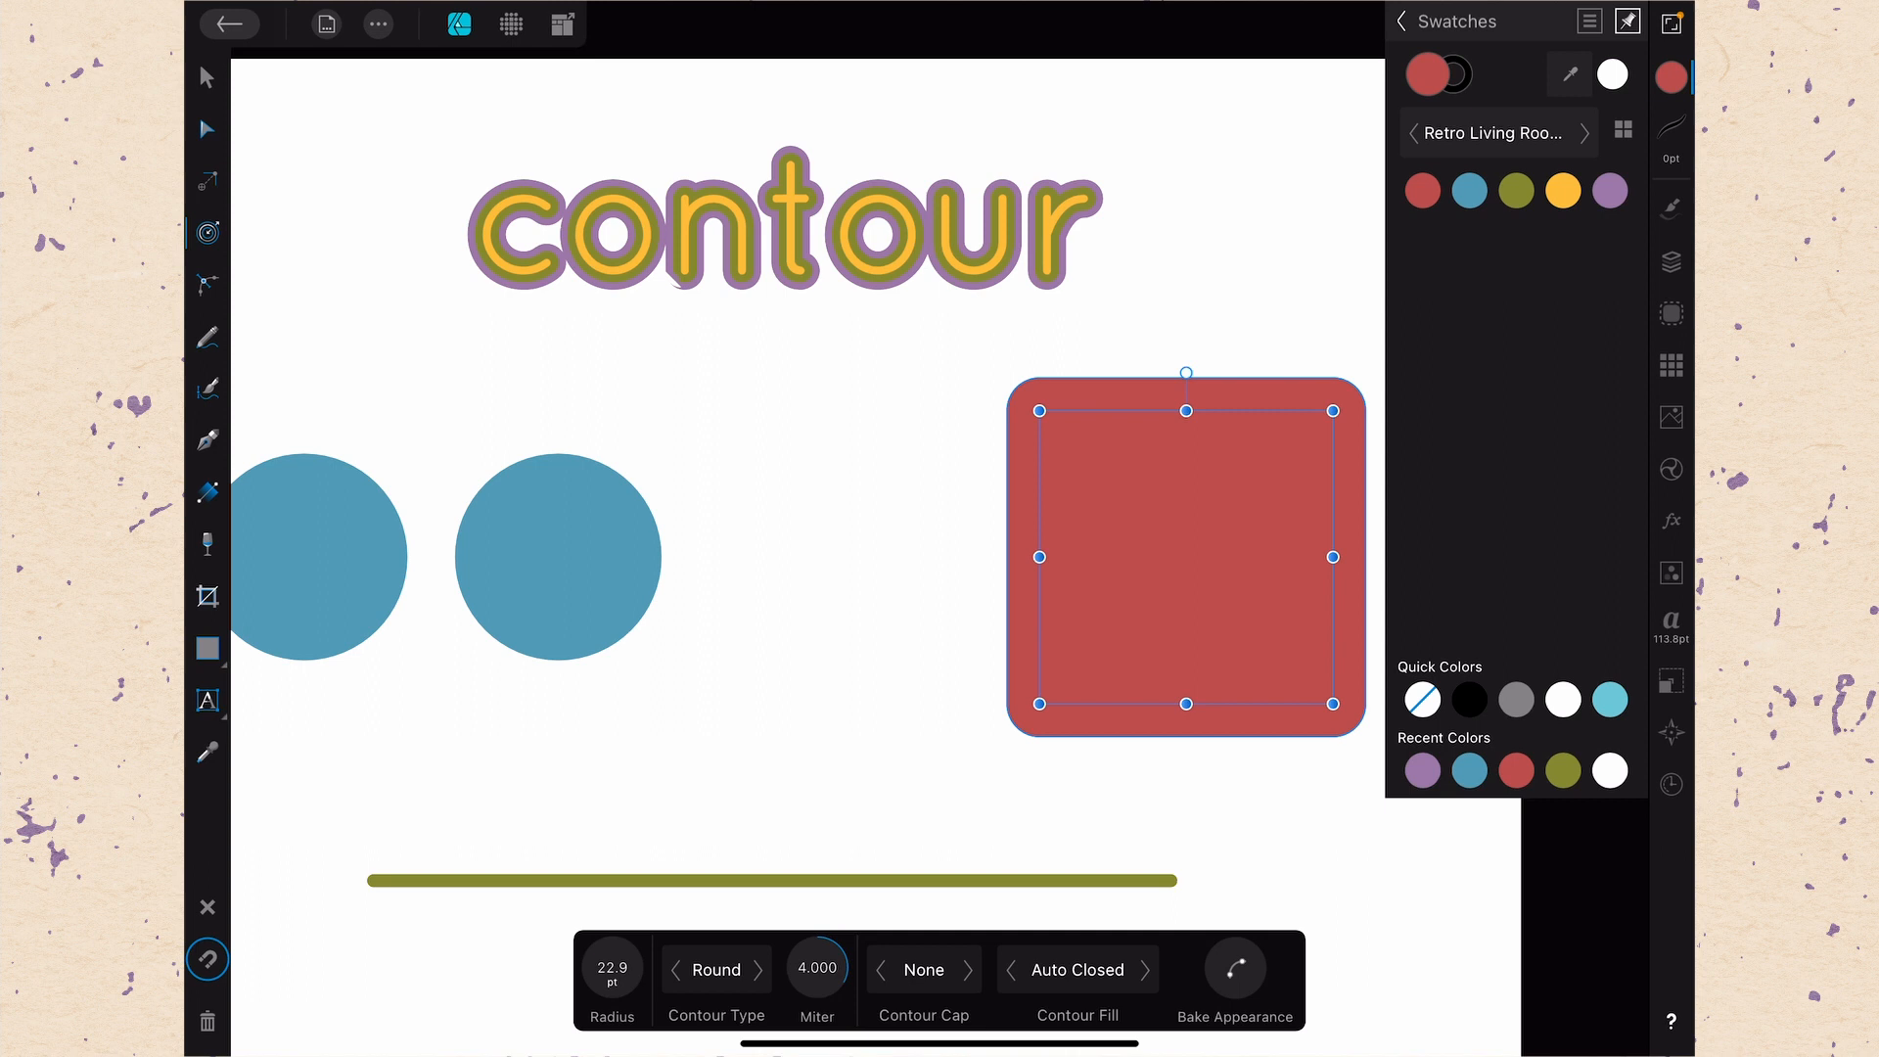
Set the contour fill type to open and bake the square's contour into a permanent hollow frame
{"action": "left_click", "coordinate": [1076, 969]}
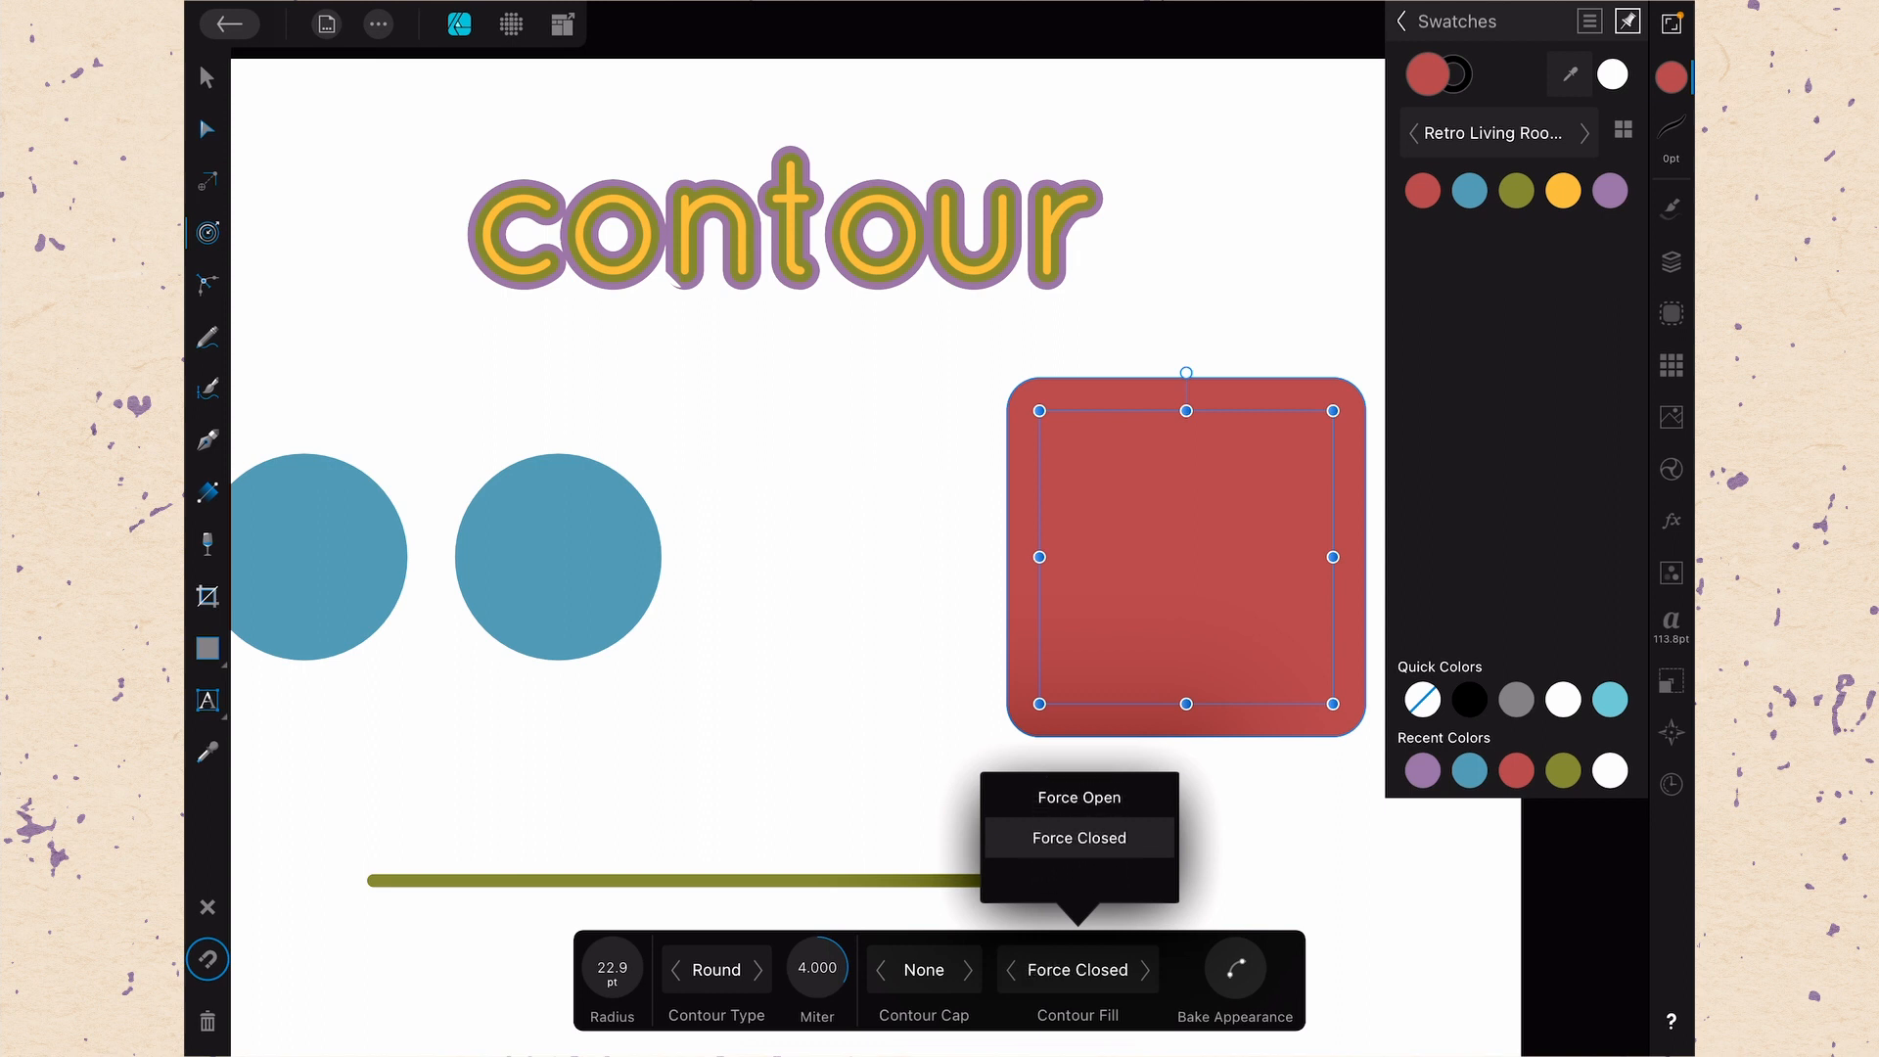
{"action": "left_click", "coordinate": [1076, 796]}
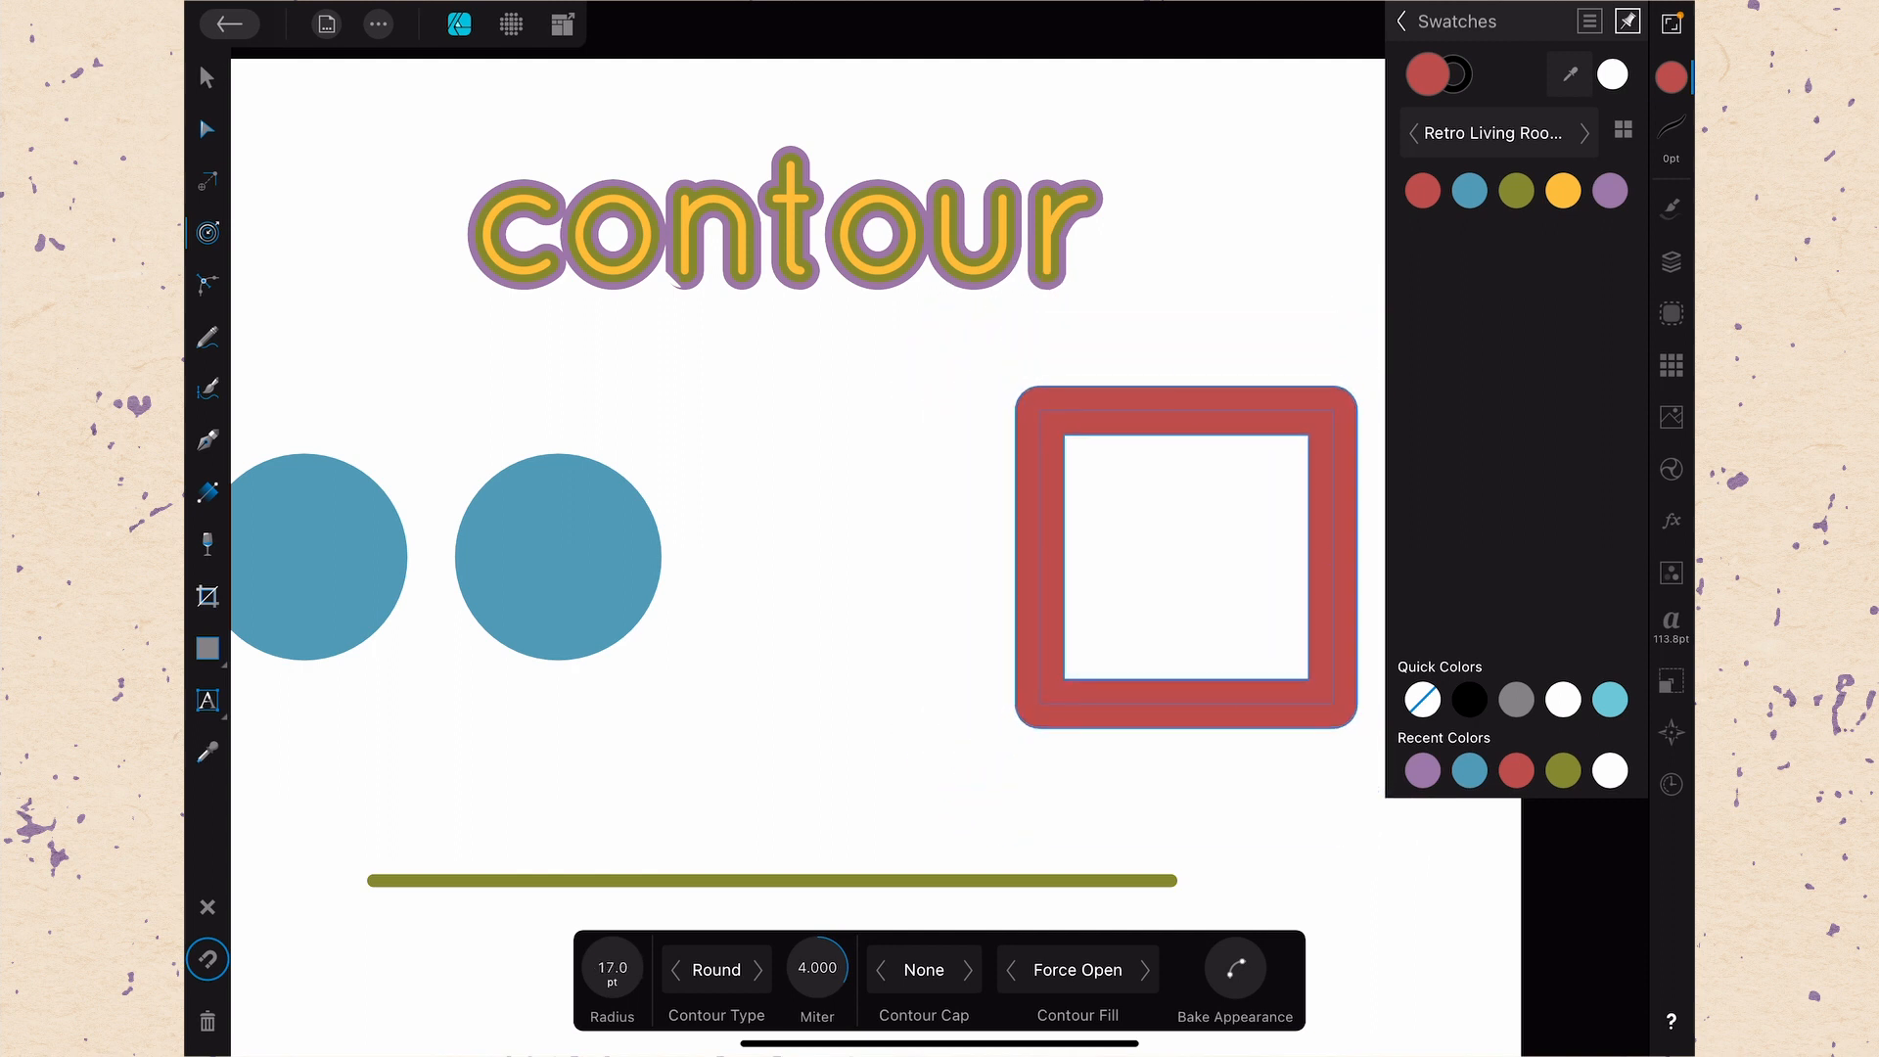
{"action": "left_click", "coordinate": [1184, 558]}
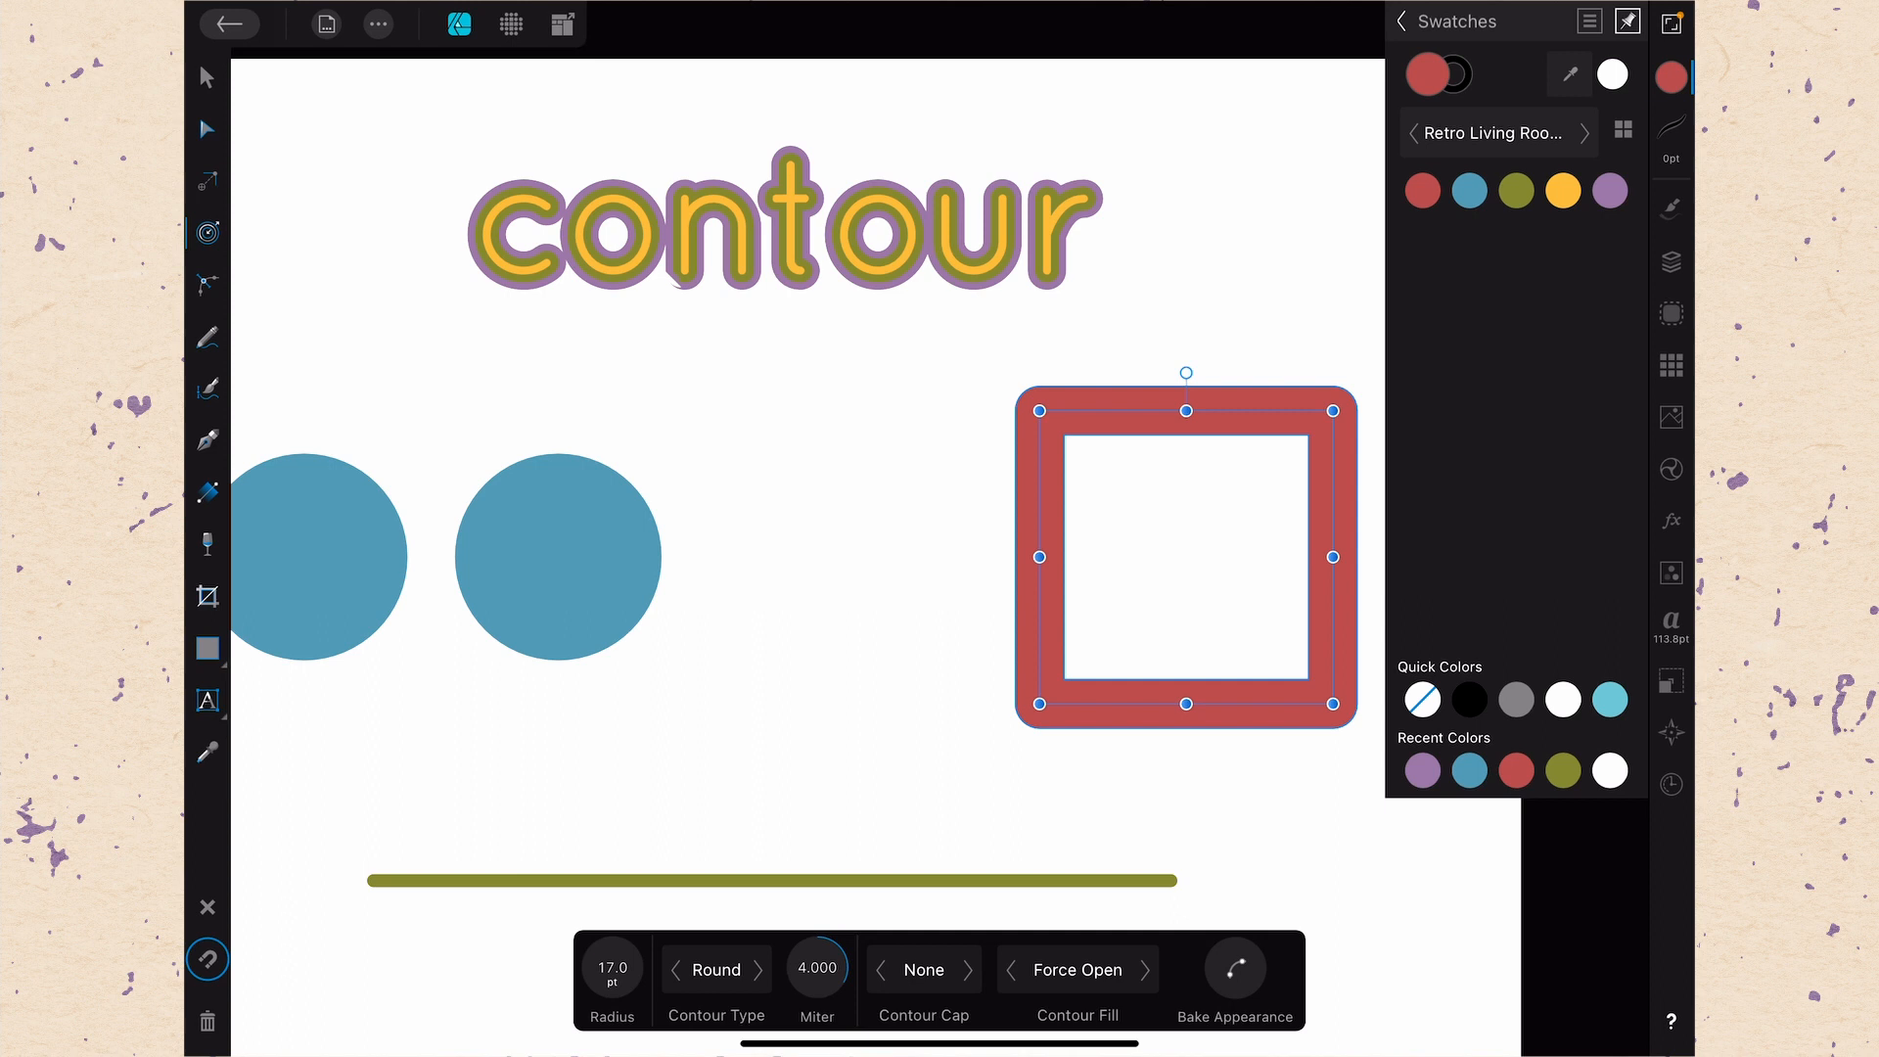
Select both blue circles and bring up the Edit menu's shape-combining operations
{"action": "left_click", "coordinate": [610, 968]}
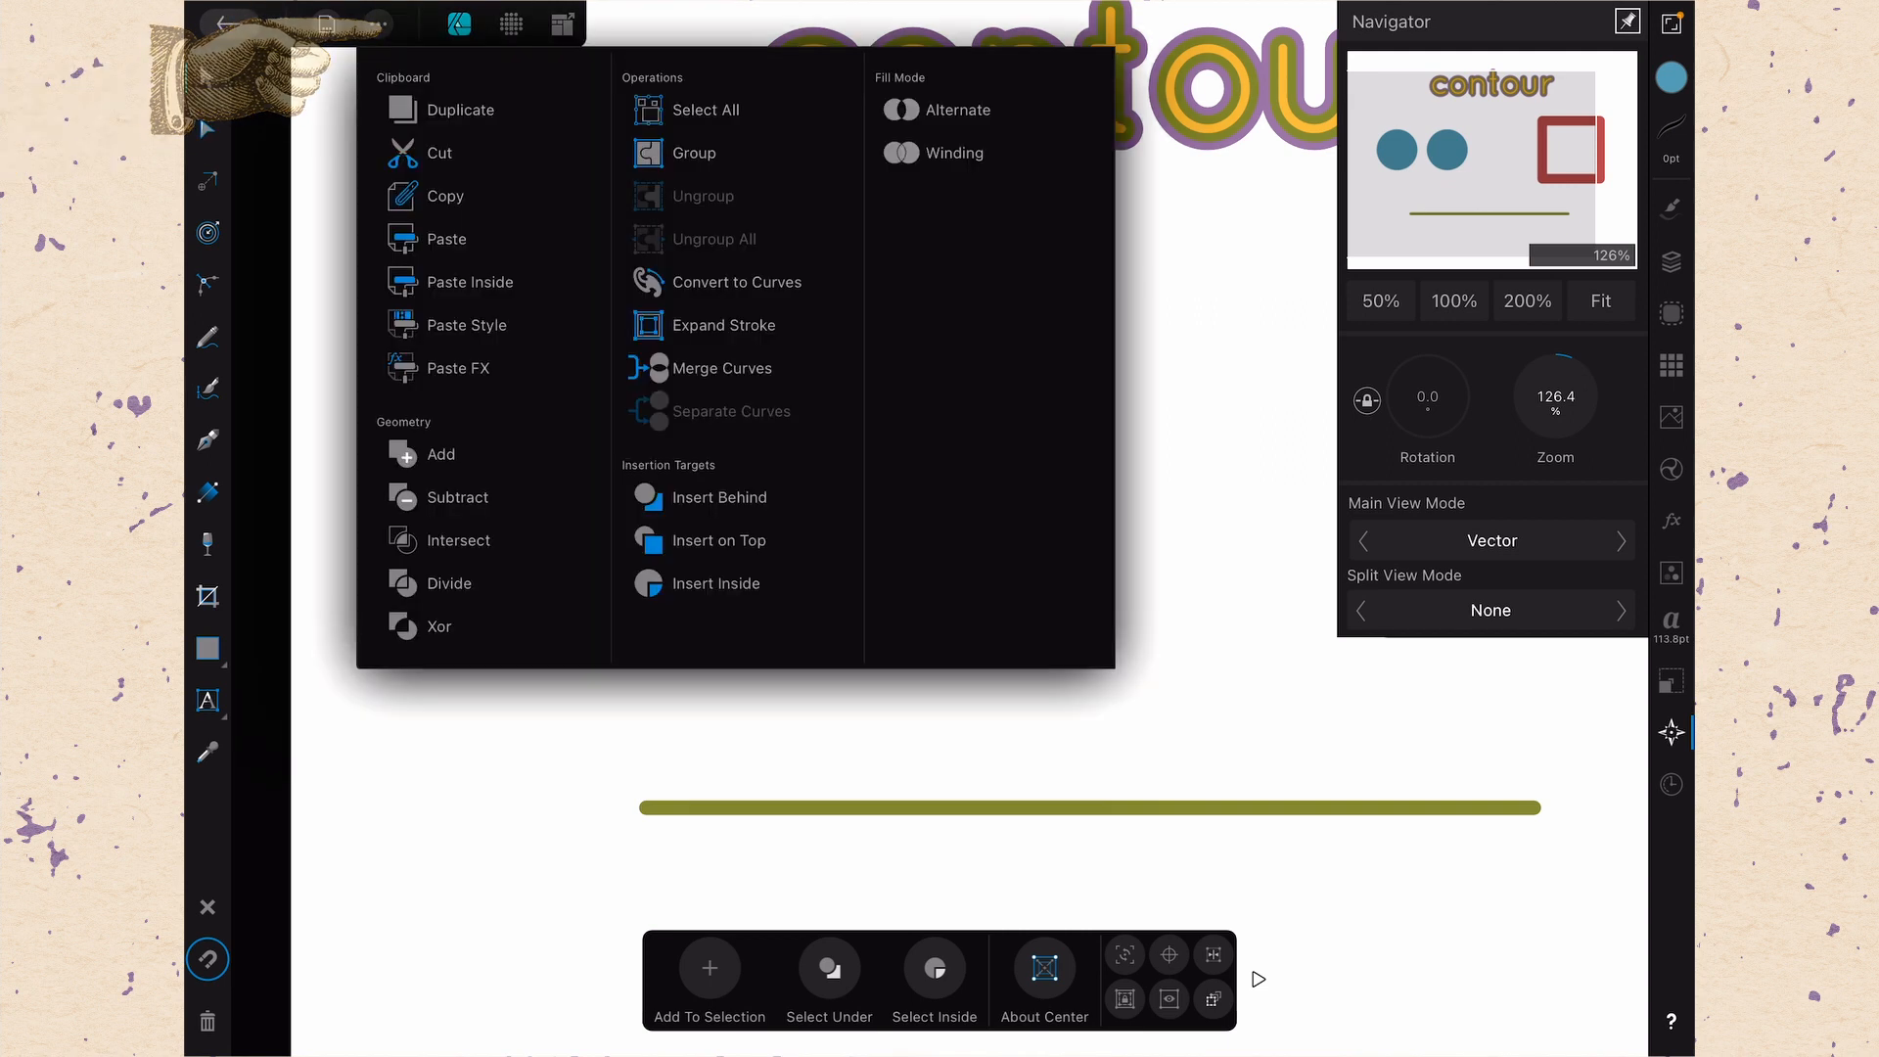
Add the two circles into one compound shape and expand the Compound layer to show both circles
{"action": "left_click", "coordinate": [439, 454]}
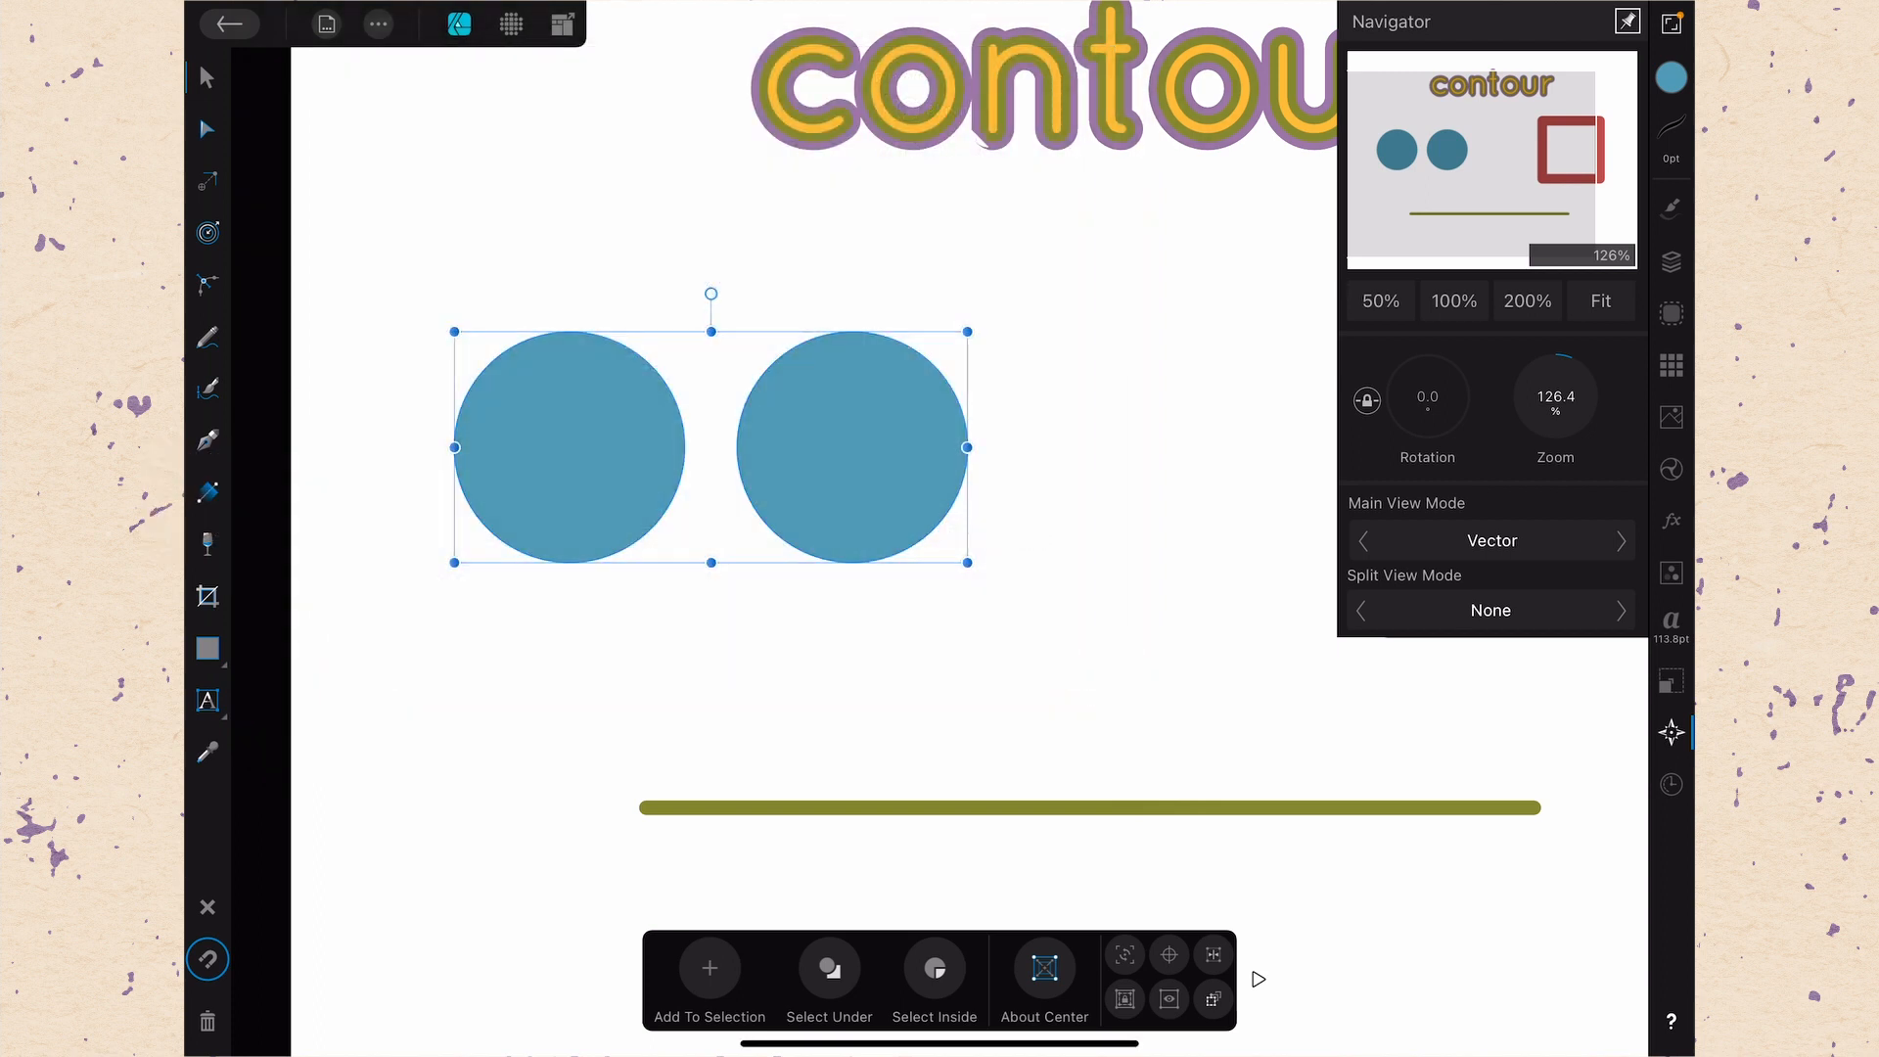
{"action": "left_click", "coordinate": [1669, 260]}
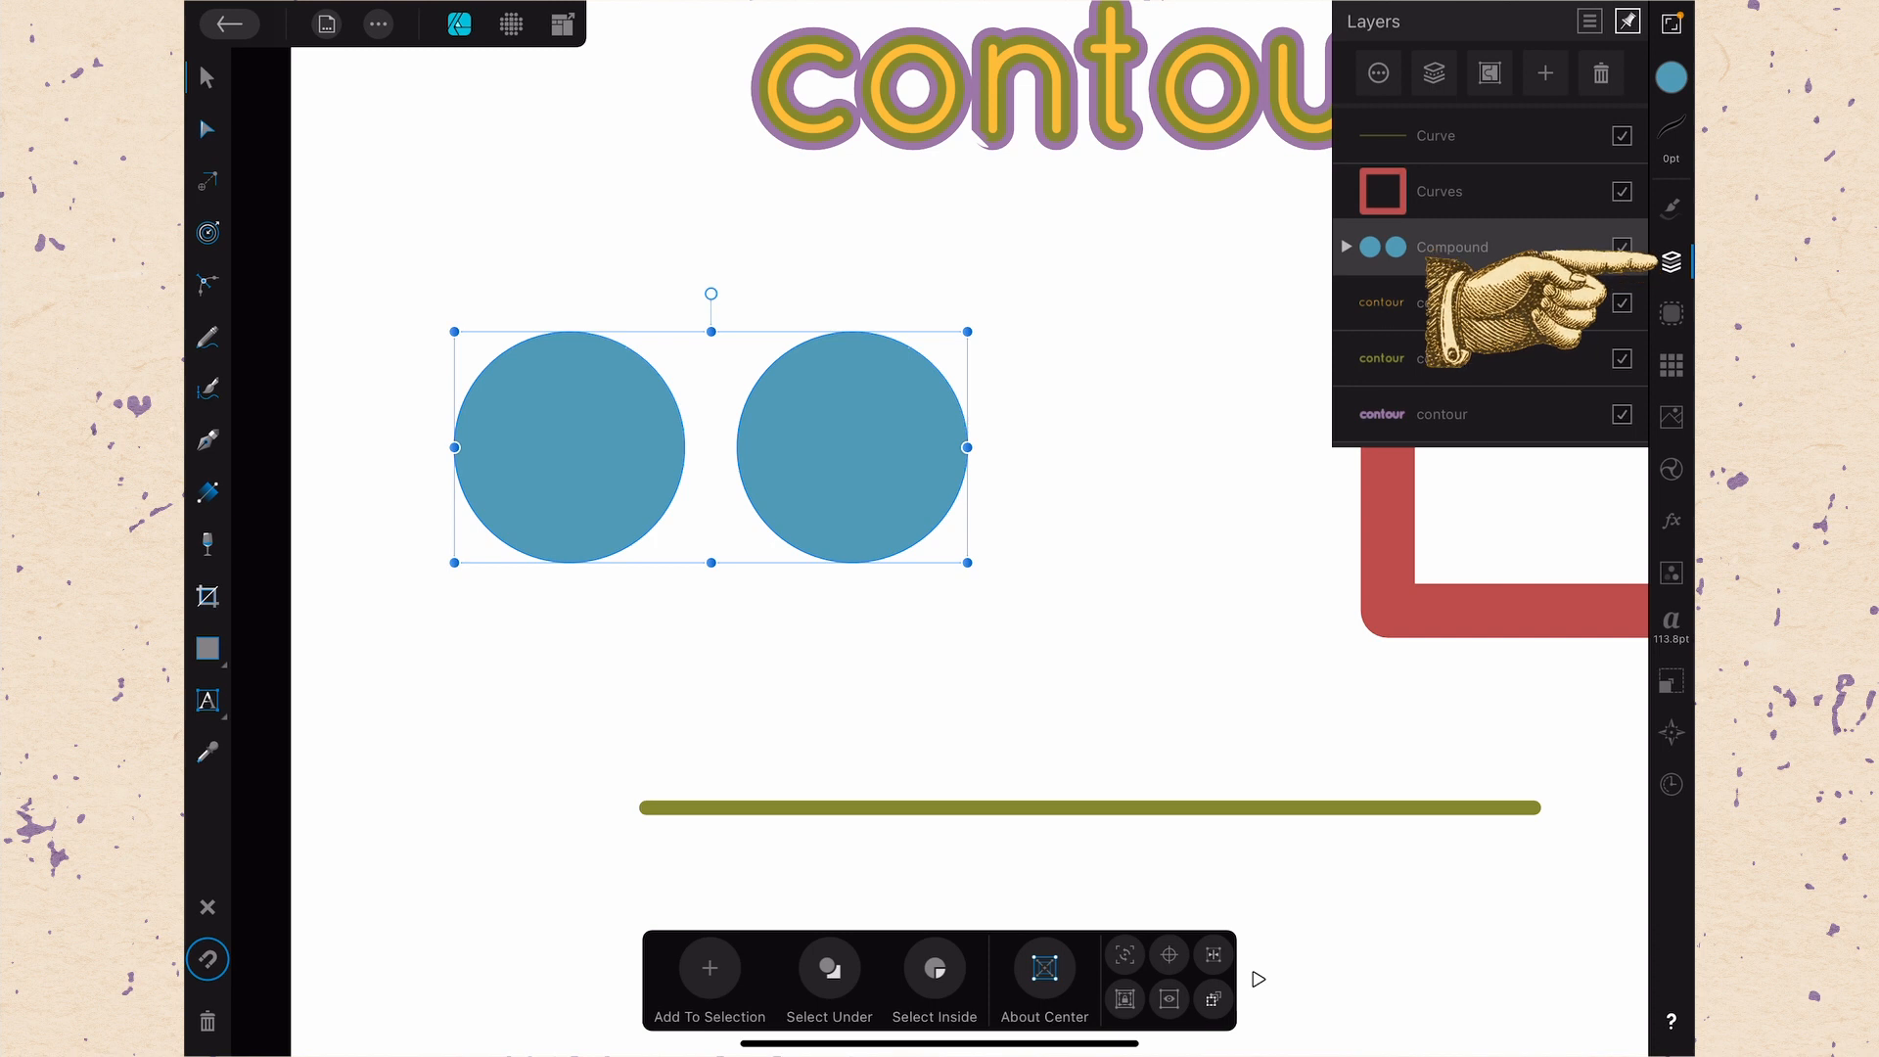
{"action": "left_click", "coordinate": [1346, 247]}
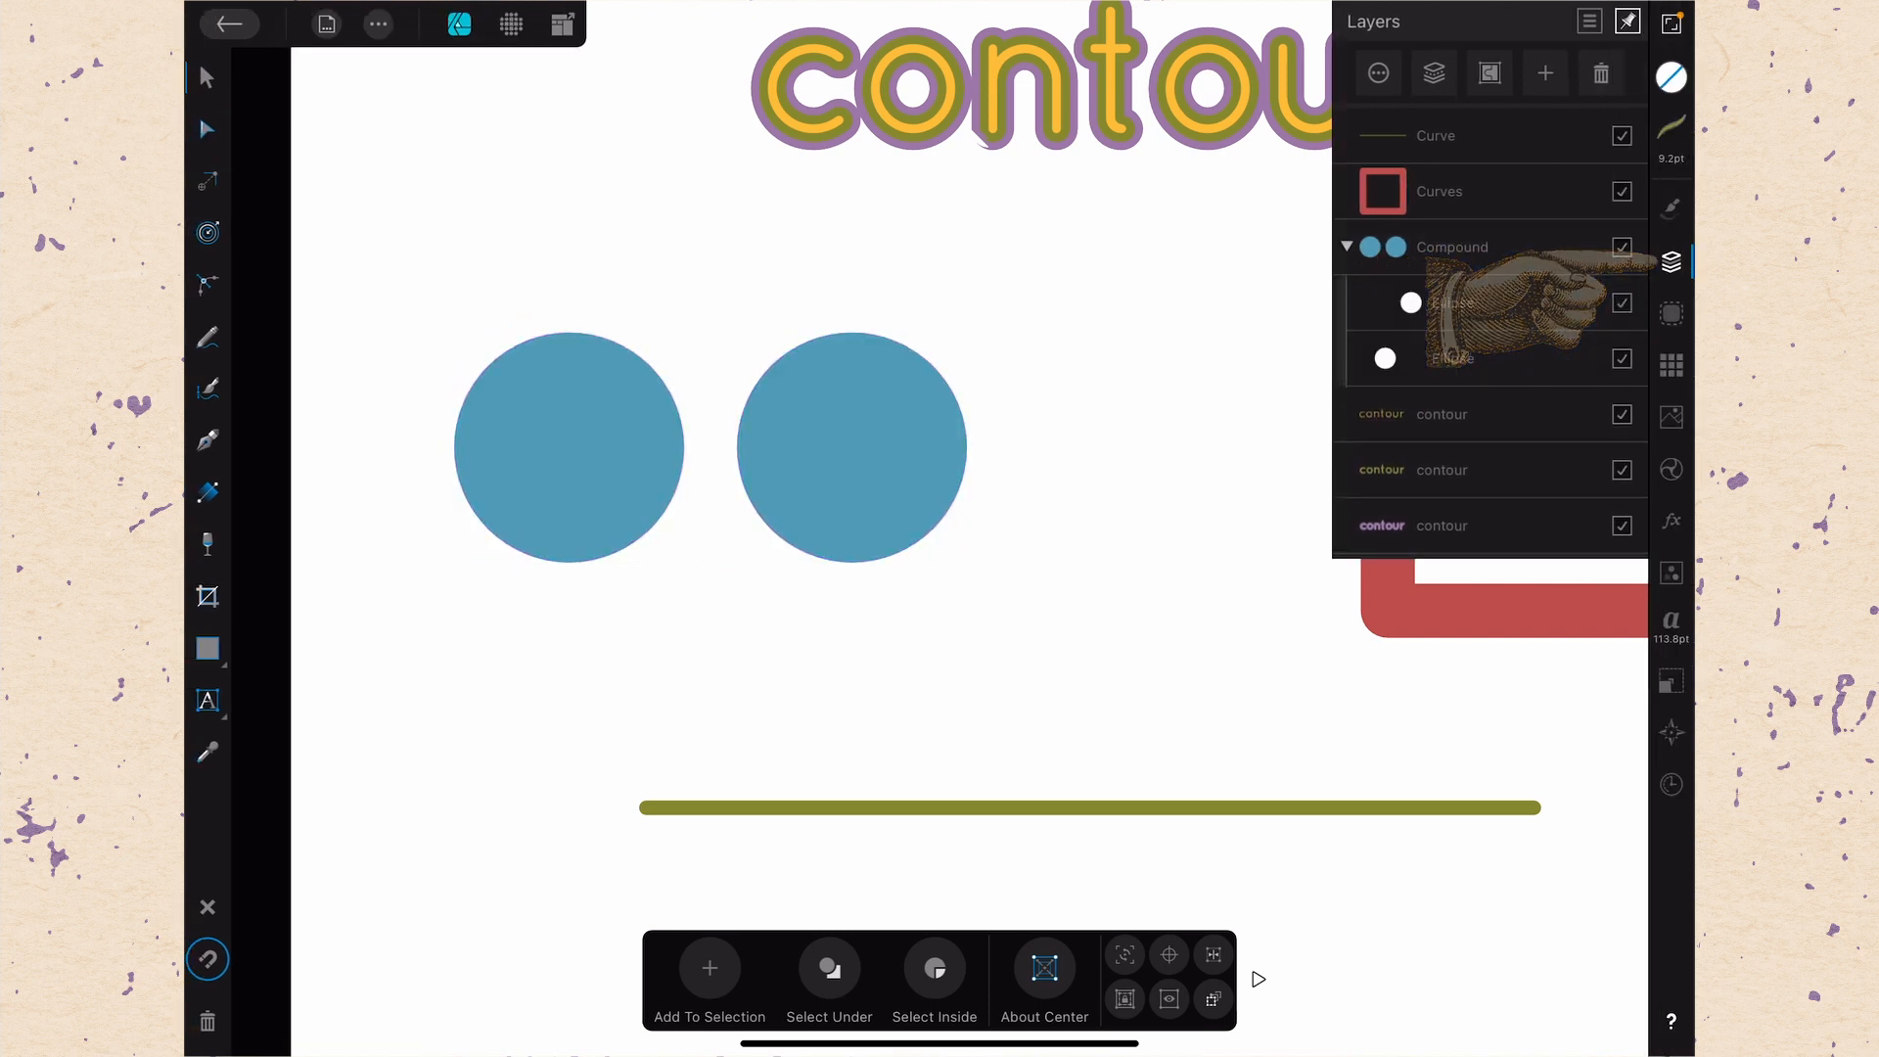
{"action": "left_click", "coordinate": [1669, 260]}
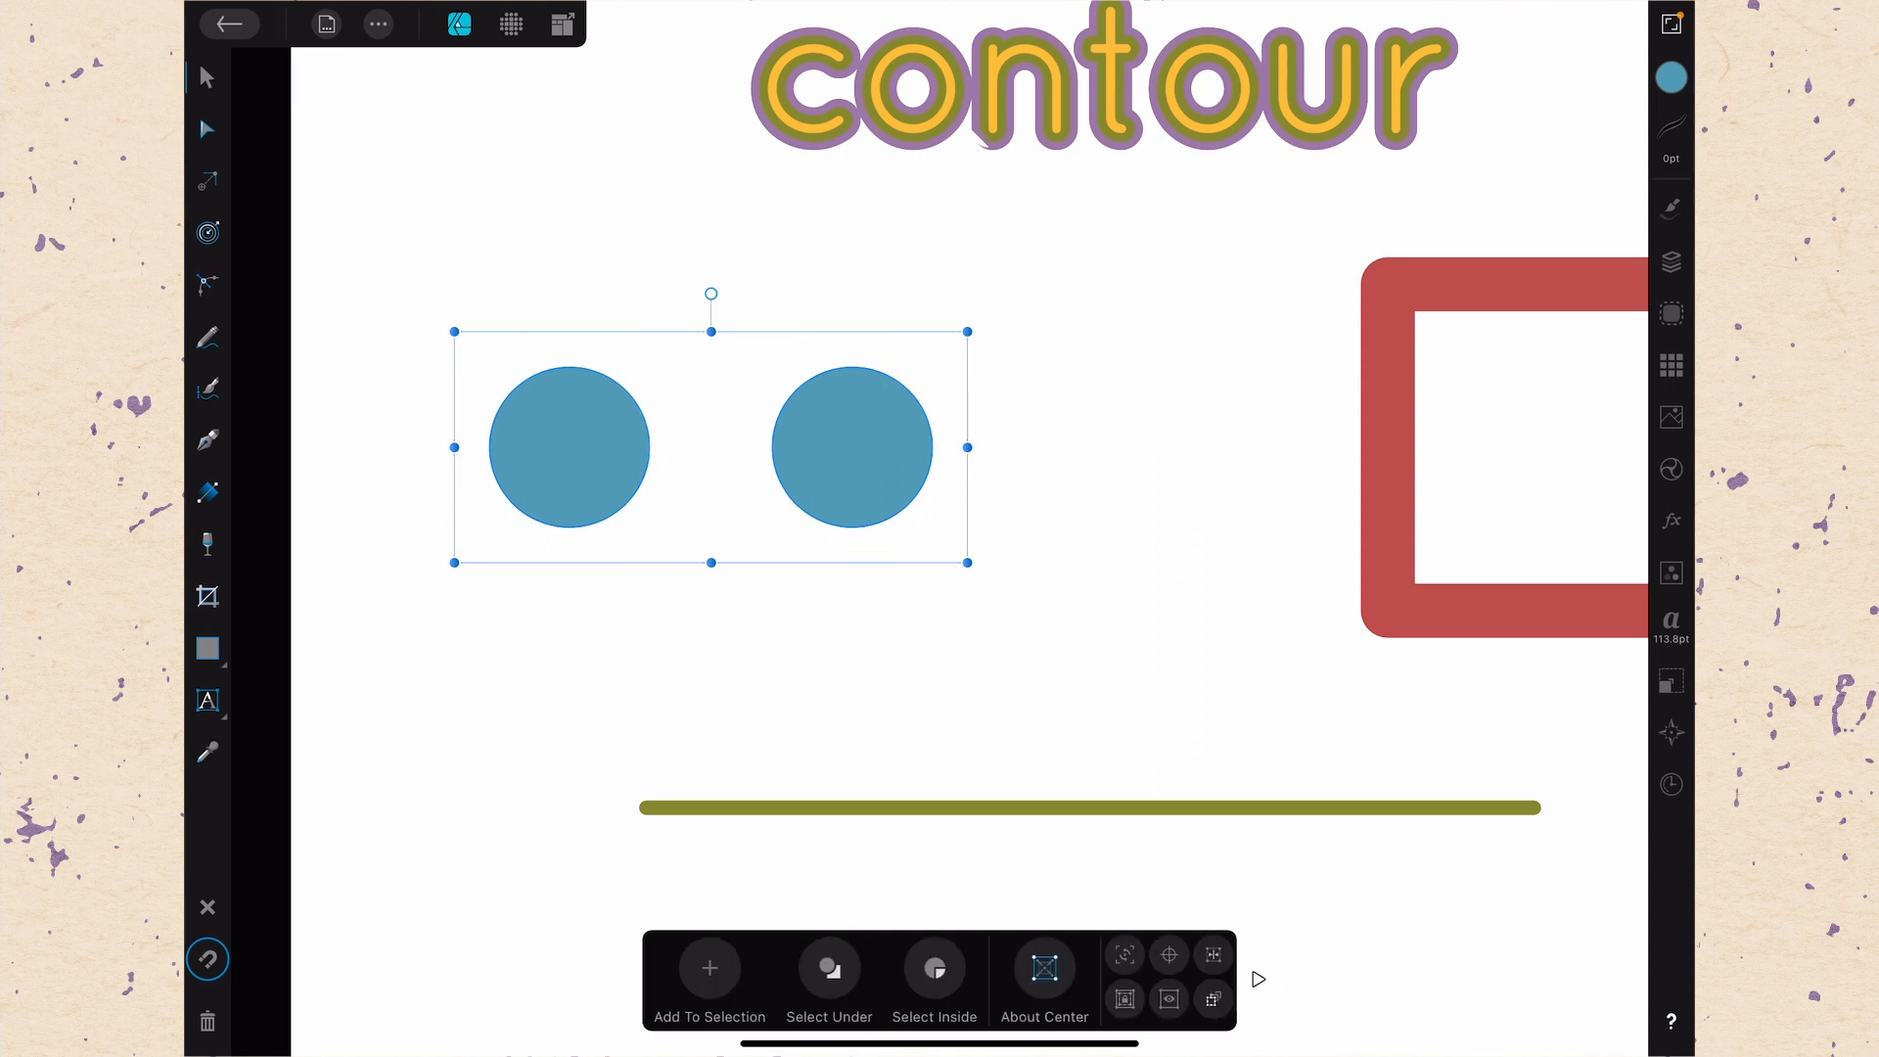
Move the right circle onto the left so the contoured compound merges into one peanut-like blob
{"action": "left_click_drag", "start_coordinate": [852, 446], "coordinate": [785, 446]}
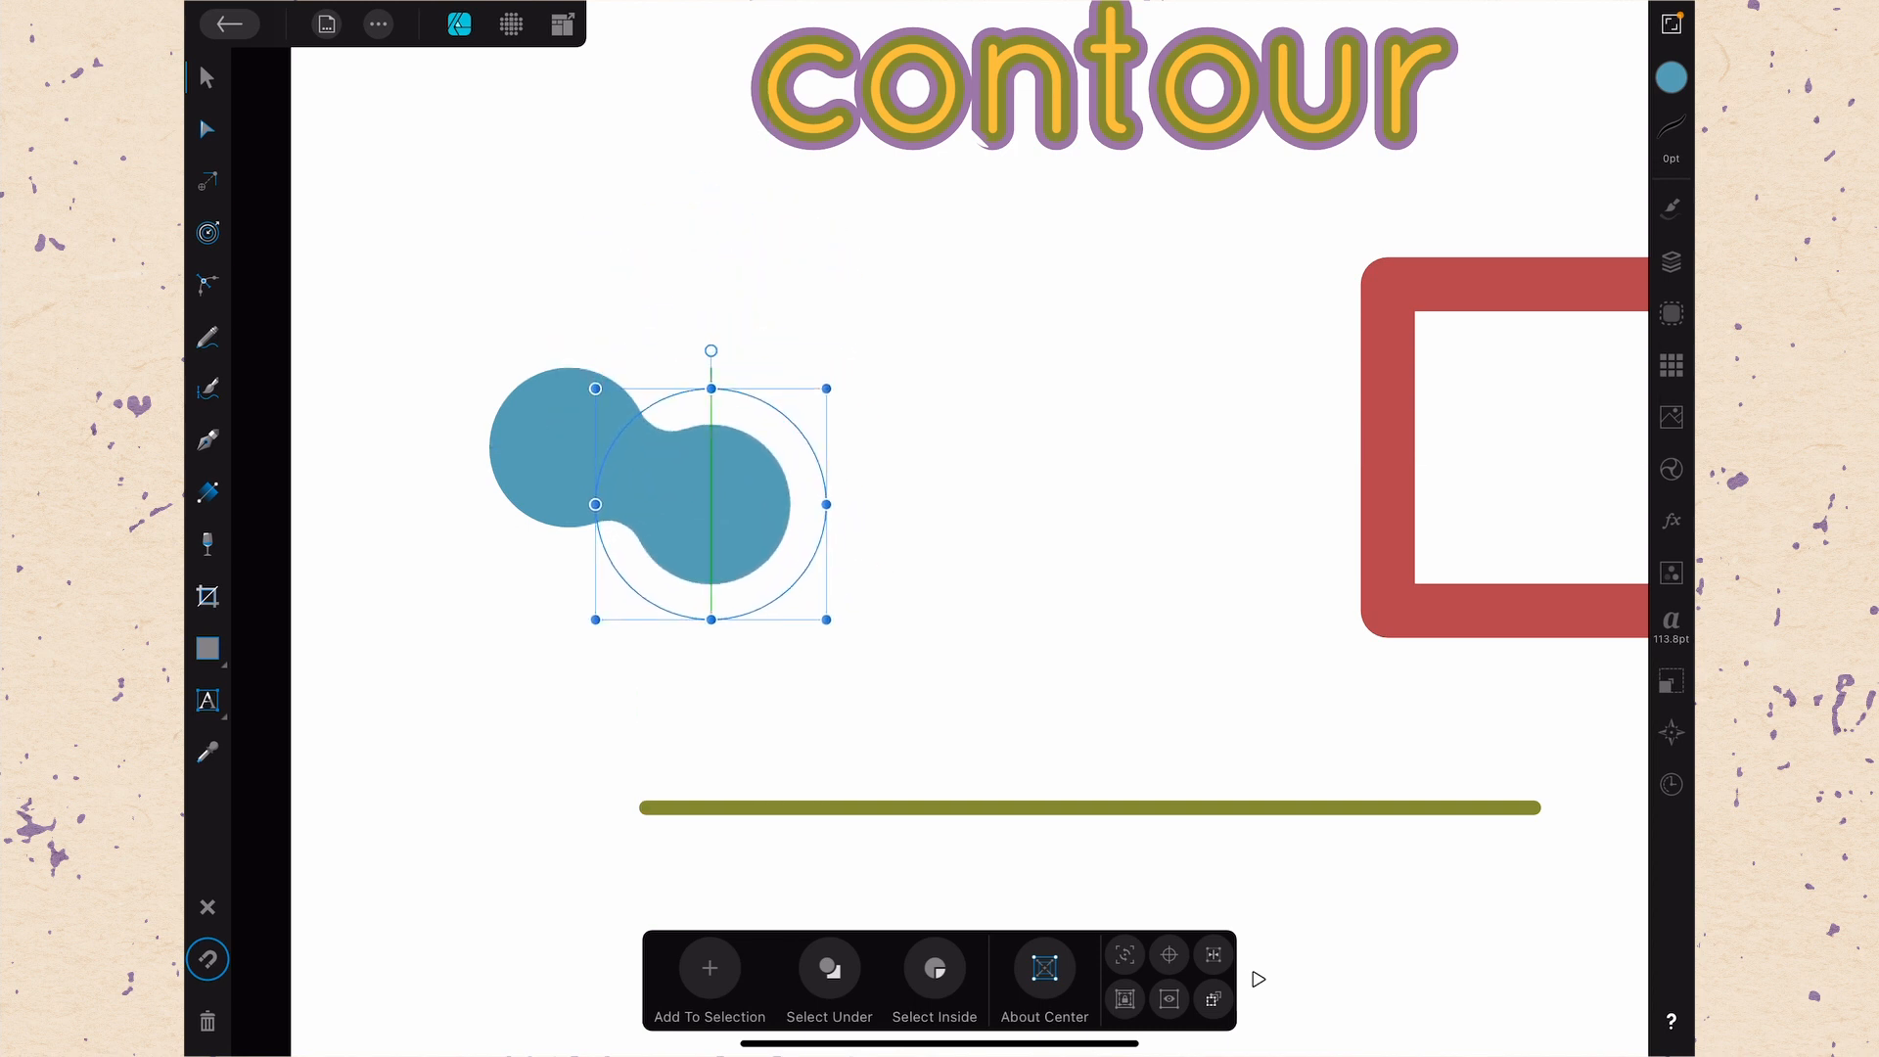
{"action": "left_click_drag", "start_coordinate": [708, 503], "coordinate": [761, 434]}
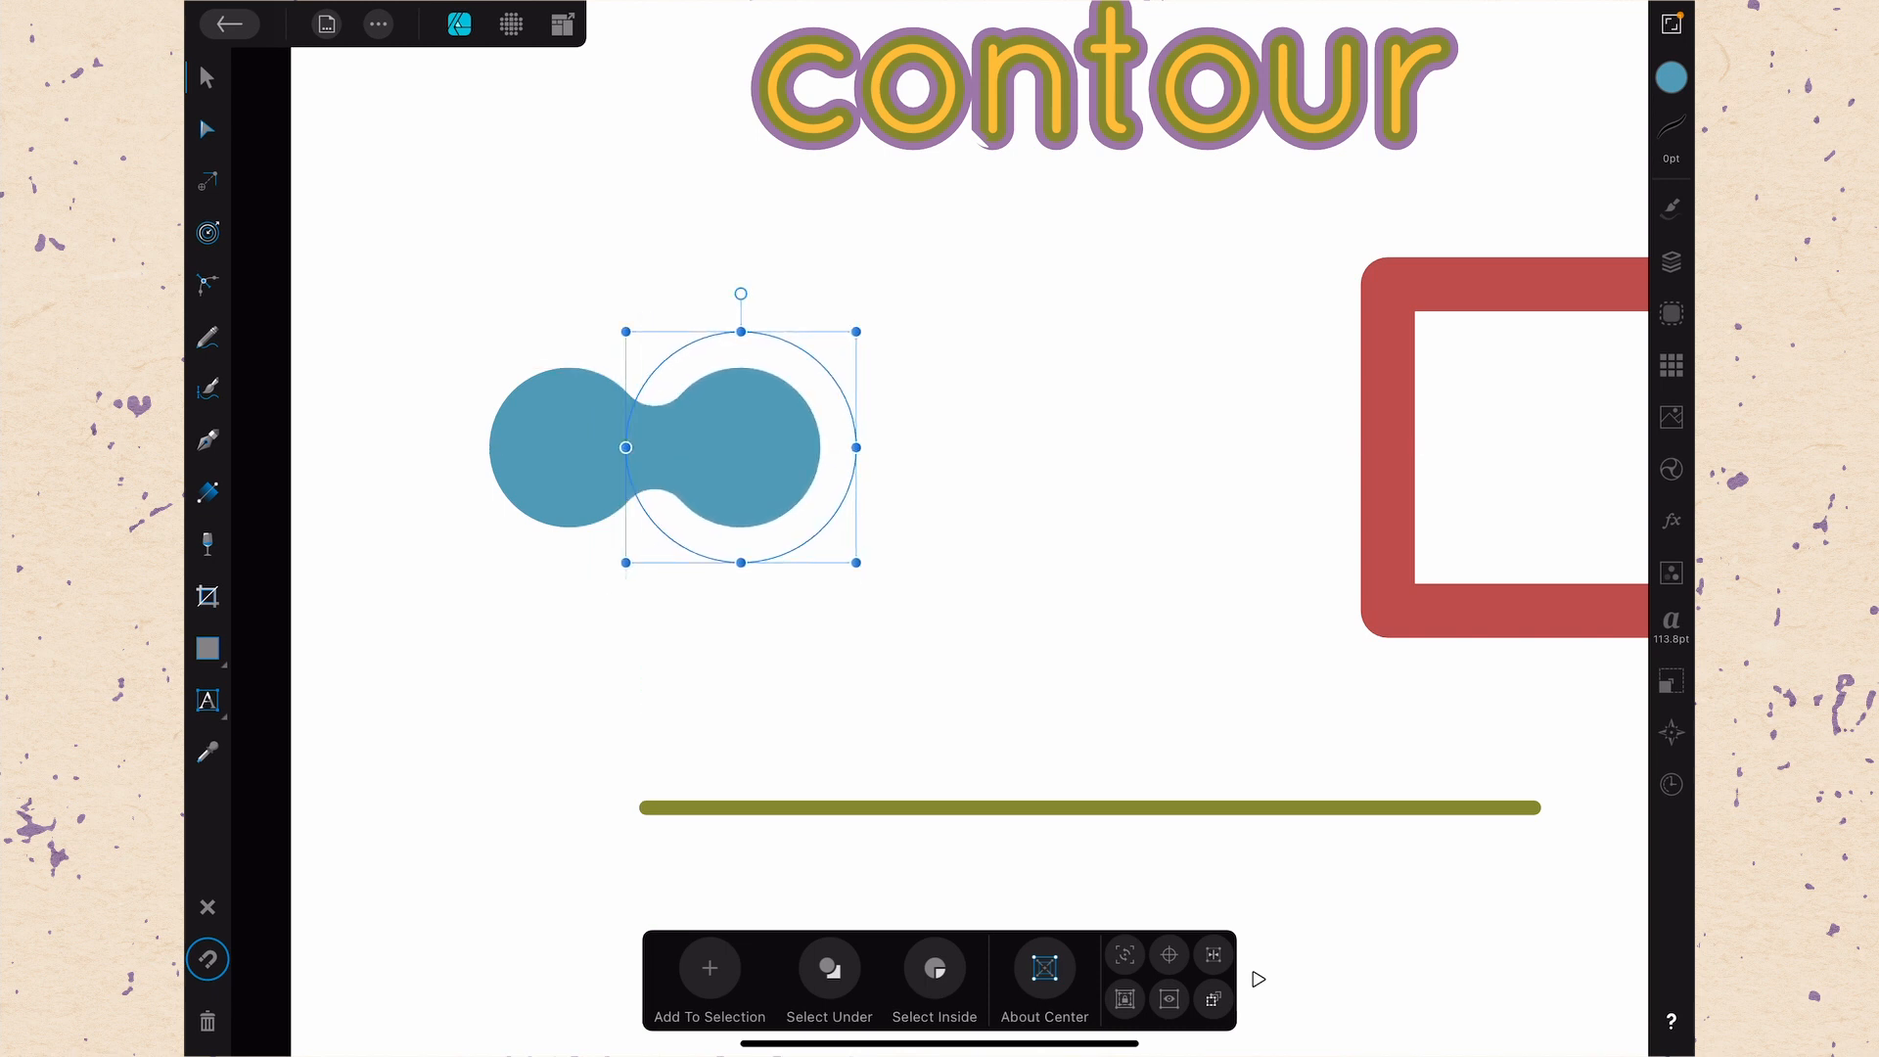
In Outline view mode move the right circle away again, return to Vector view and select the olive line
{"action": "left_click", "coordinate": [1670, 732]}
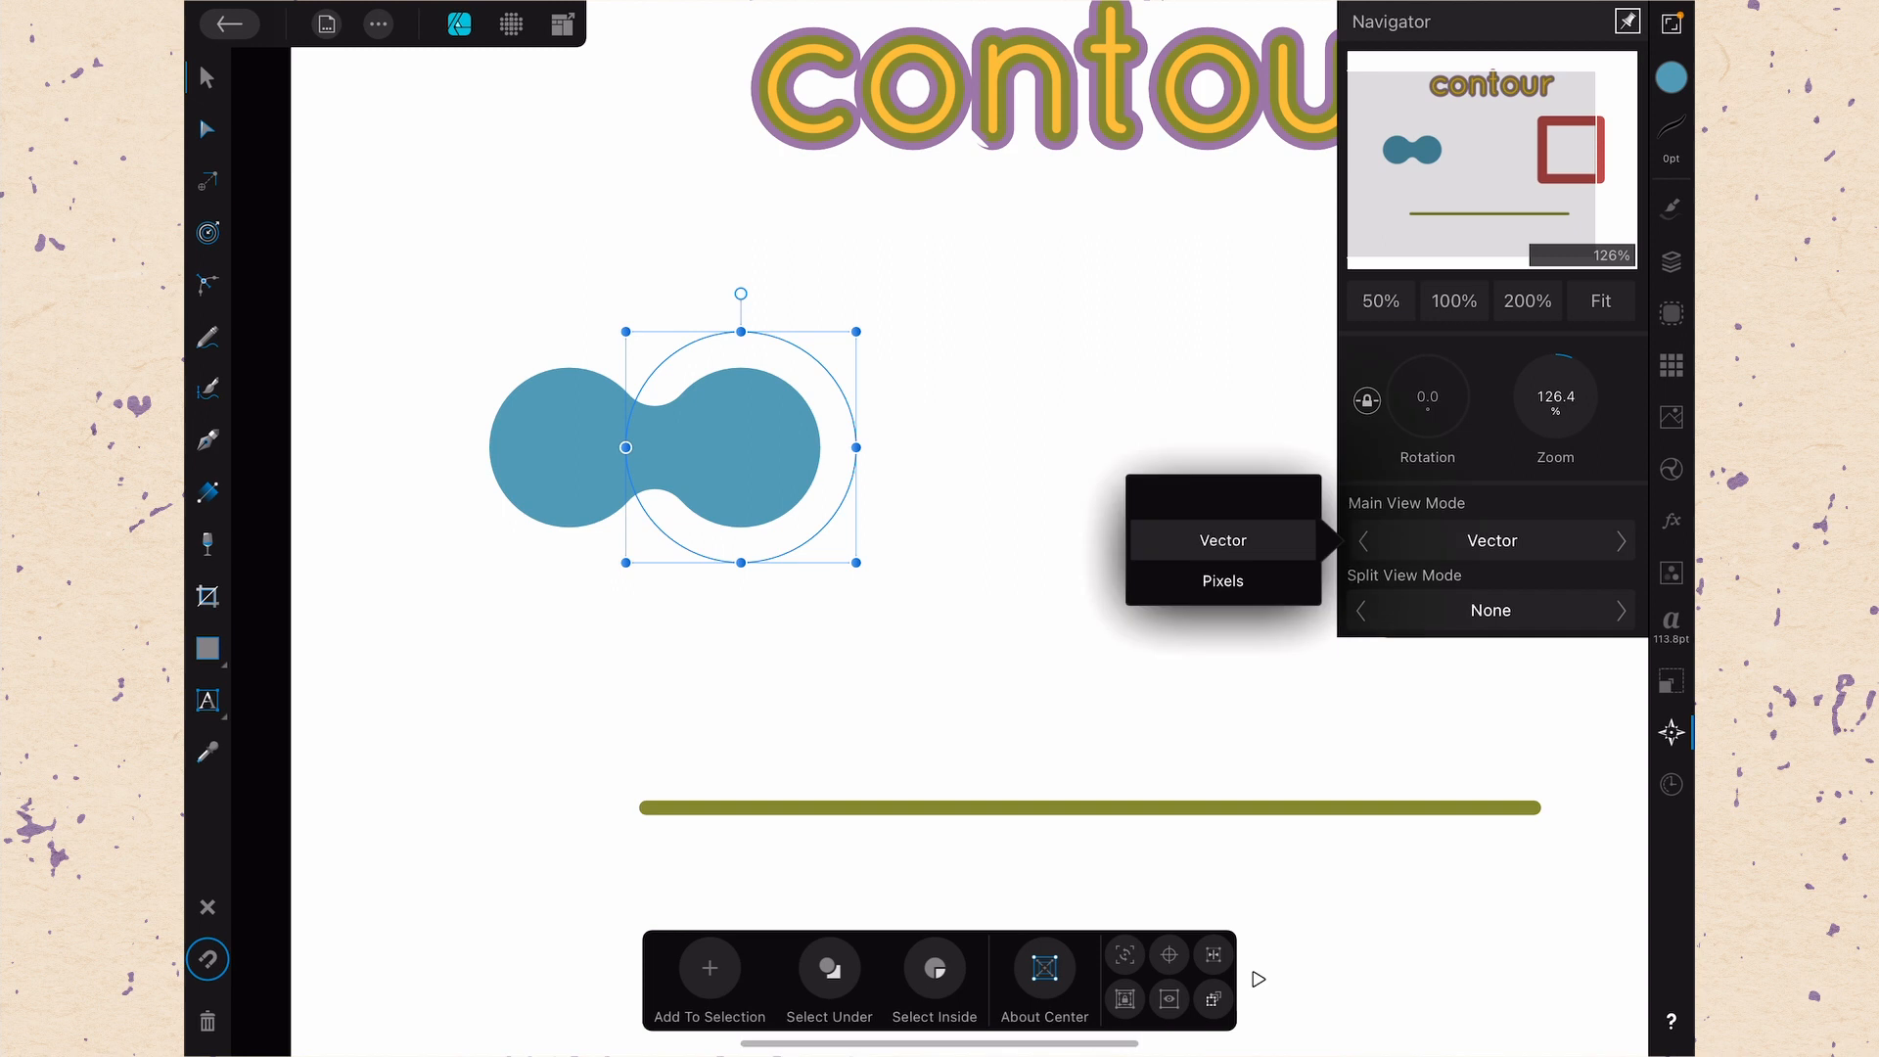
{"action": "left_click", "coordinate": [1221, 540]}
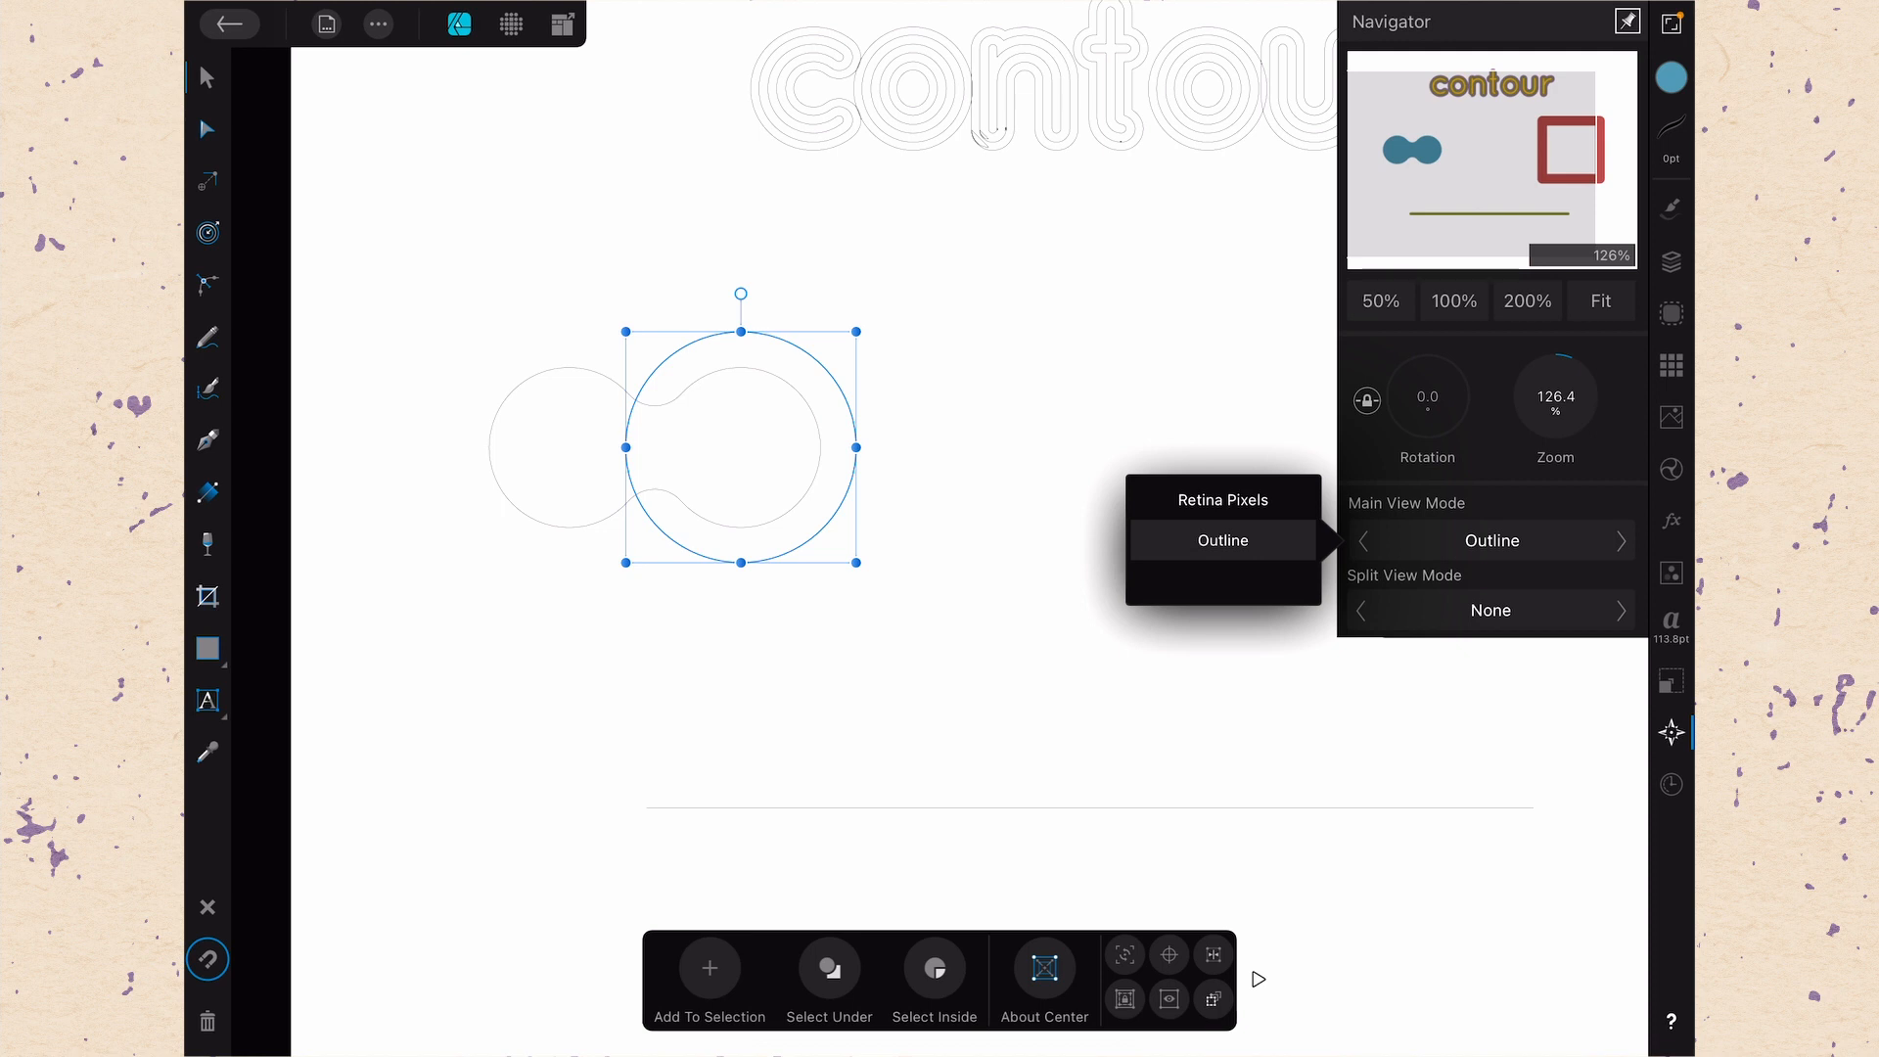
{"action": "left_click_drag", "start_coordinate": [739, 446], "coordinate": [787, 446]}
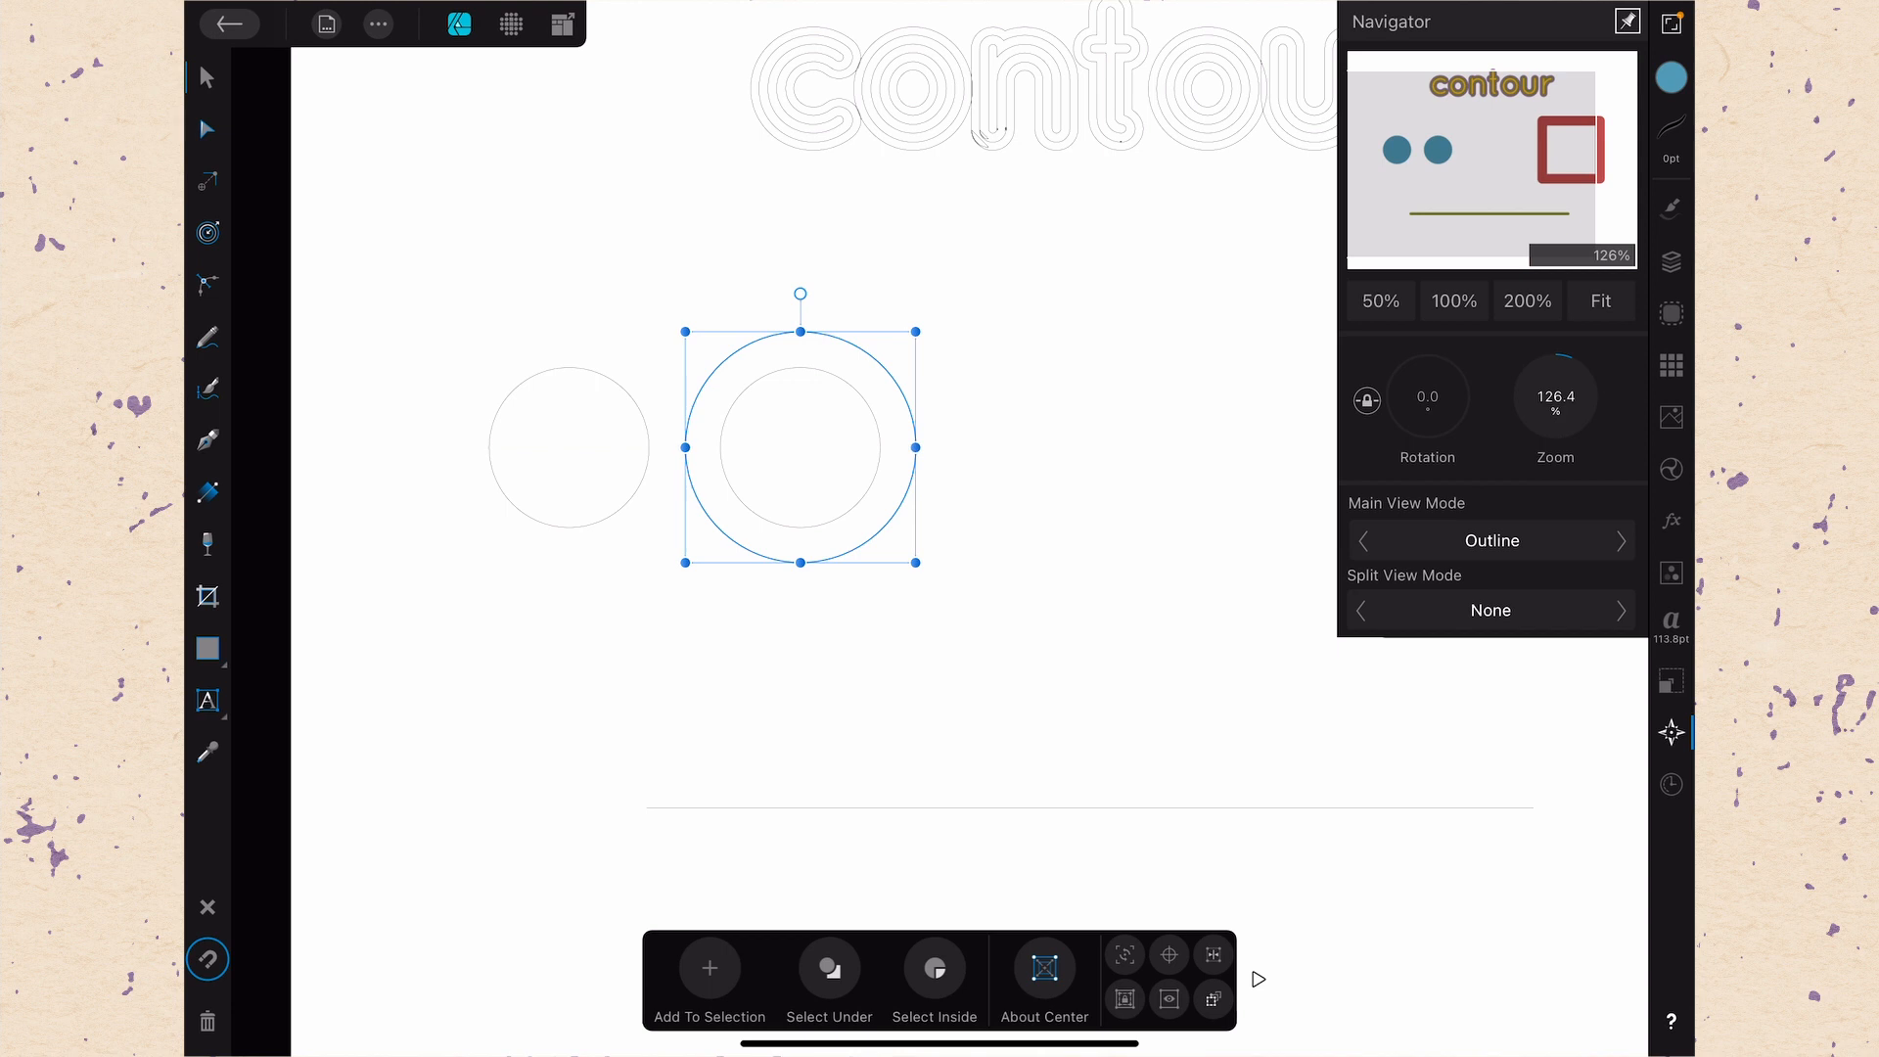
{"action": "left_click", "coordinate": [1492, 540]}
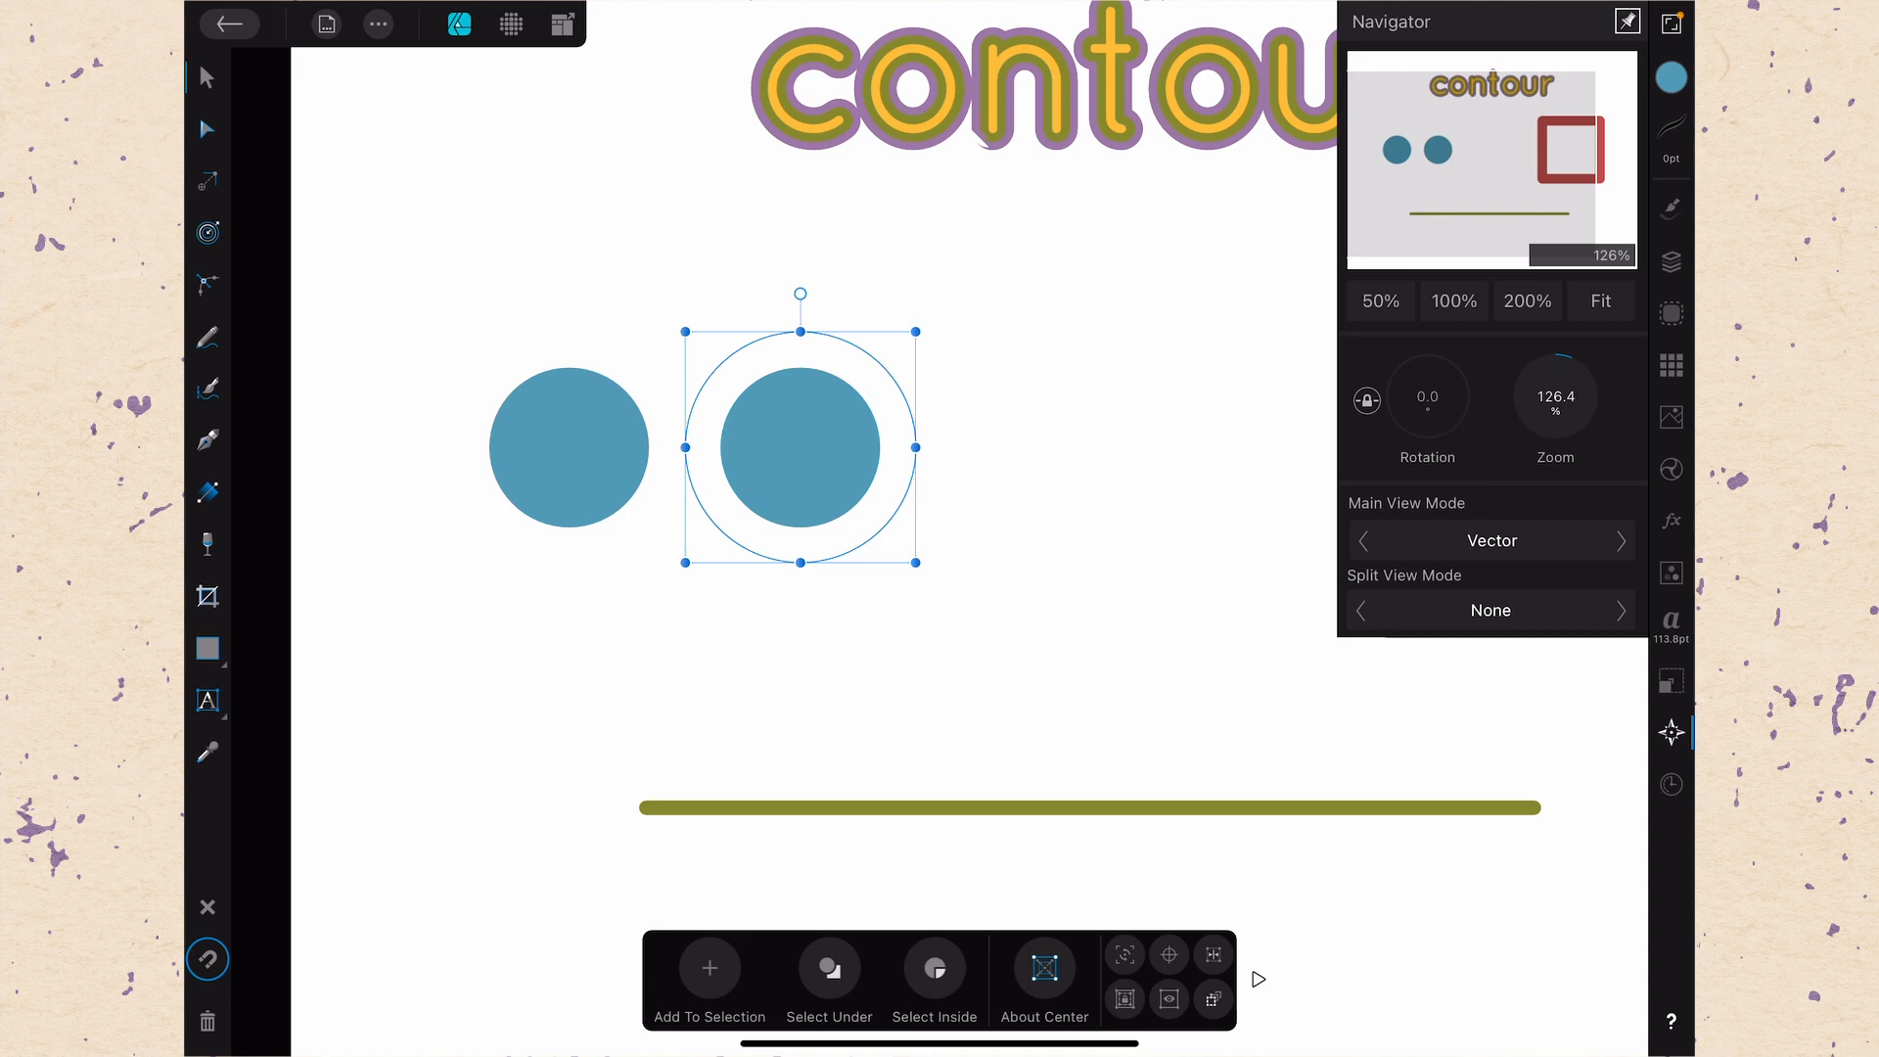
{"action": "left_click", "coordinate": [205, 233]}
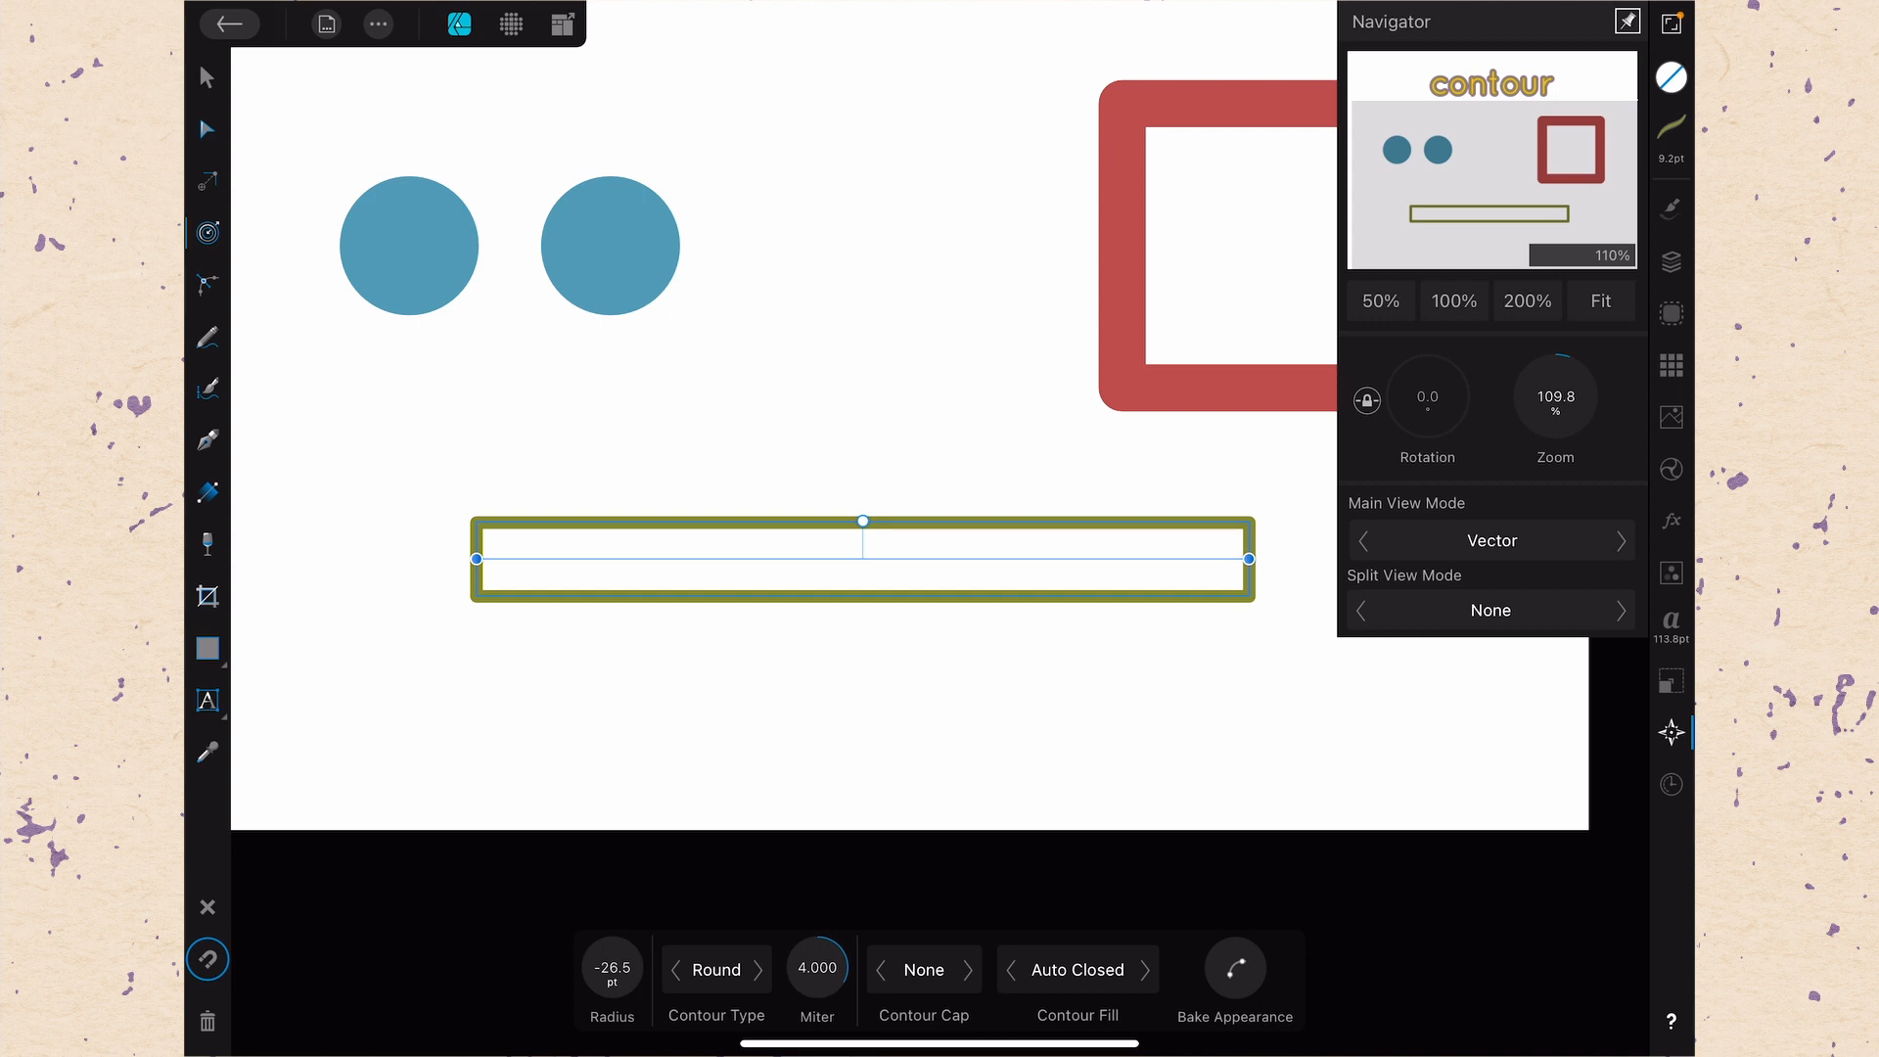
Set the Contour Cap to Round so the olive outline gets rounded ends
{"action": "left_click", "coordinate": [922, 969]}
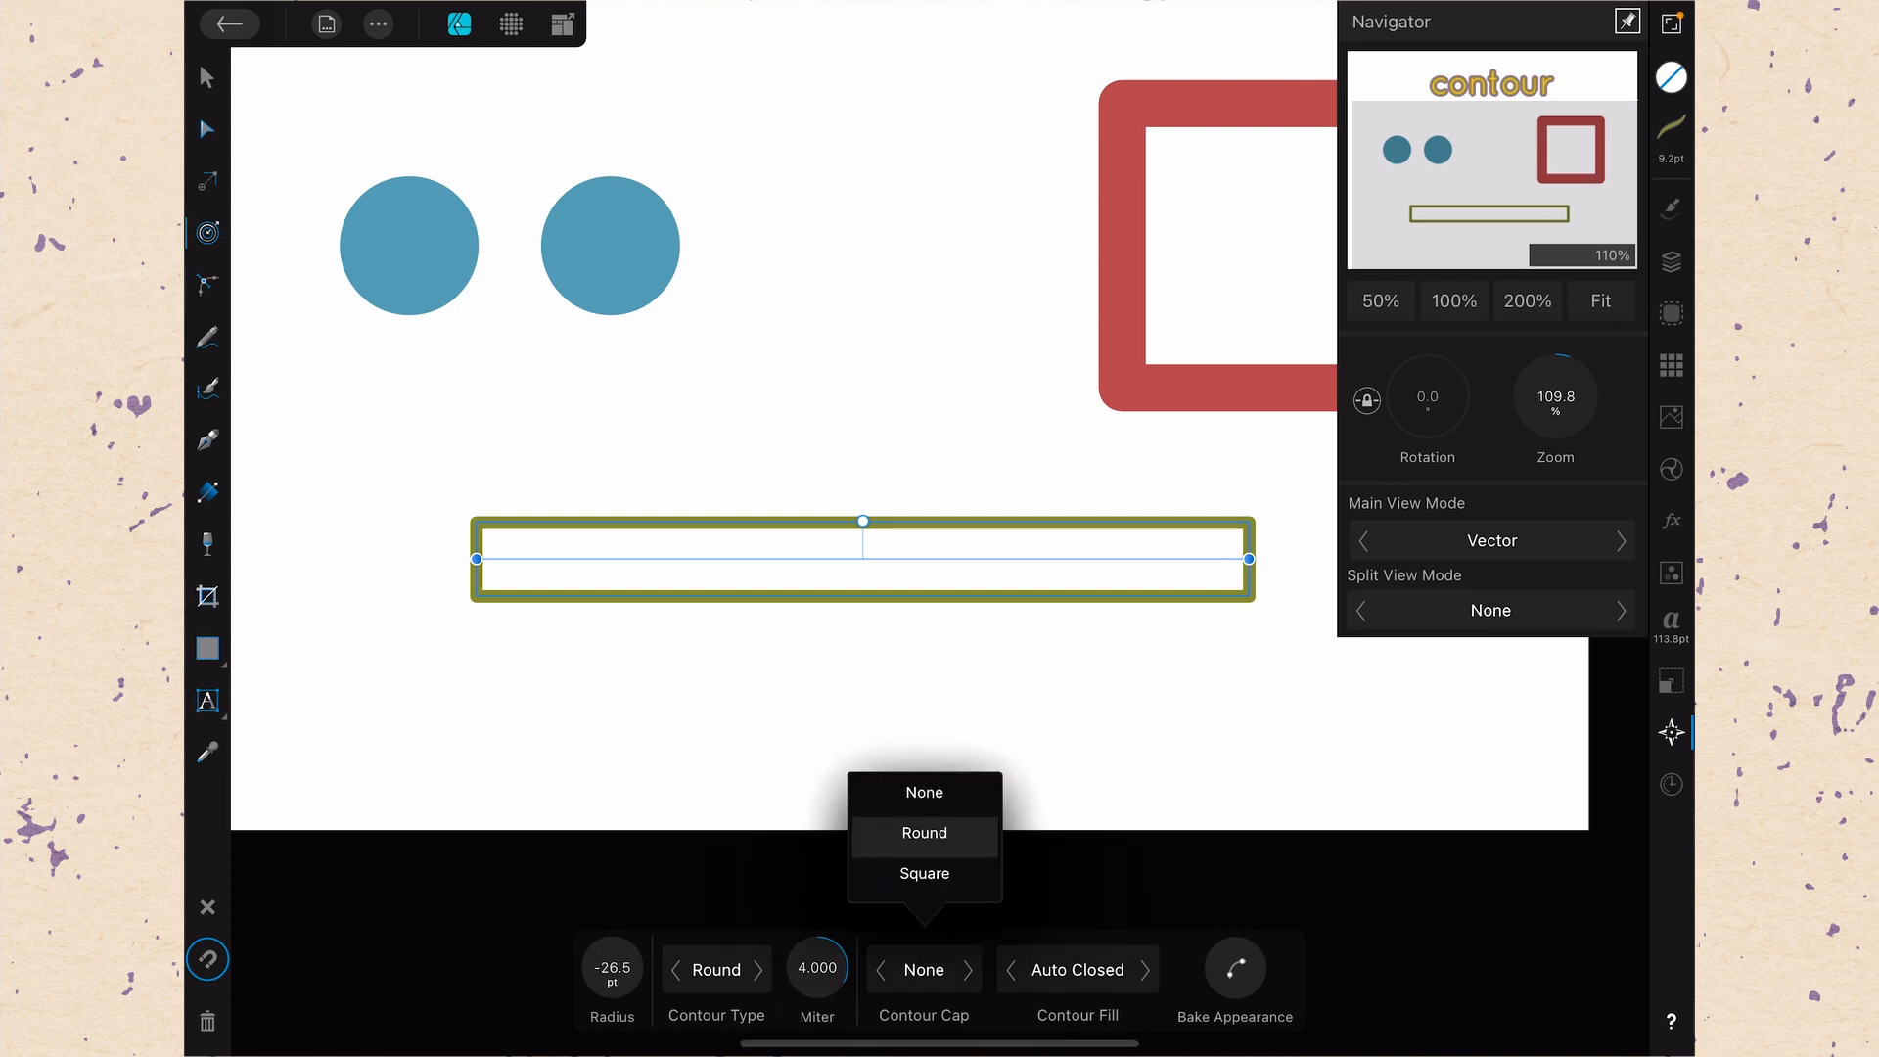
{"action": "left_click", "coordinate": [924, 873]}
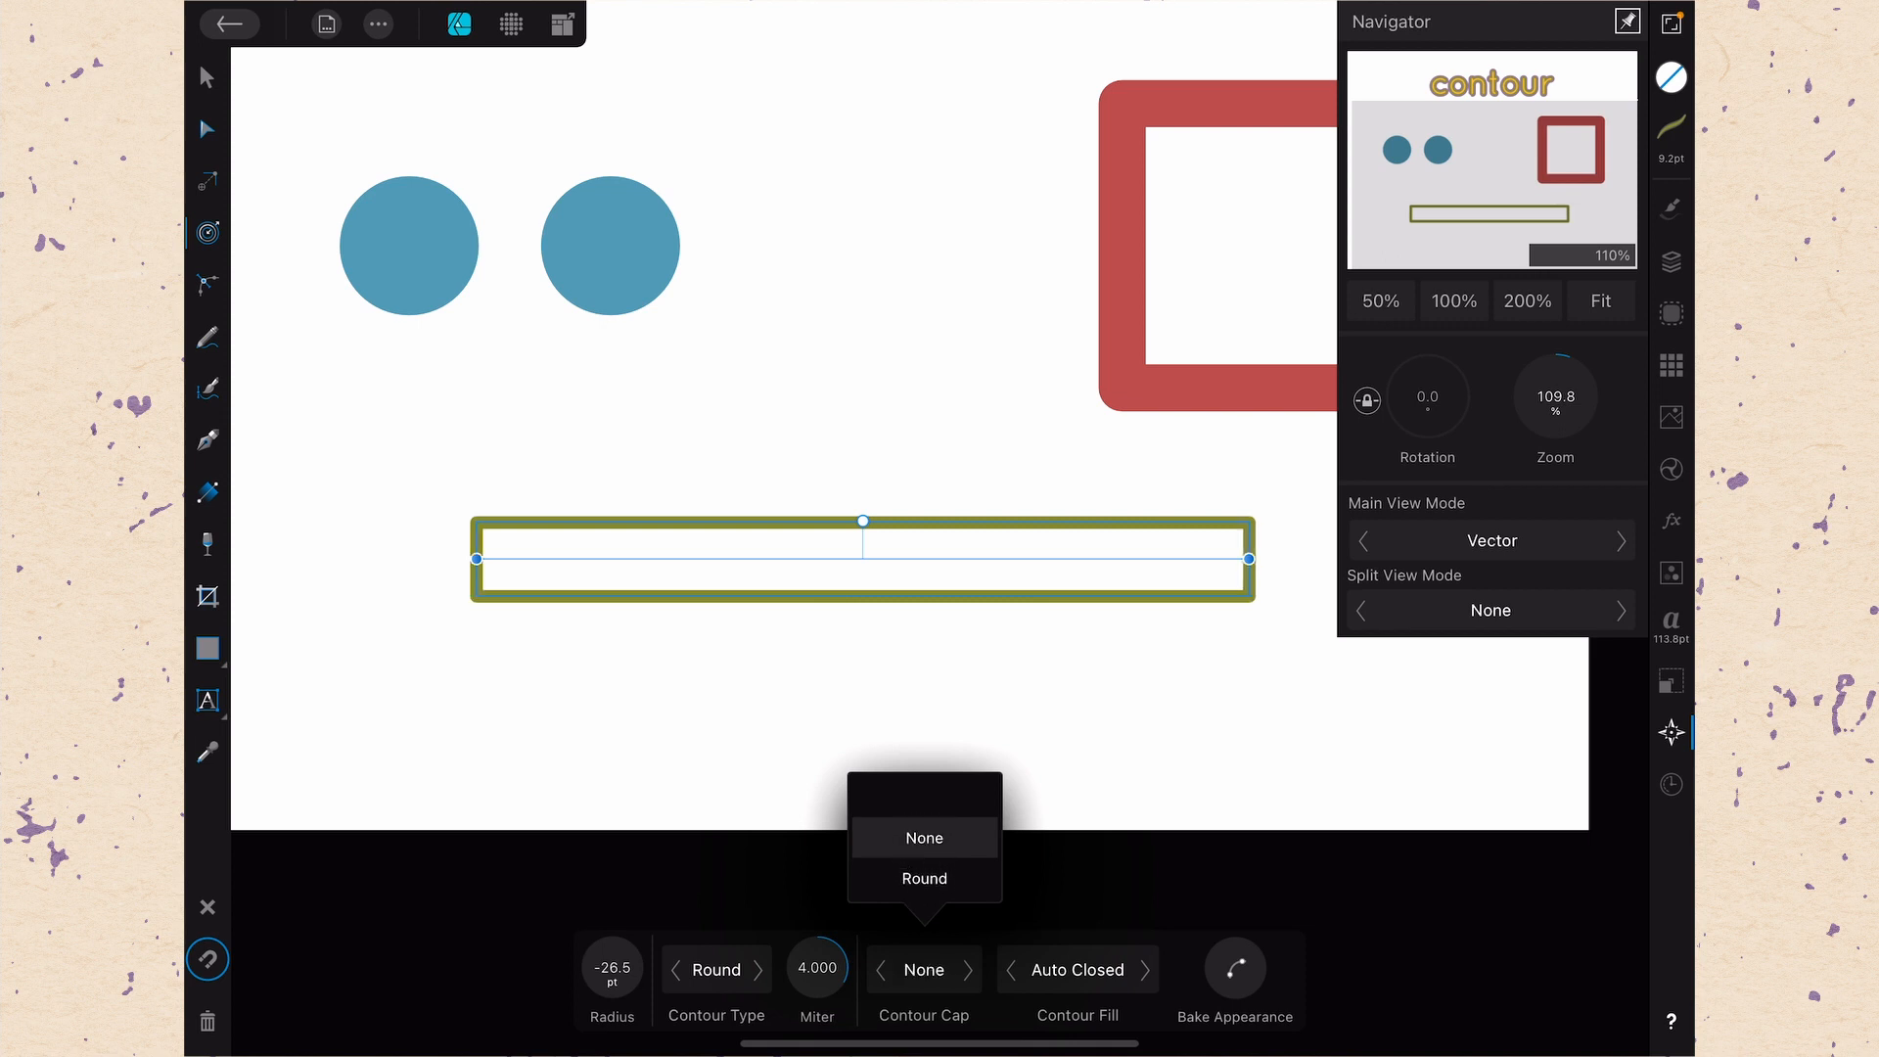
{"action": "left_click", "coordinate": [922, 879]}
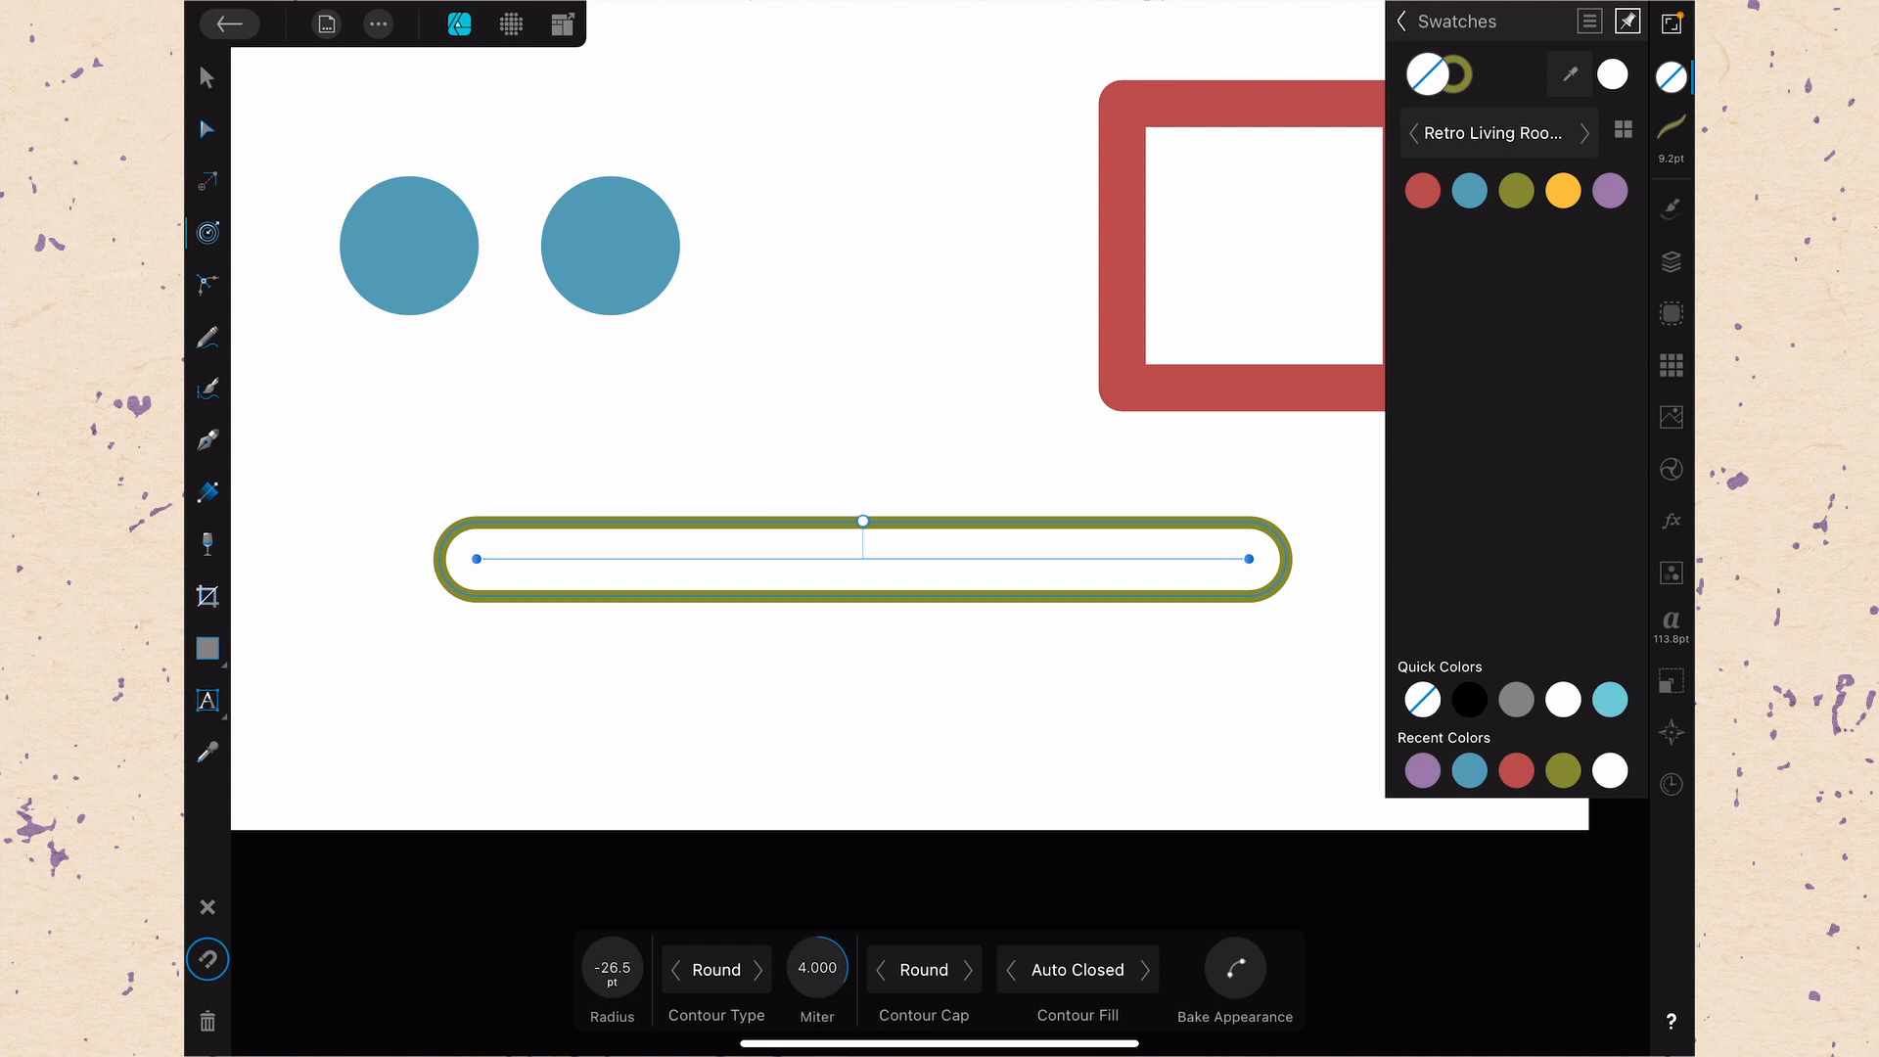
Fill the capsule with the yellow swatch, checking it briefly in Outline view mode
{"action": "left_click", "coordinate": [1562, 190]}
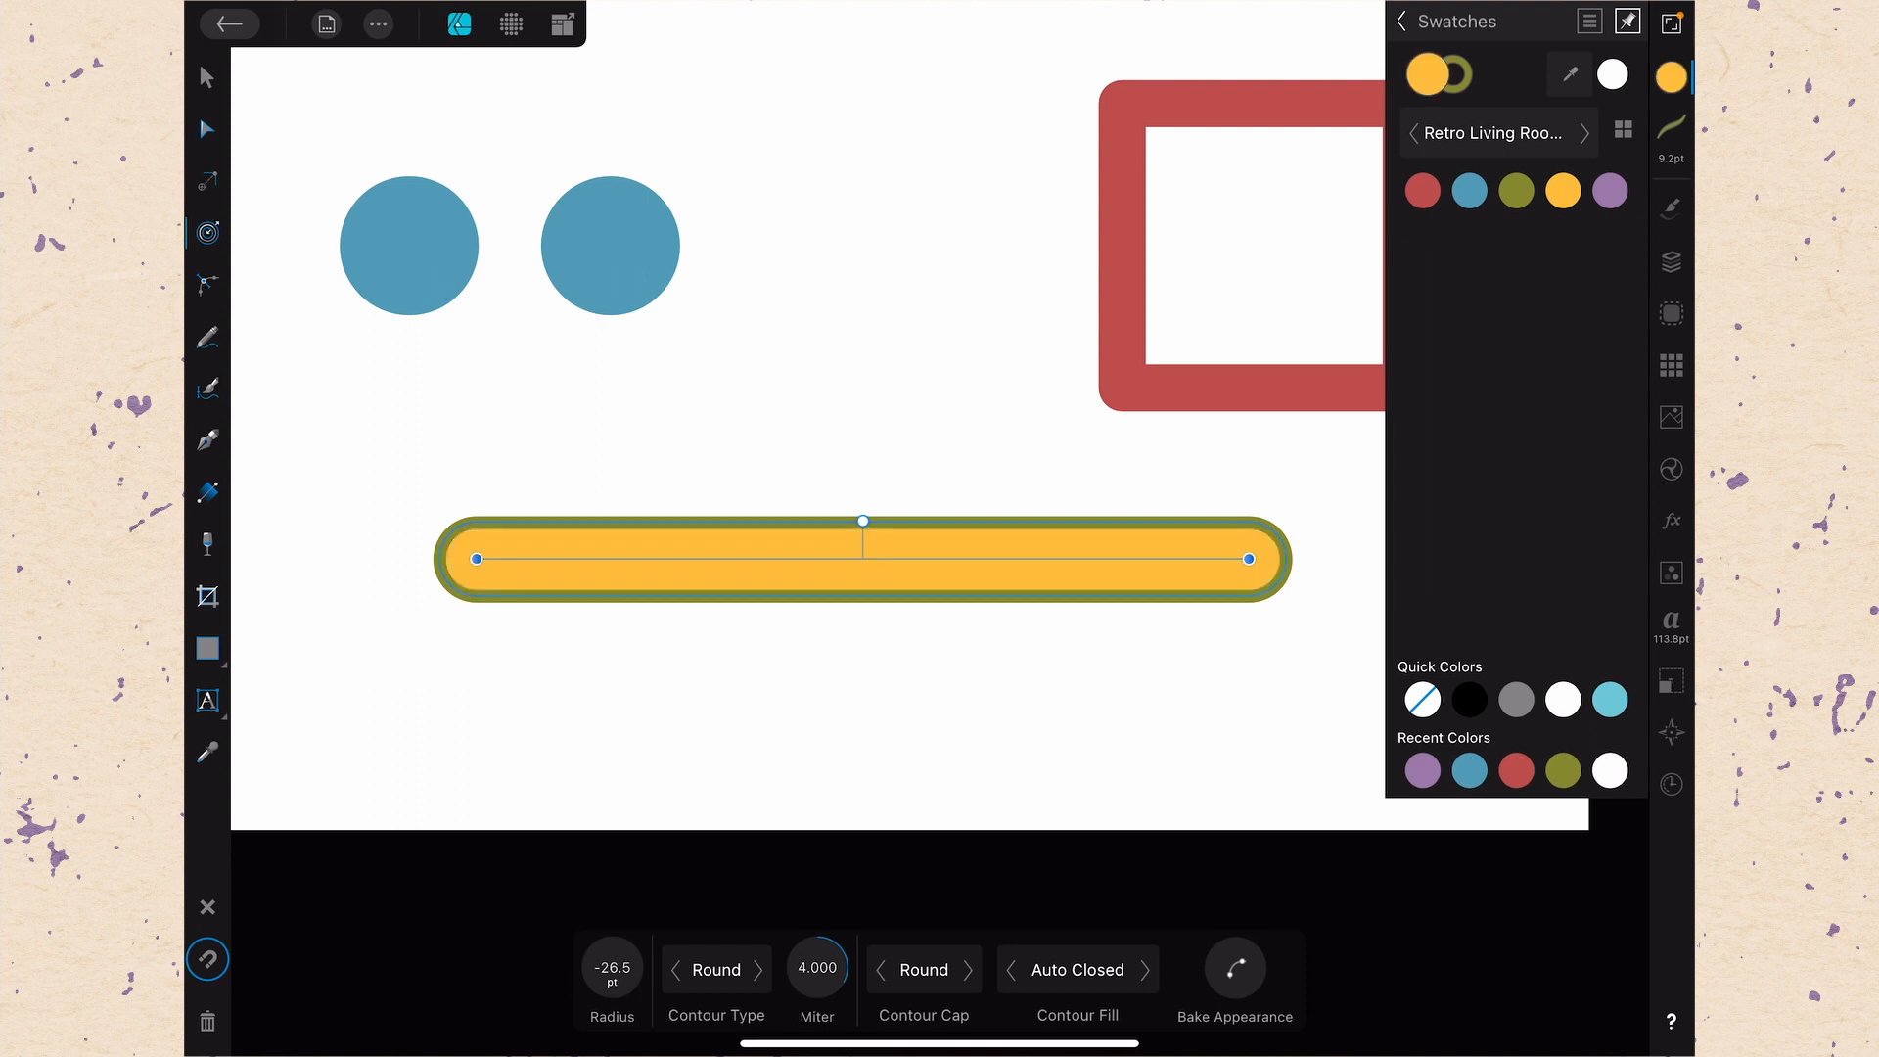
{"action": "left_click", "coordinate": [1669, 679]}
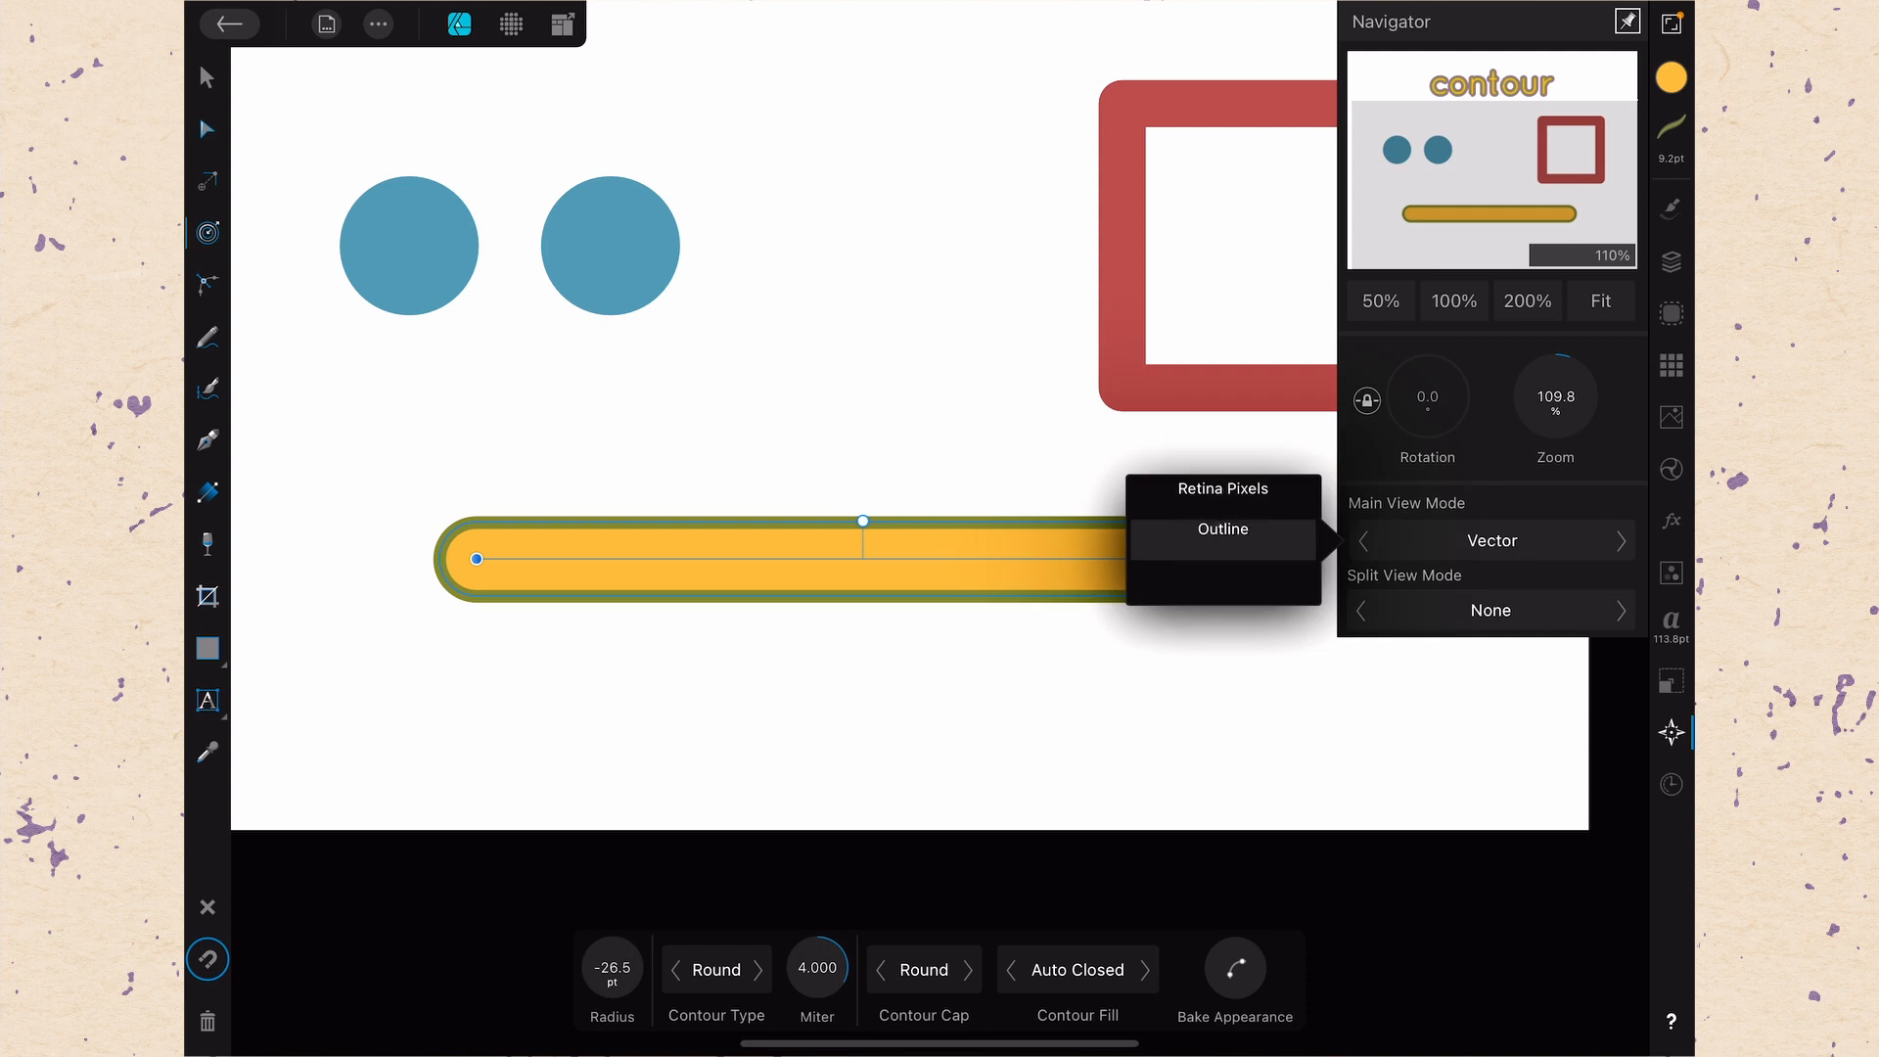
{"action": "left_click", "coordinate": [1221, 529]}
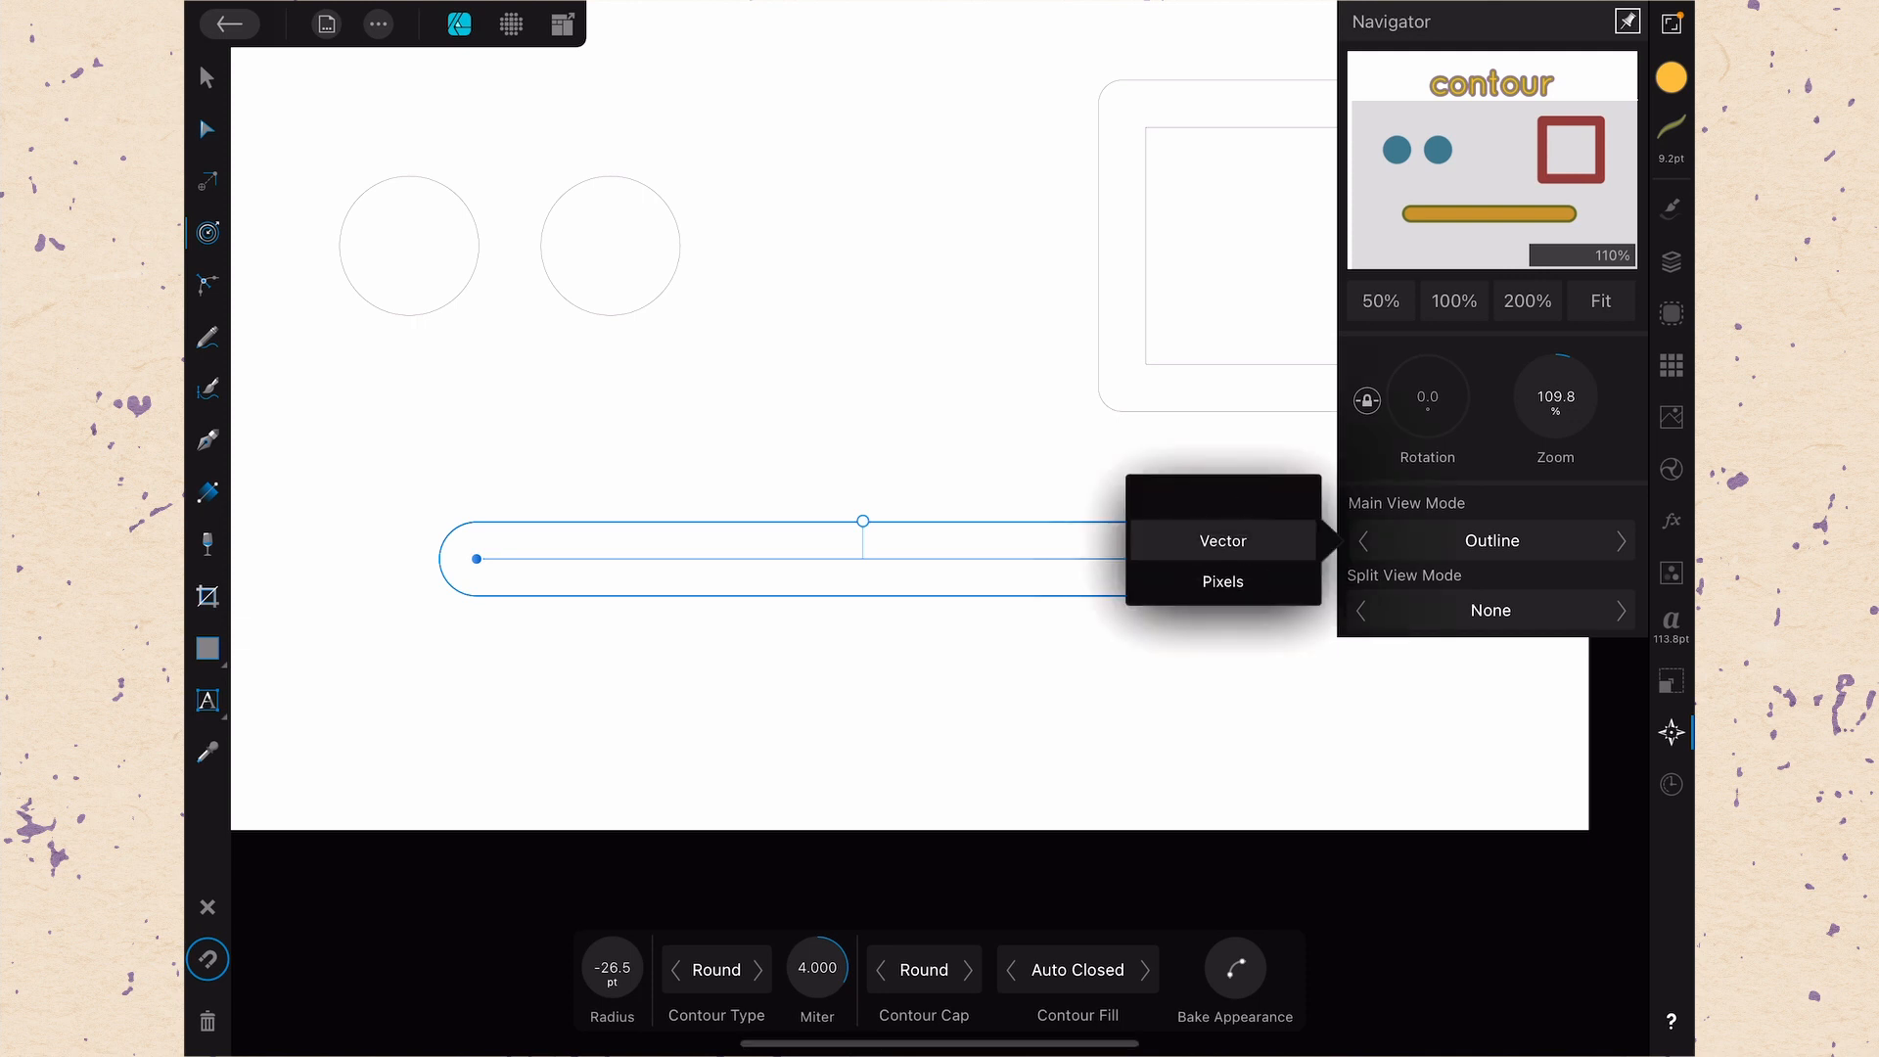
{"action": "left_click", "coordinate": [1221, 540]}
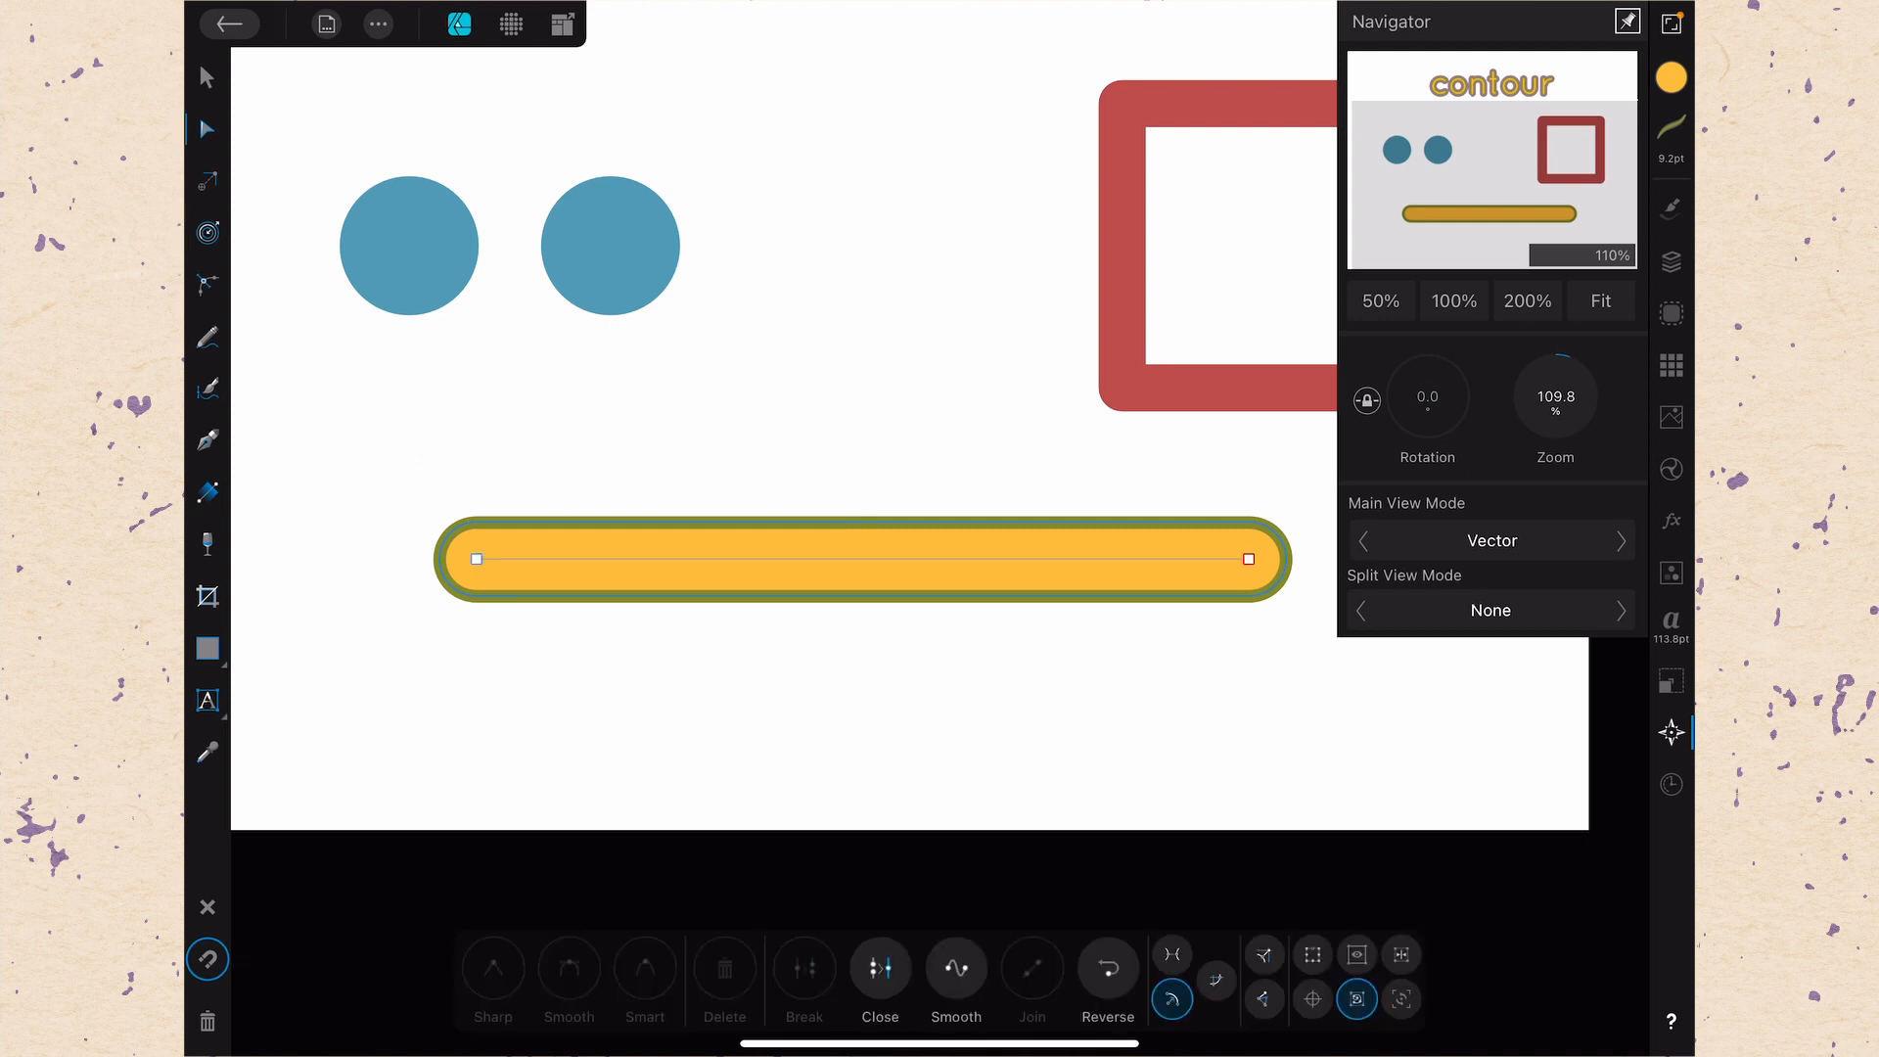
Drag the line's right end node down and back up slightly, reshaping the yellow capsule
{"action": "left_click_drag", "start_coordinate": [1246, 560], "coordinate": [1198, 692]}
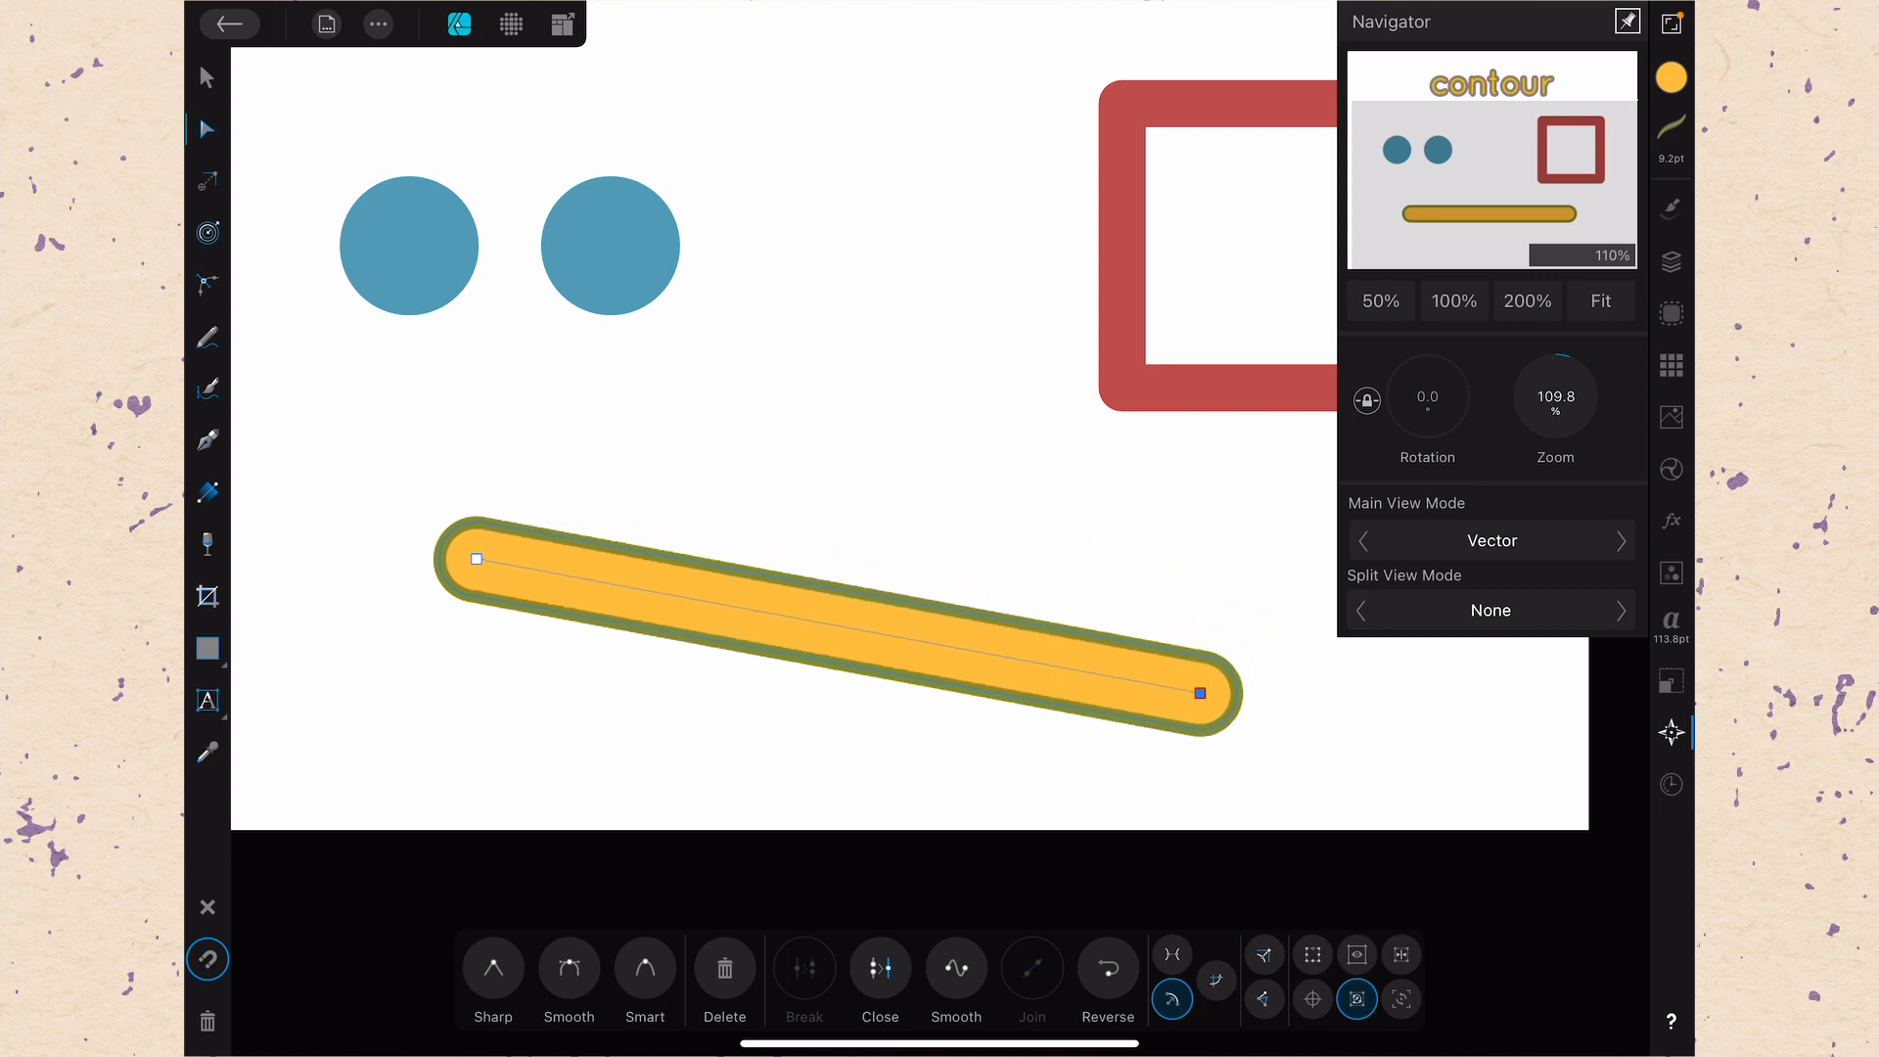
{"action": "left_click_drag", "start_coordinate": [1198, 693], "coordinate": [1167, 571]}
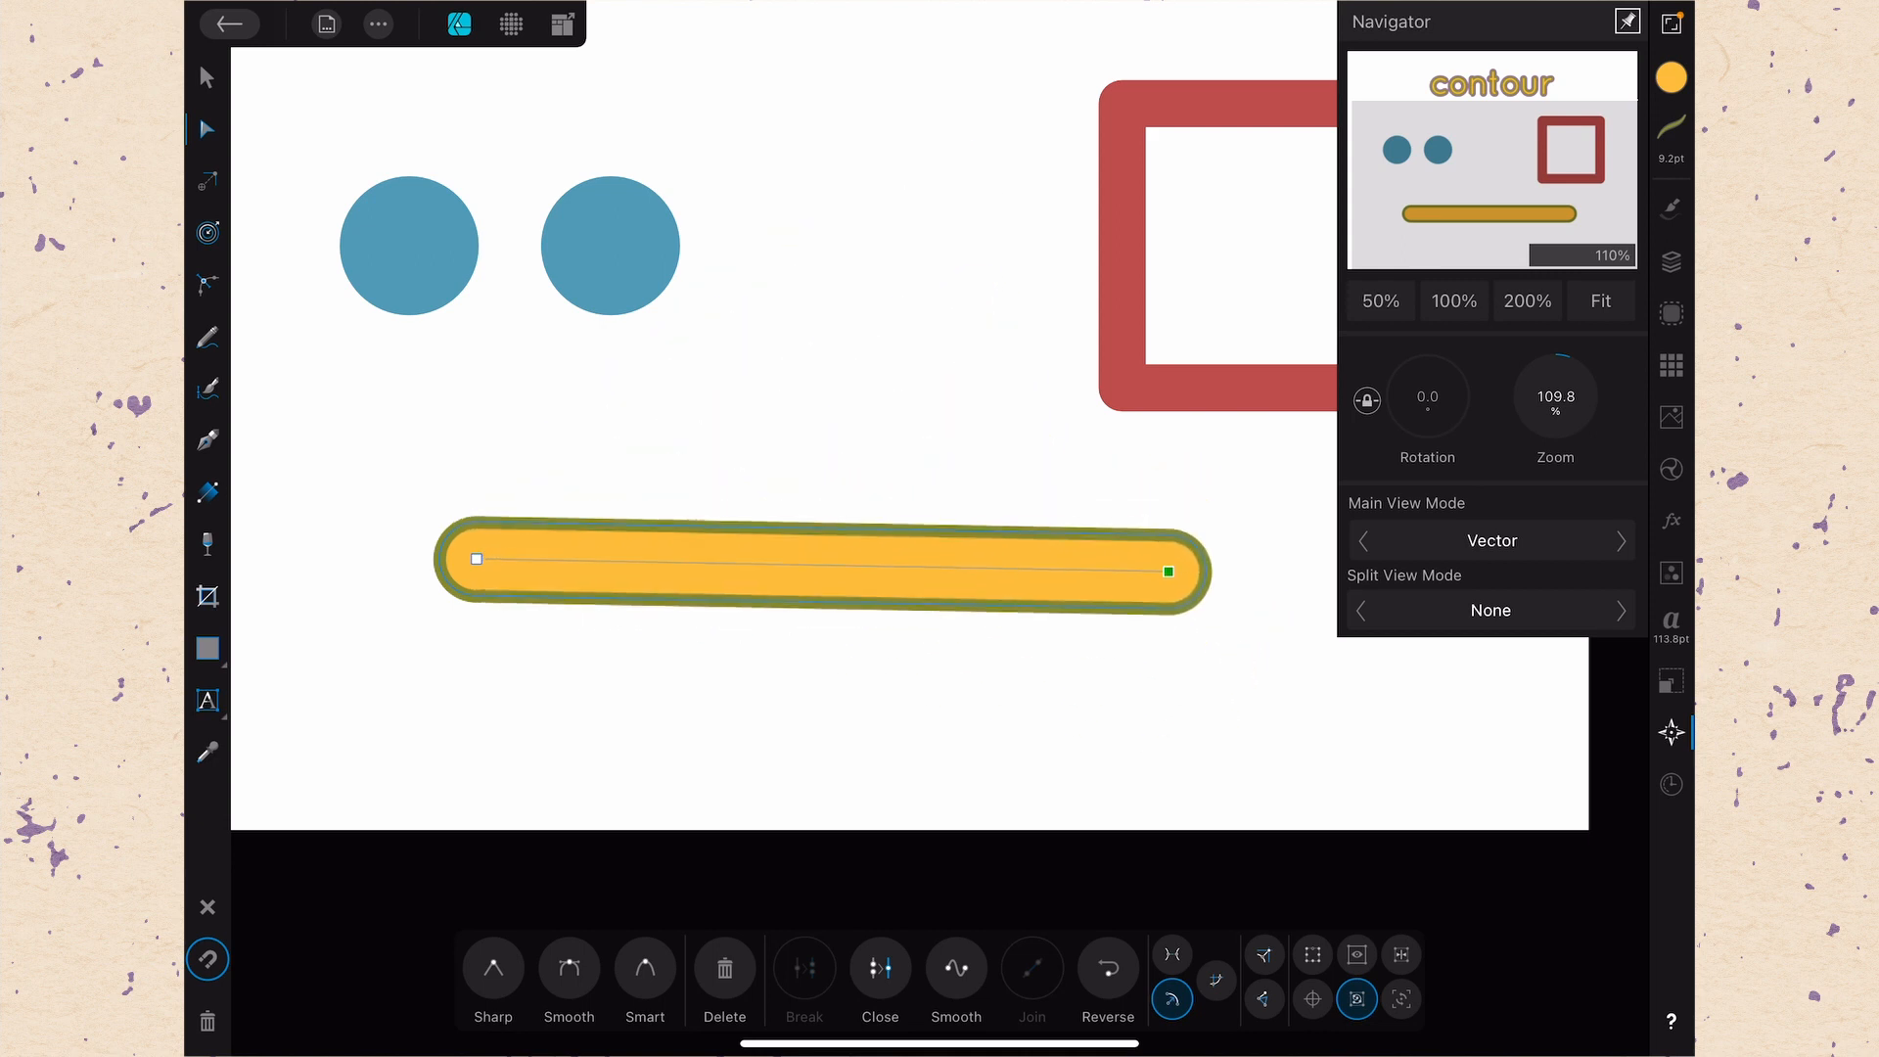